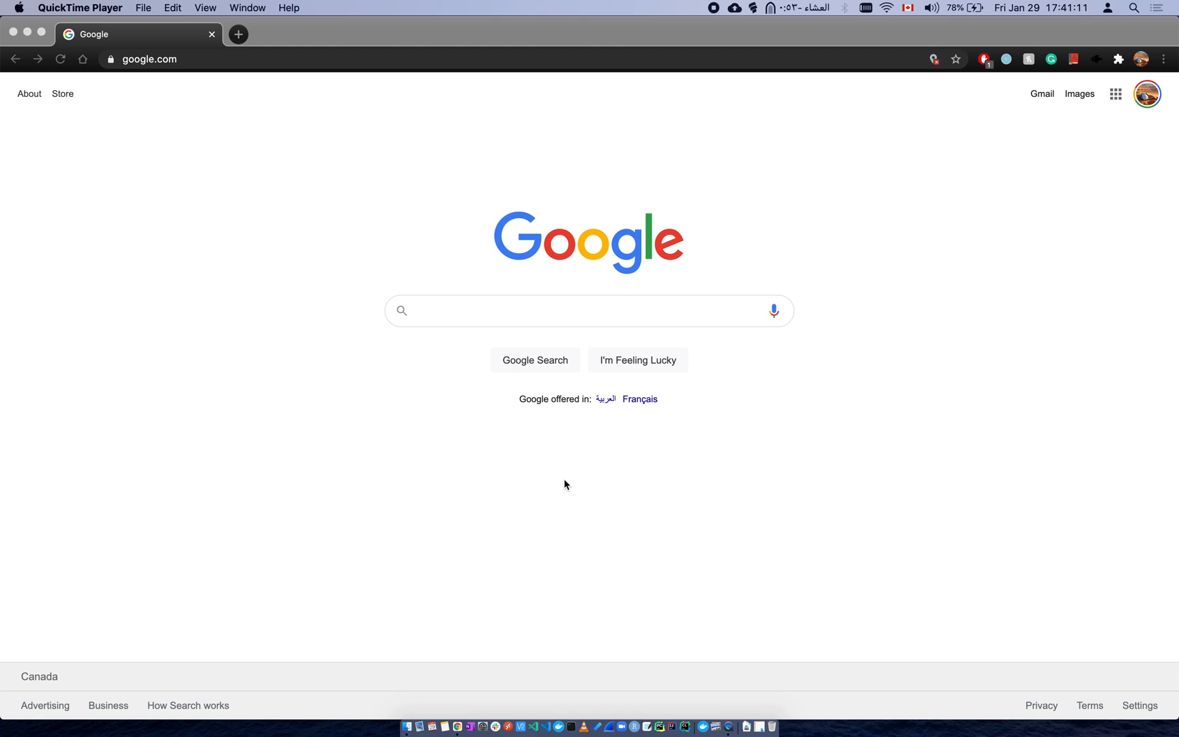
pyautogui.moveTo(558, 687)
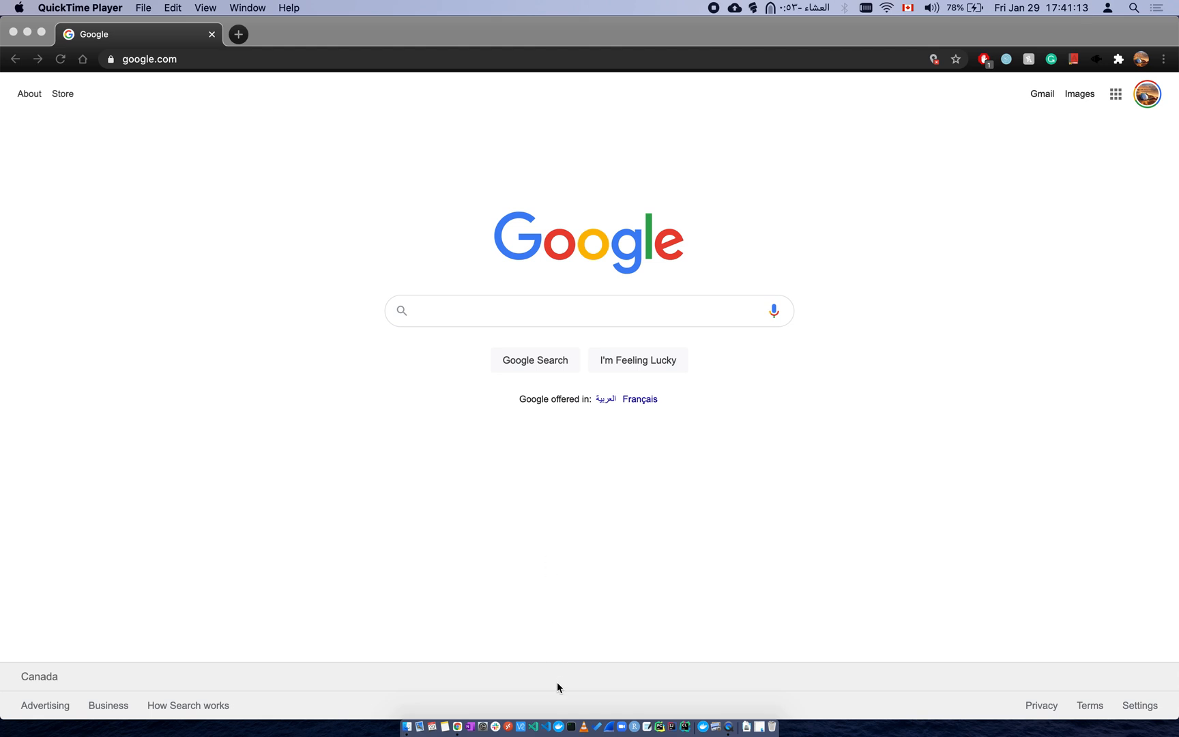
pyautogui.moveTo(549, 707)
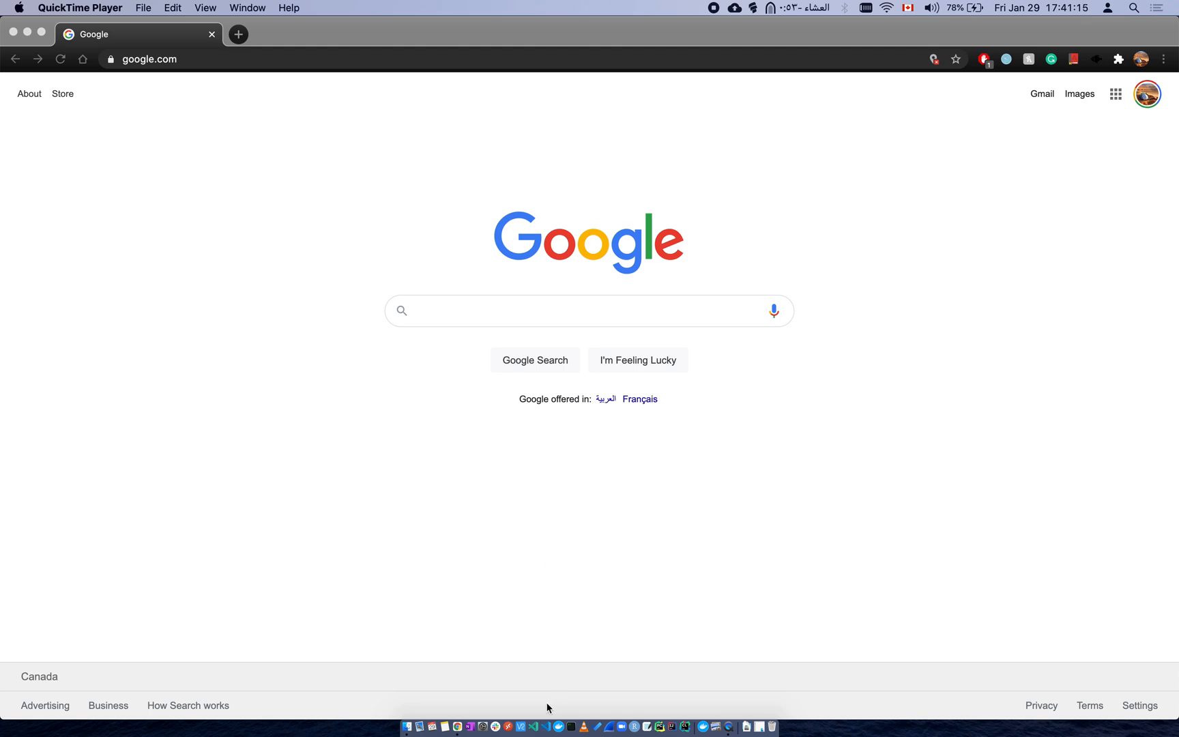
pyautogui.moveTo(548, 729)
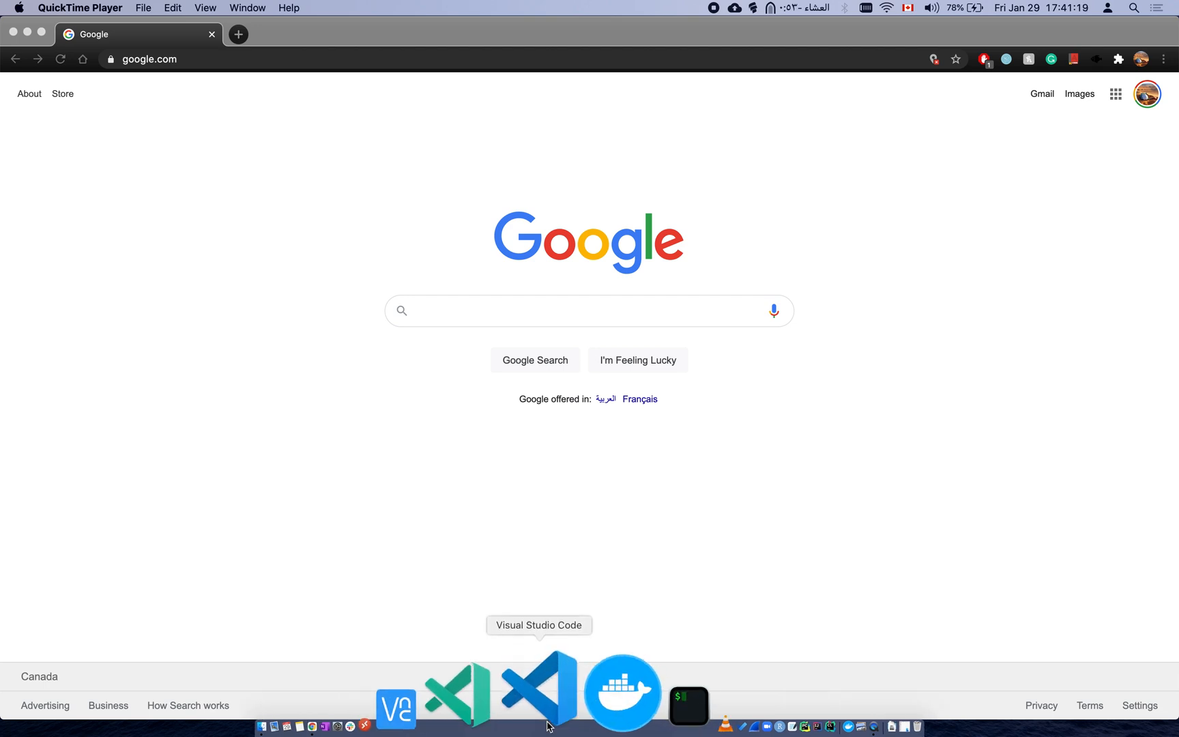
# - Launch Visual Studio Code and load the SSH remote pa1 workspace in the Explorer
pyautogui.click(539, 700)
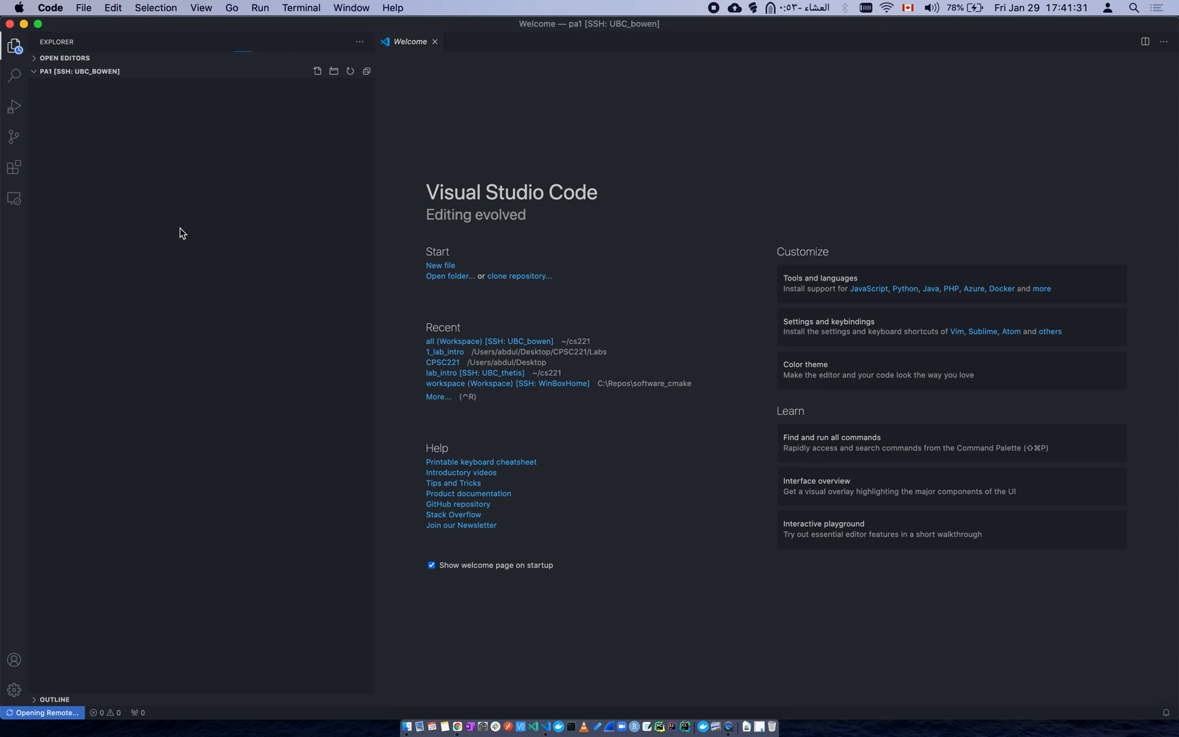
pyautogui.click(72, 71)
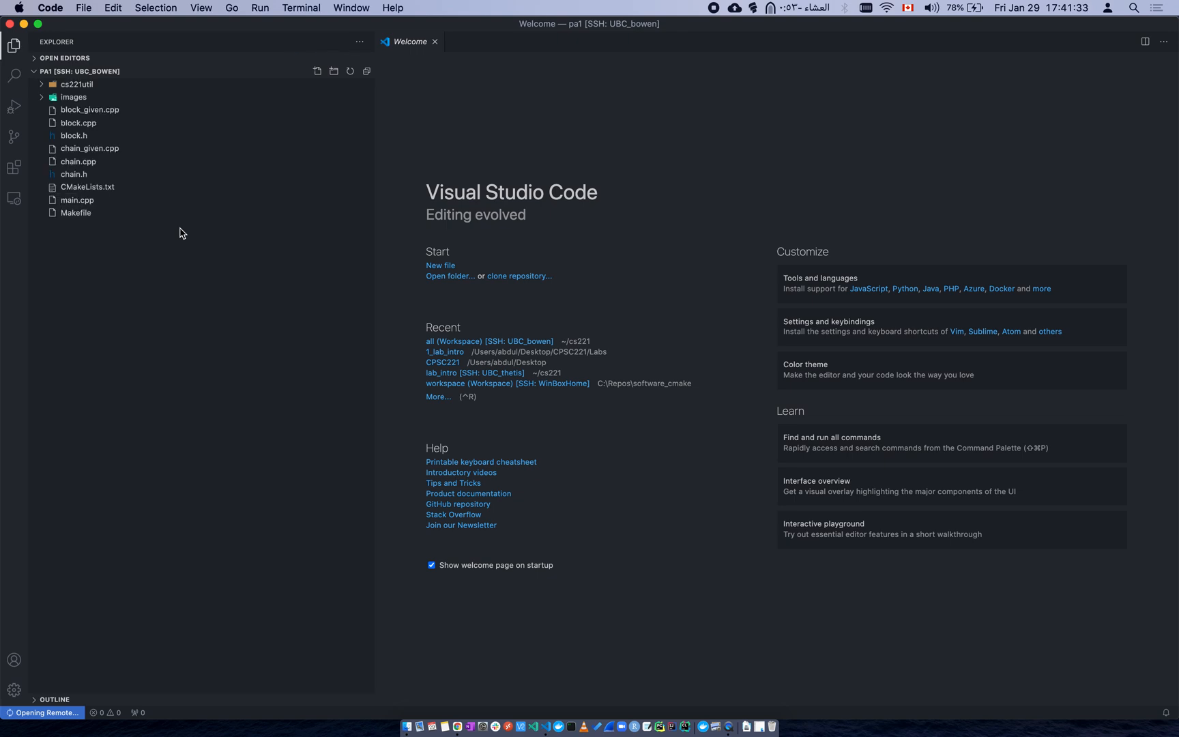
pyautogui.moveTo(79, 158)
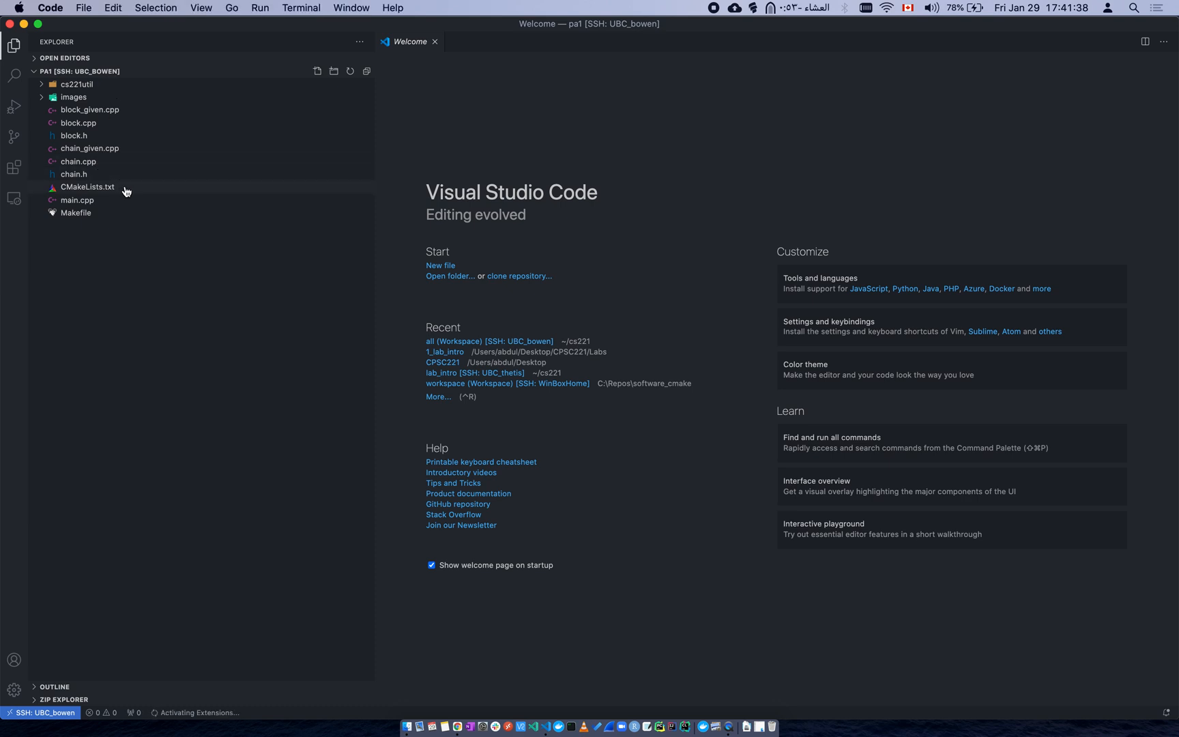
# - Preview CMakeLists.txt from the Explorer and close it again
pyautogui.doubleClick(85, 187)
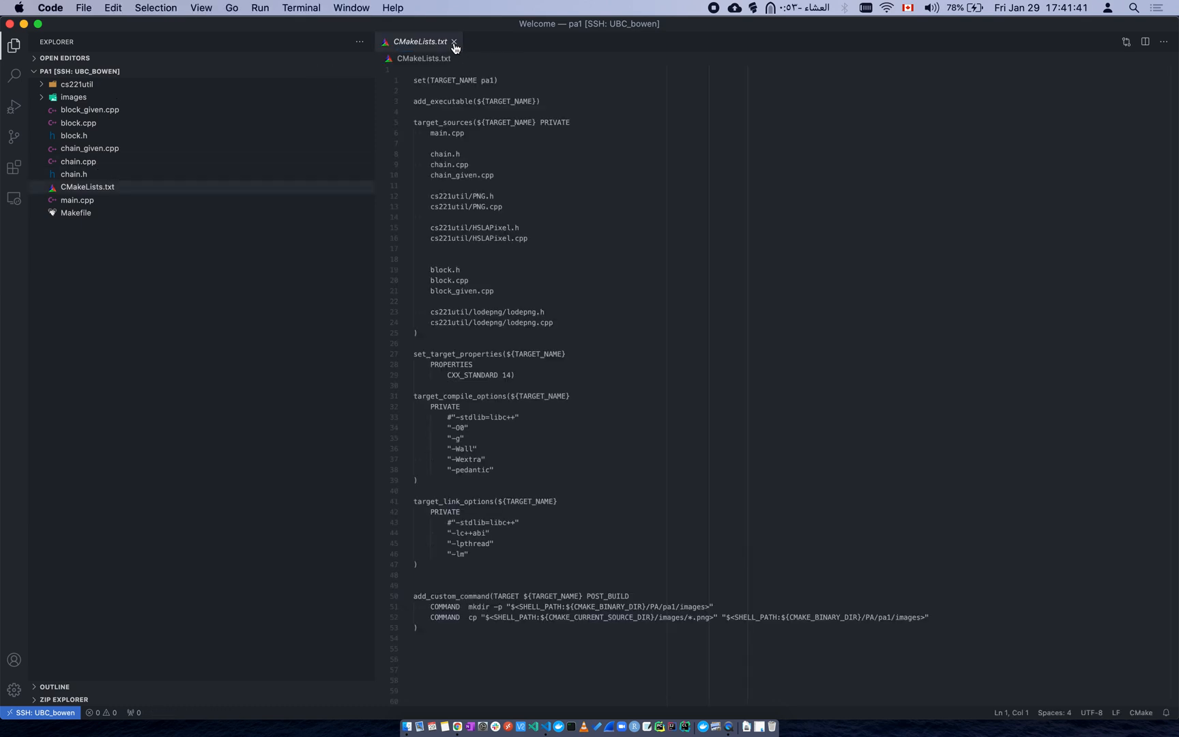
pyautogui.click(451, 42)
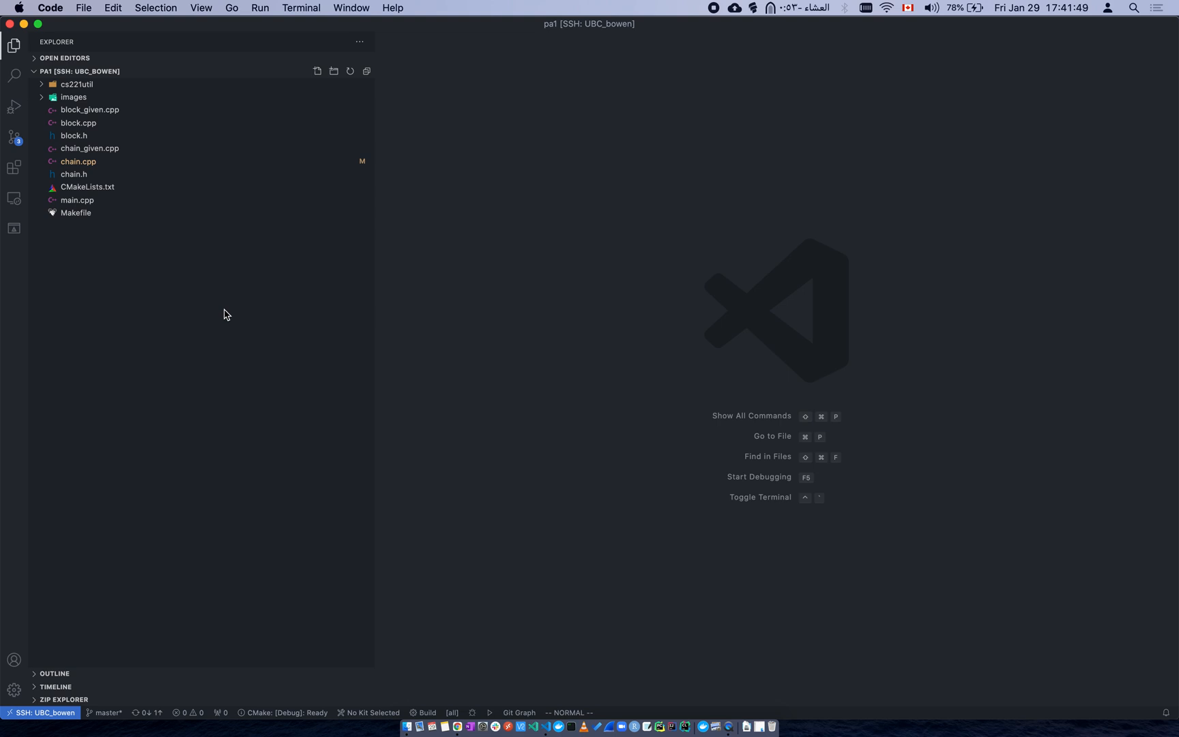
pyautogui.moveTo(546, 369)
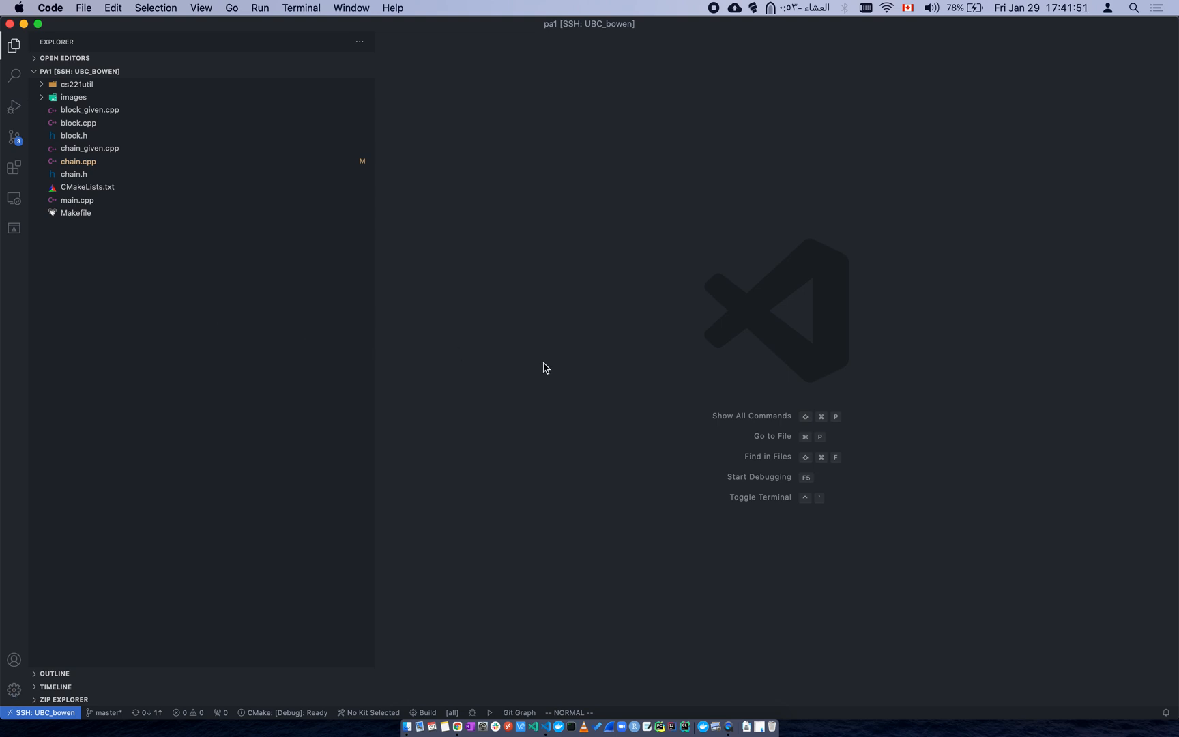
pyautogui.moveTo(523, 356)
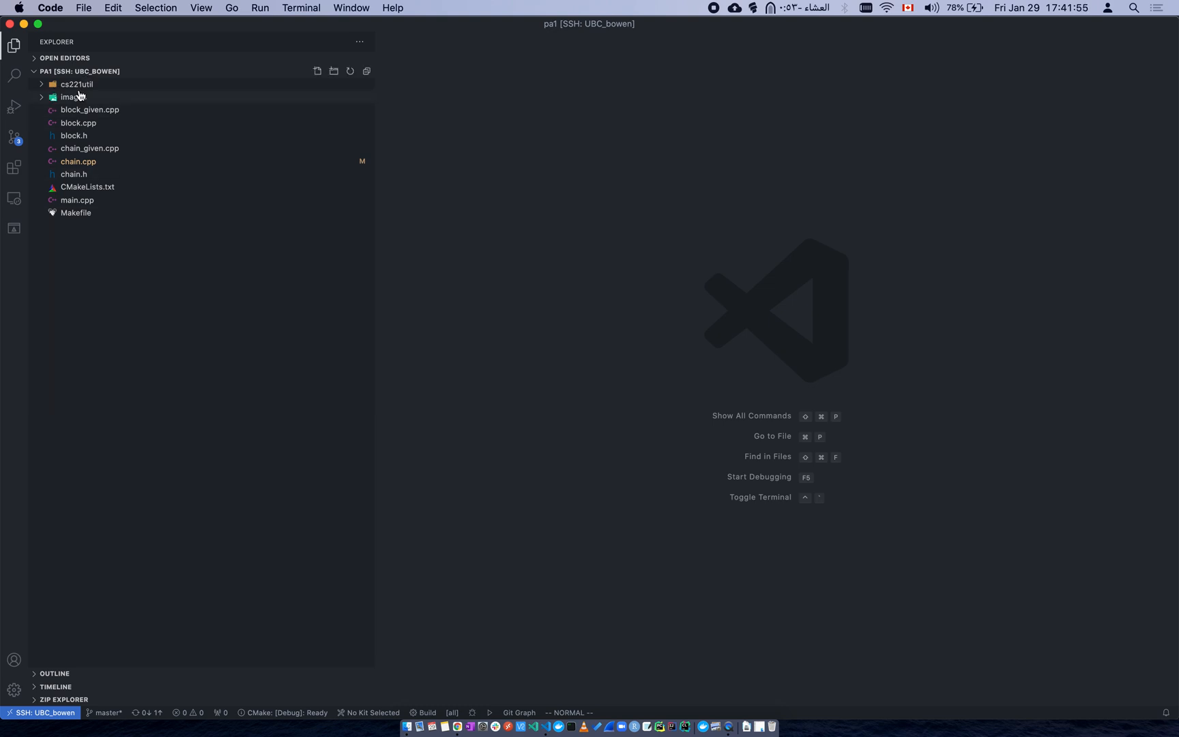
pyautogui.moveTo(101, 94)
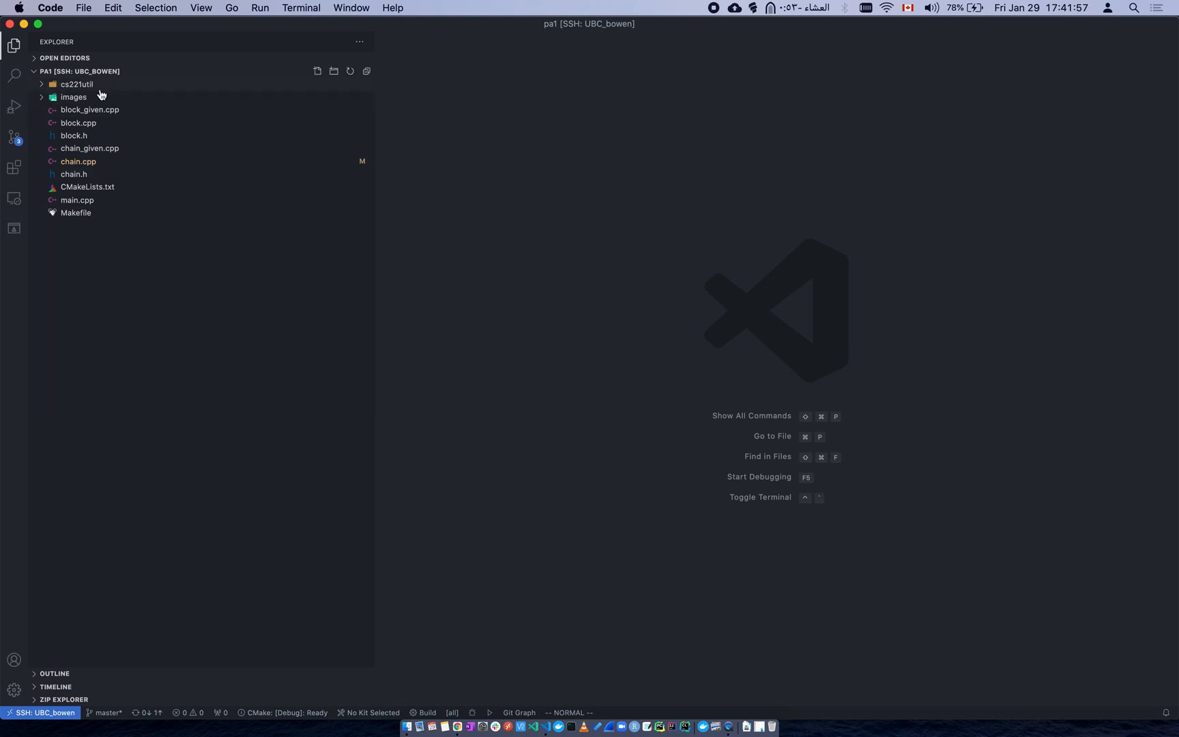
pyautogui.moveTo(126, 260)
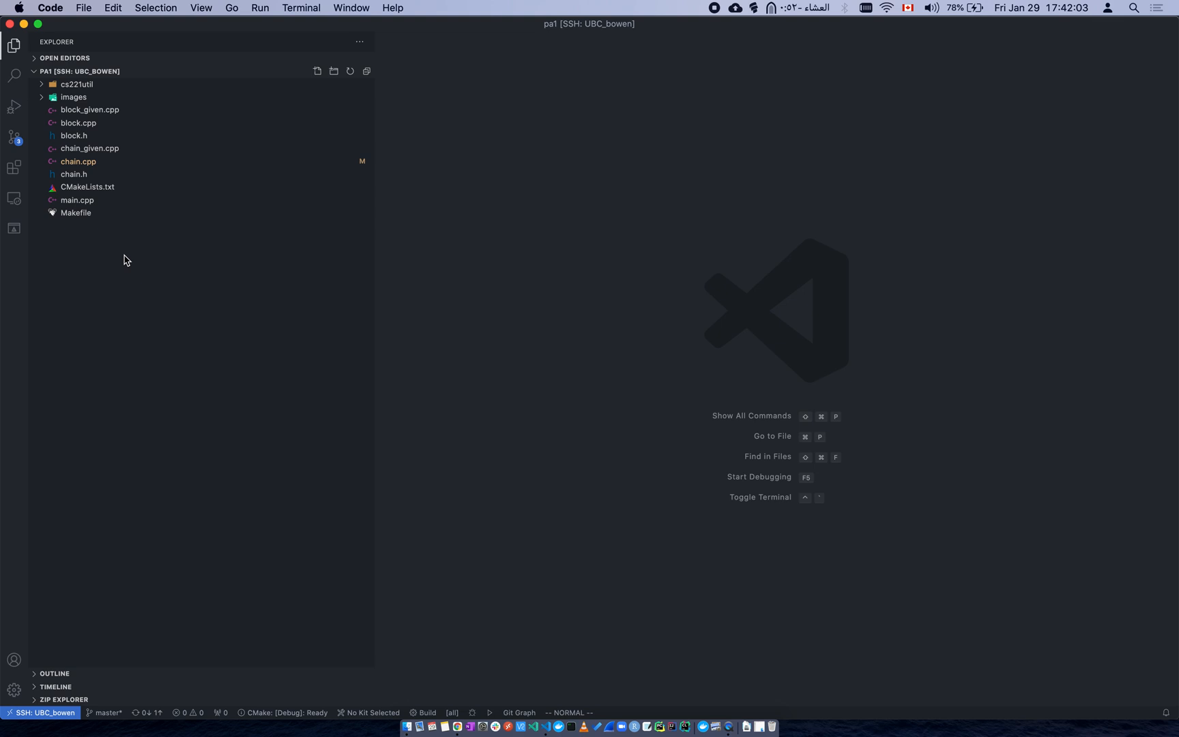
pyautogui.moveTo(185, 329)
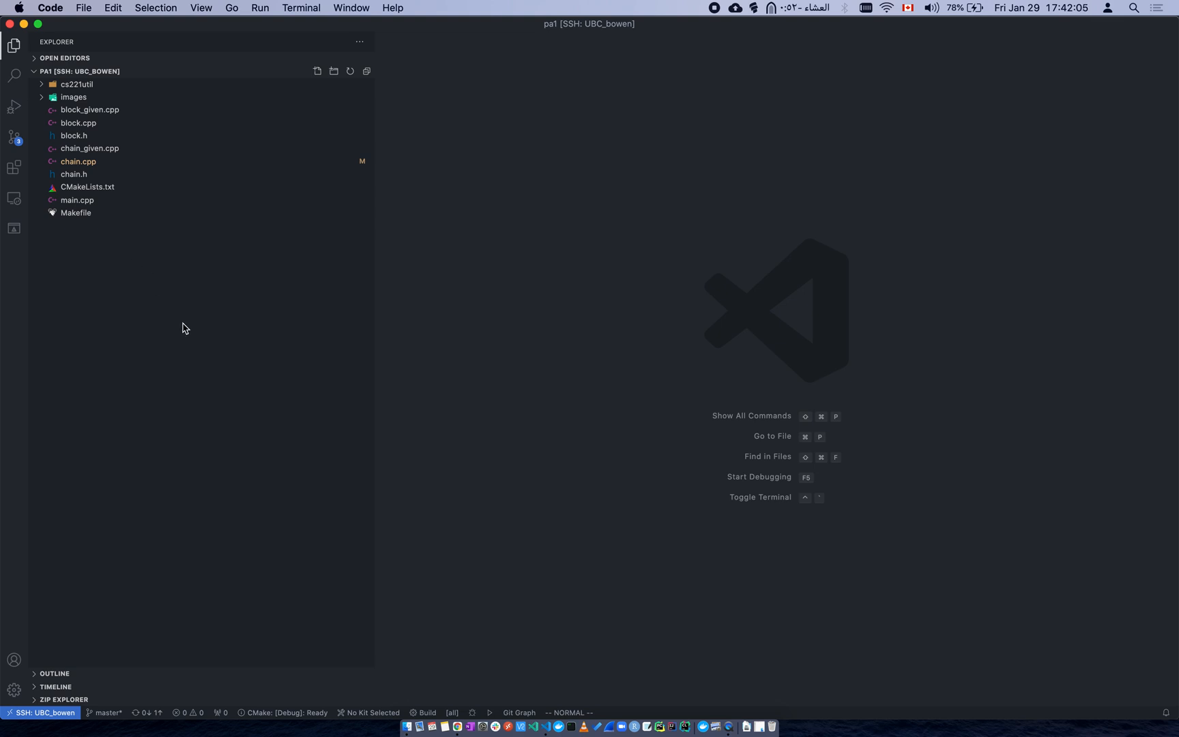
pyautogui.moveTo(120, 153)
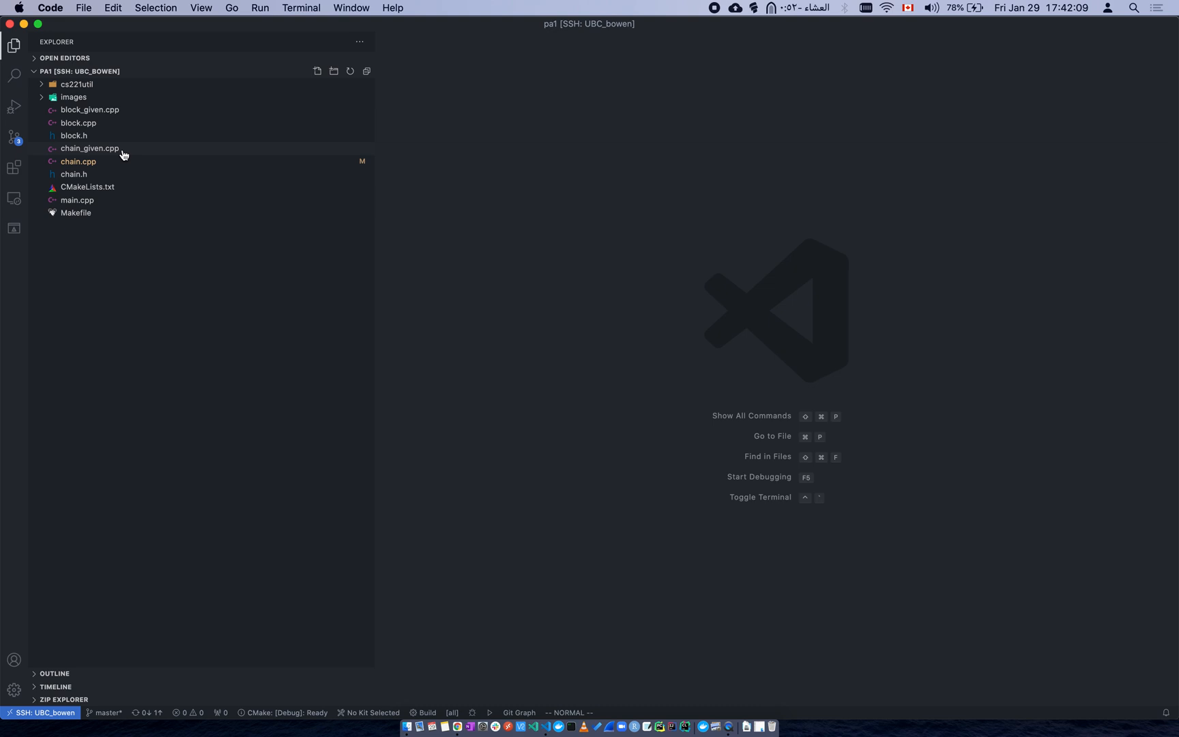
# - Open chain_given.cpp and start creating a launch.json from the Run view
pyautogui.doubleClick(90, 147)
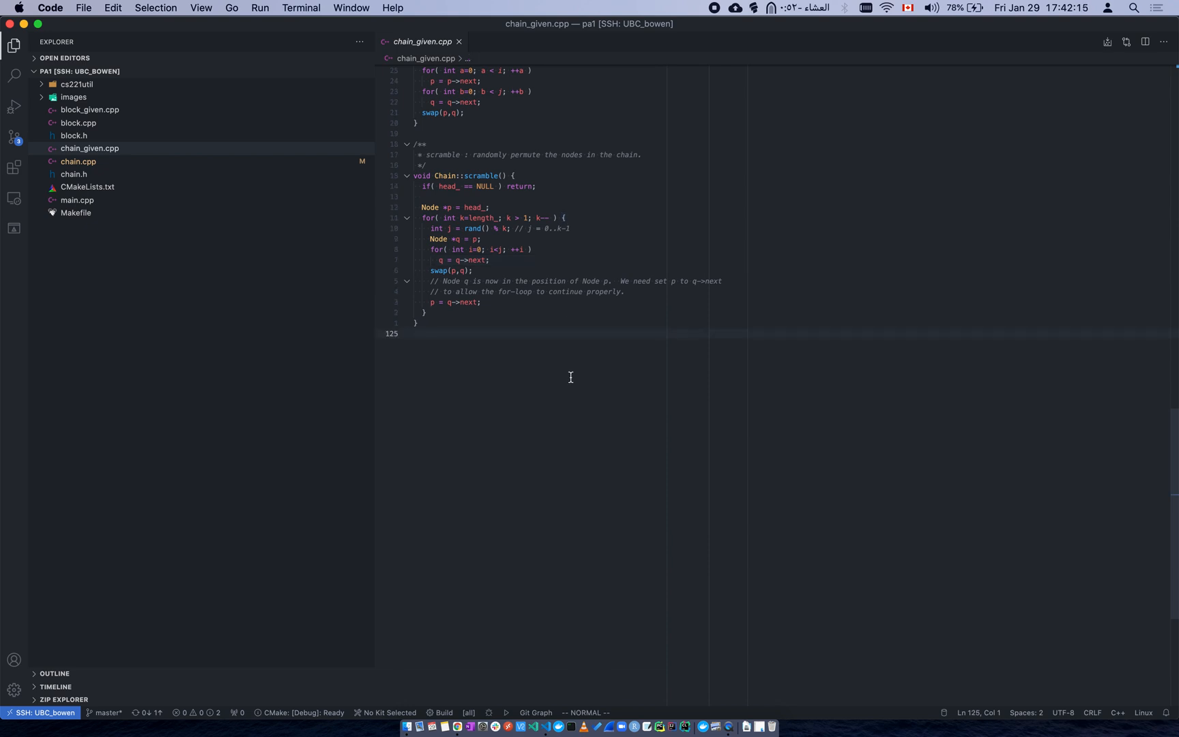
pyautogui.click(13, 105)
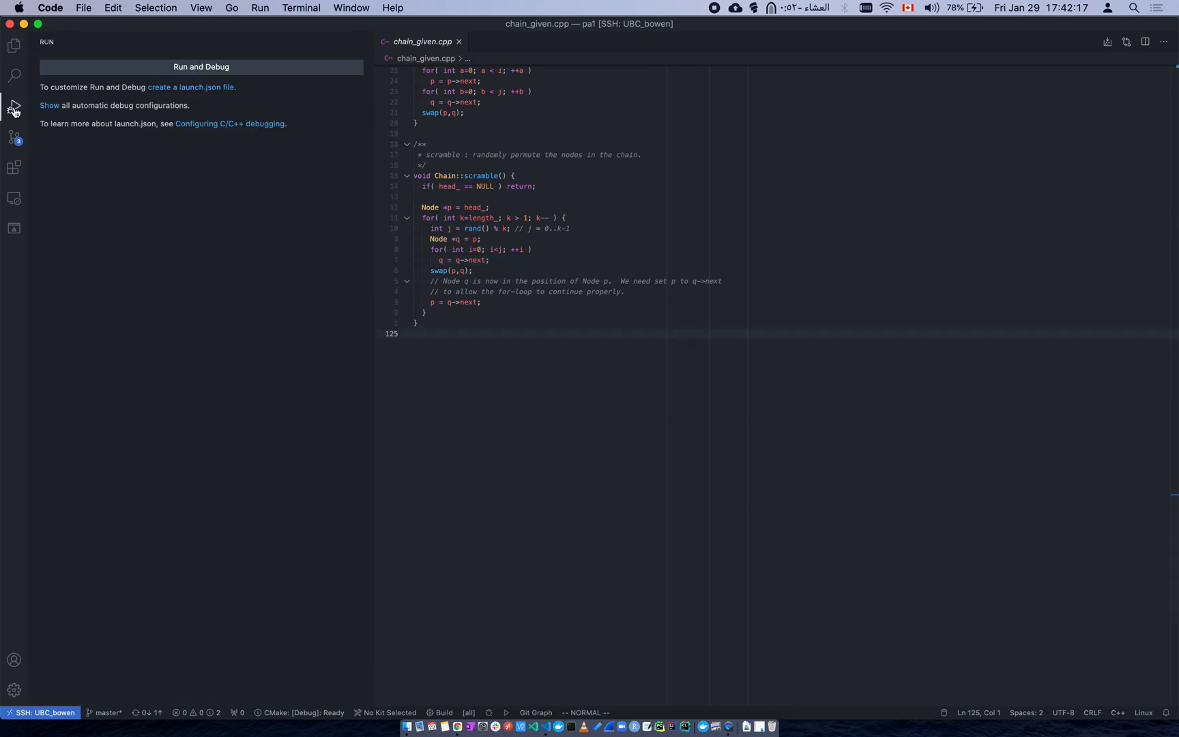
pyautogui.moveTo(191, 93)
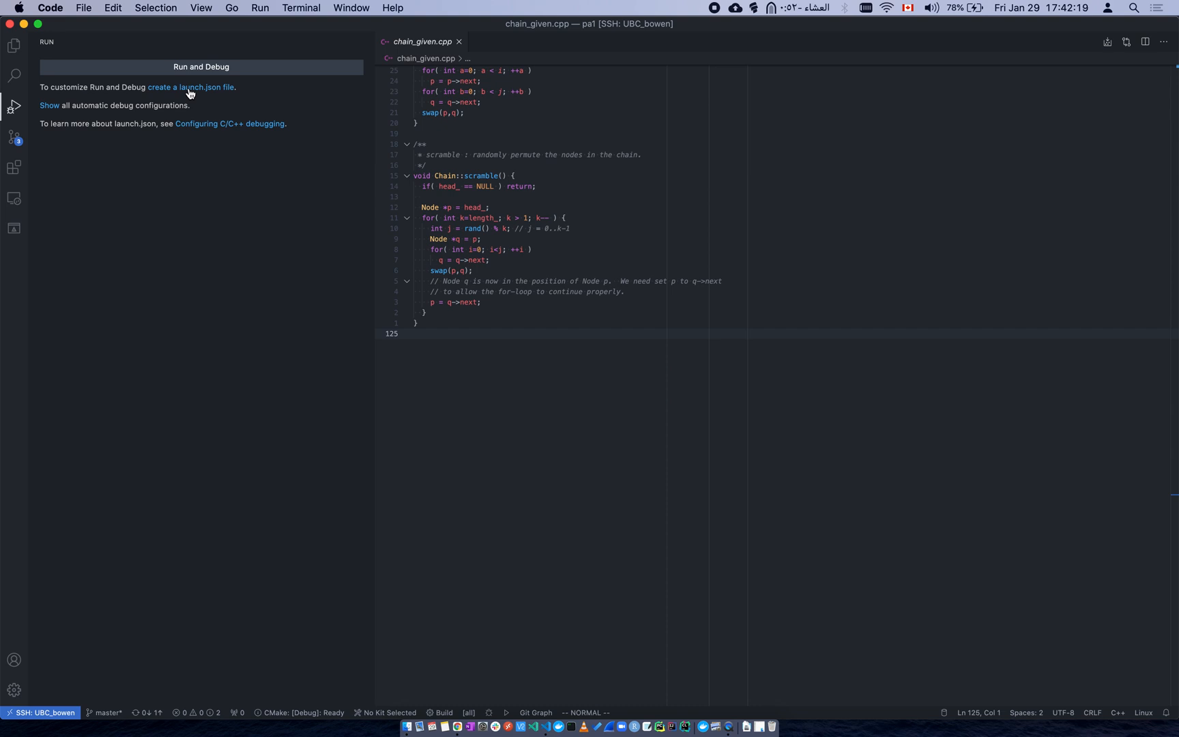
pyautogui.click(191, 87)
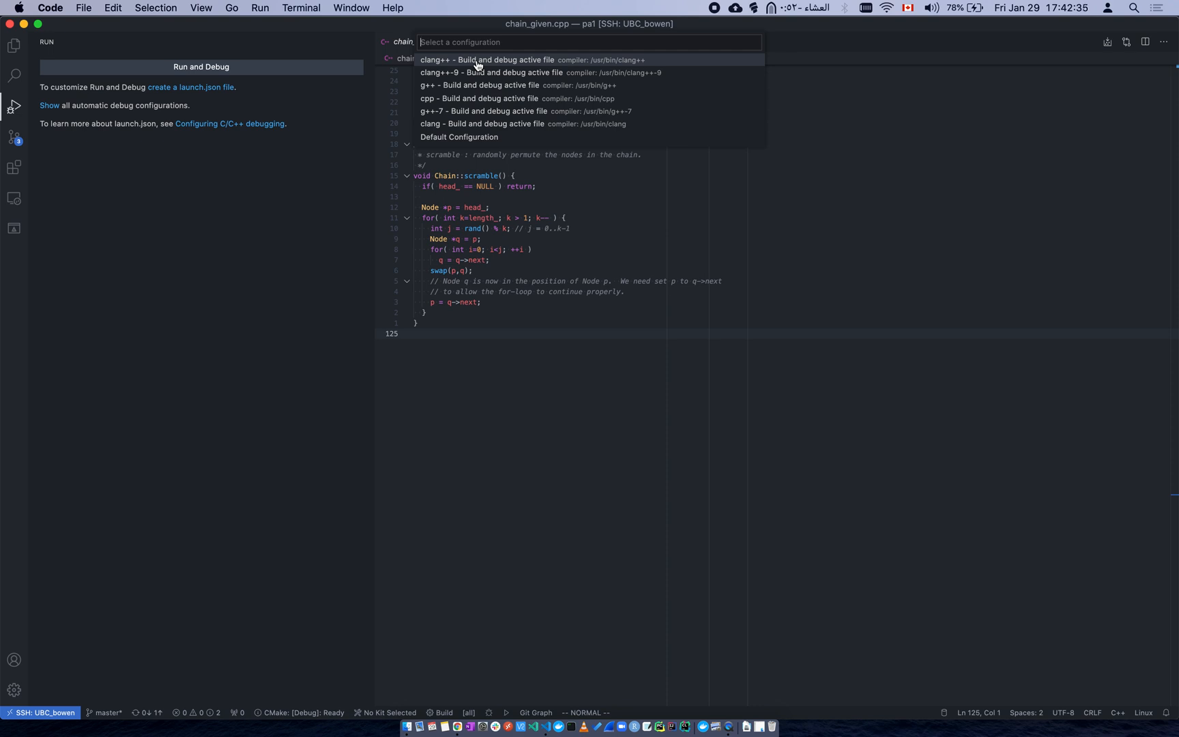
pyautogui.moveTo(519, 129)
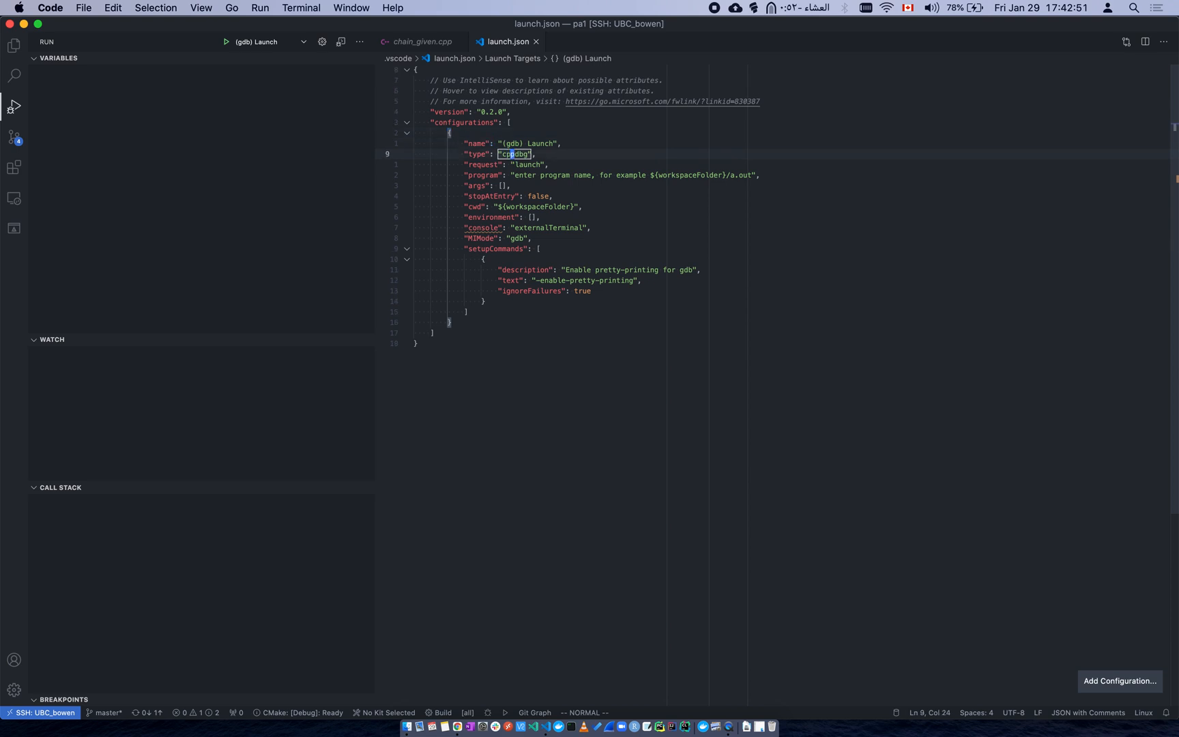
# - Check the installed extensions, then return to the Explorer showing .vscode/launch.json
pyautogui.click(15, 167)
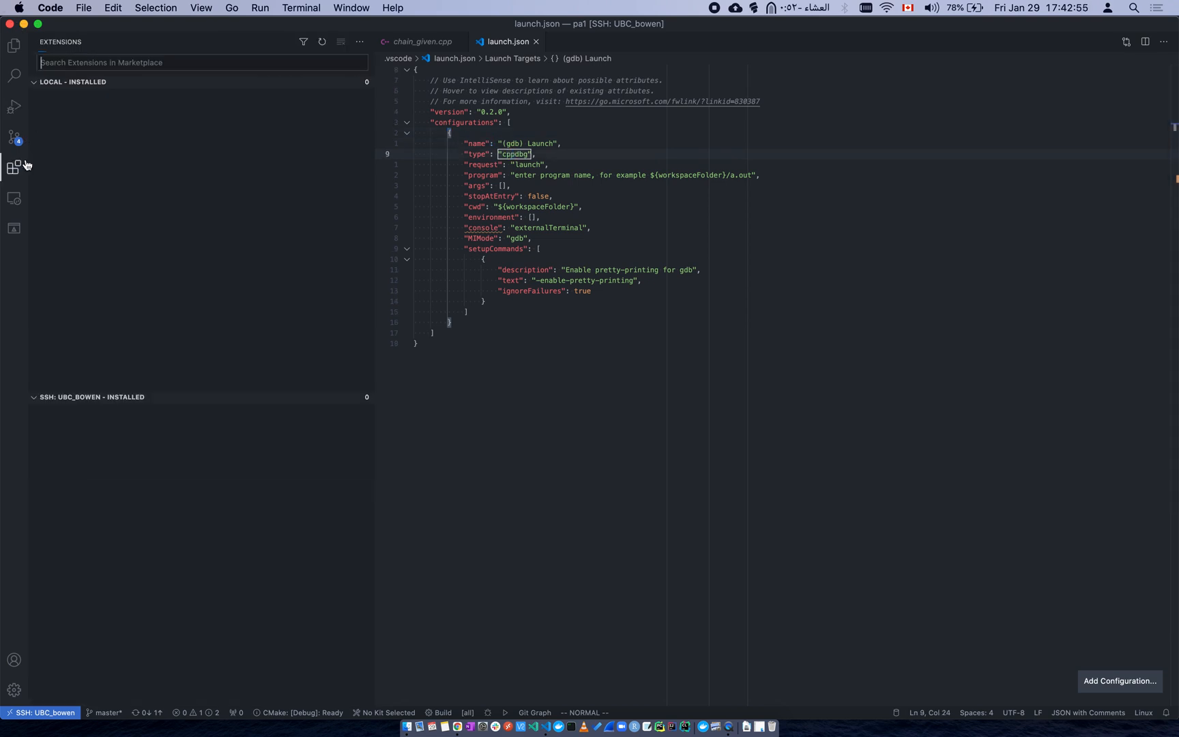
pyautogui.click(88, 397)
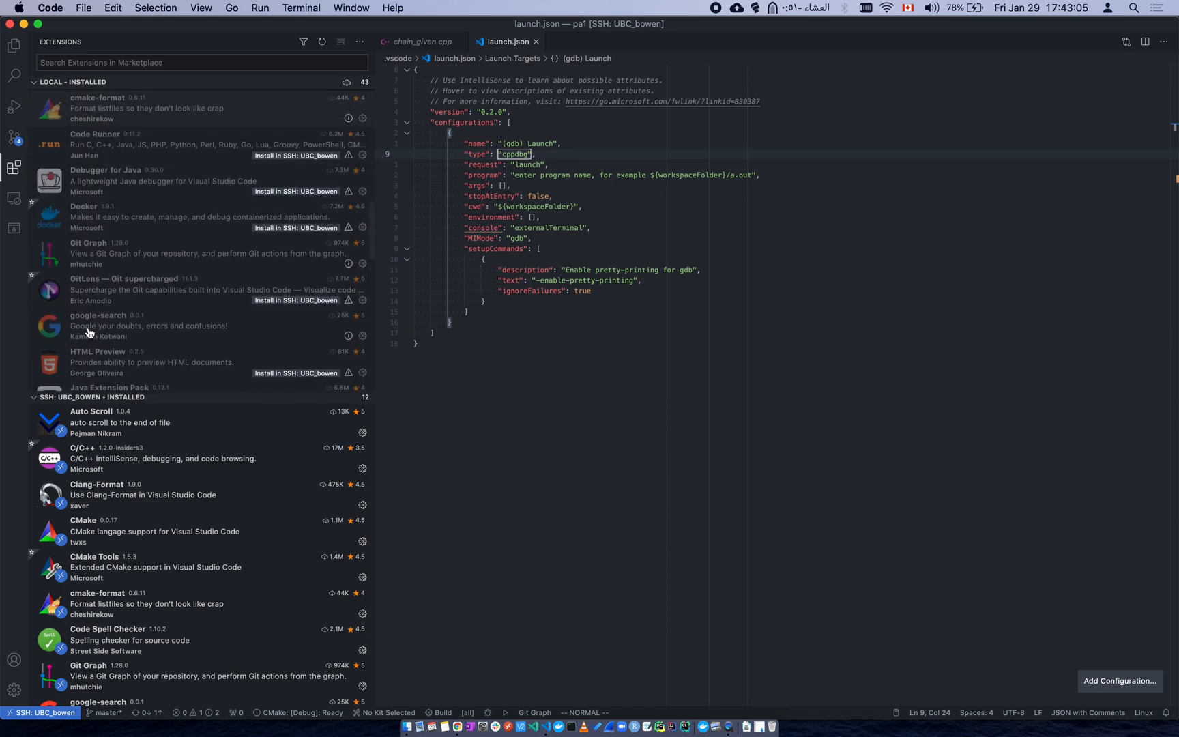
pyautogui.moveTo(8, 128)
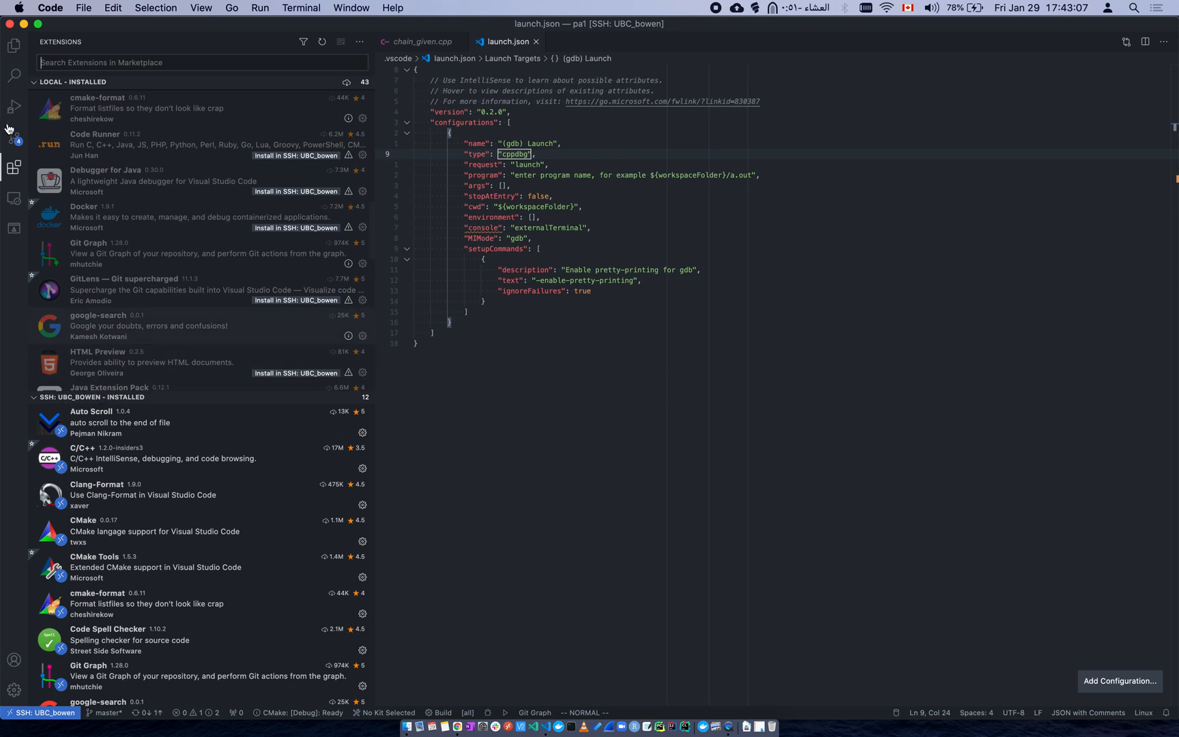
pyautogui.click(11, 44)
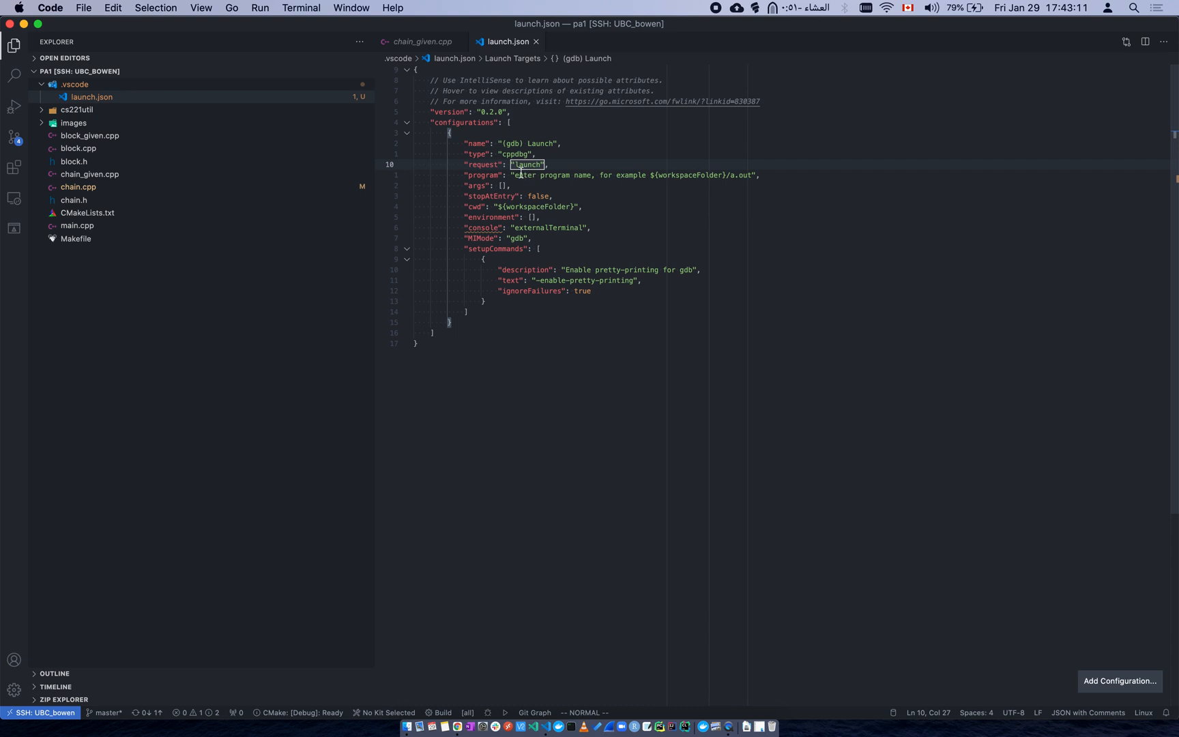
pyautogui.moveTo(382, 171)
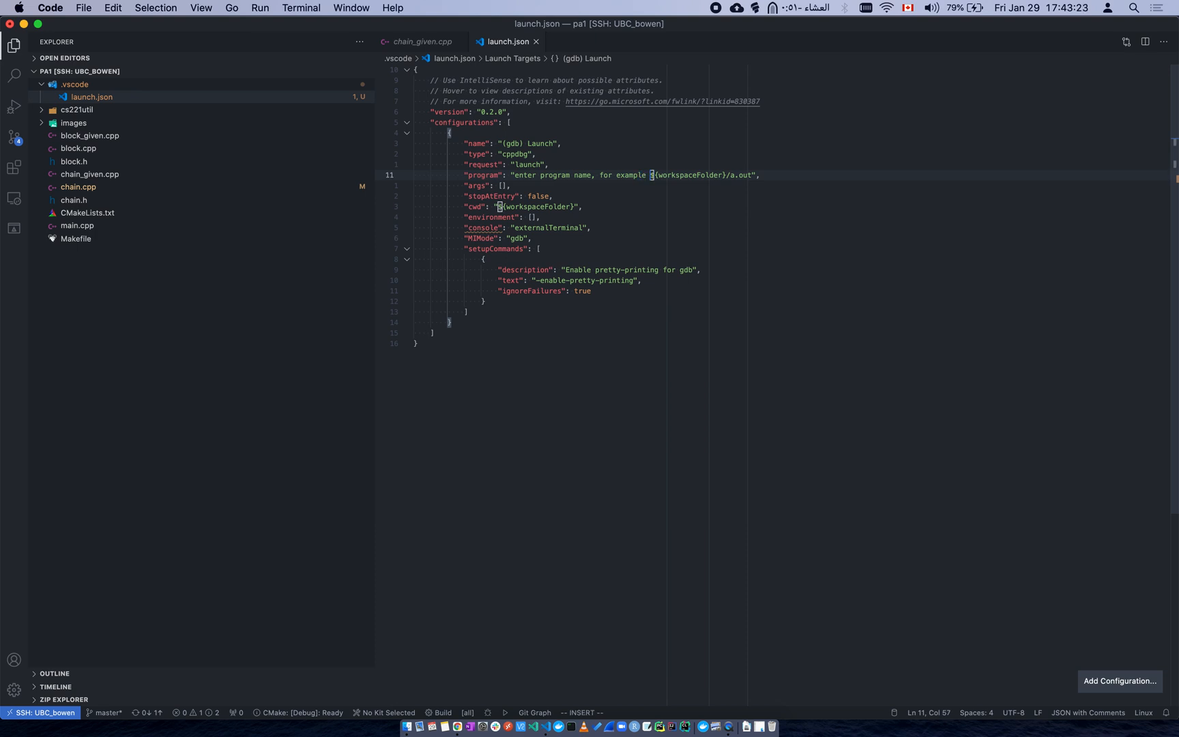
# - Trim the program value in launch.json to ${workspaceFolder}/a.out
pyautogui.press('Backspace')
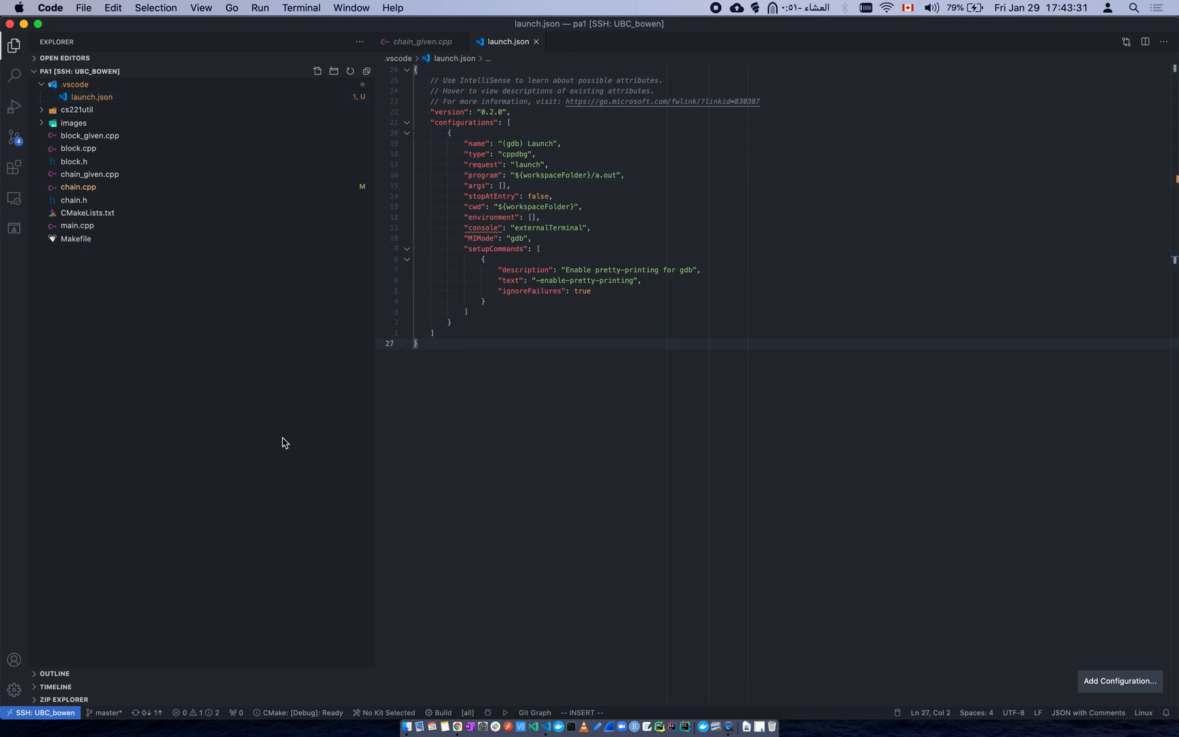
# - Run make clean and make in the integrated terminal to build the pa1 executable
pyautogui.press('Ctrl+`')
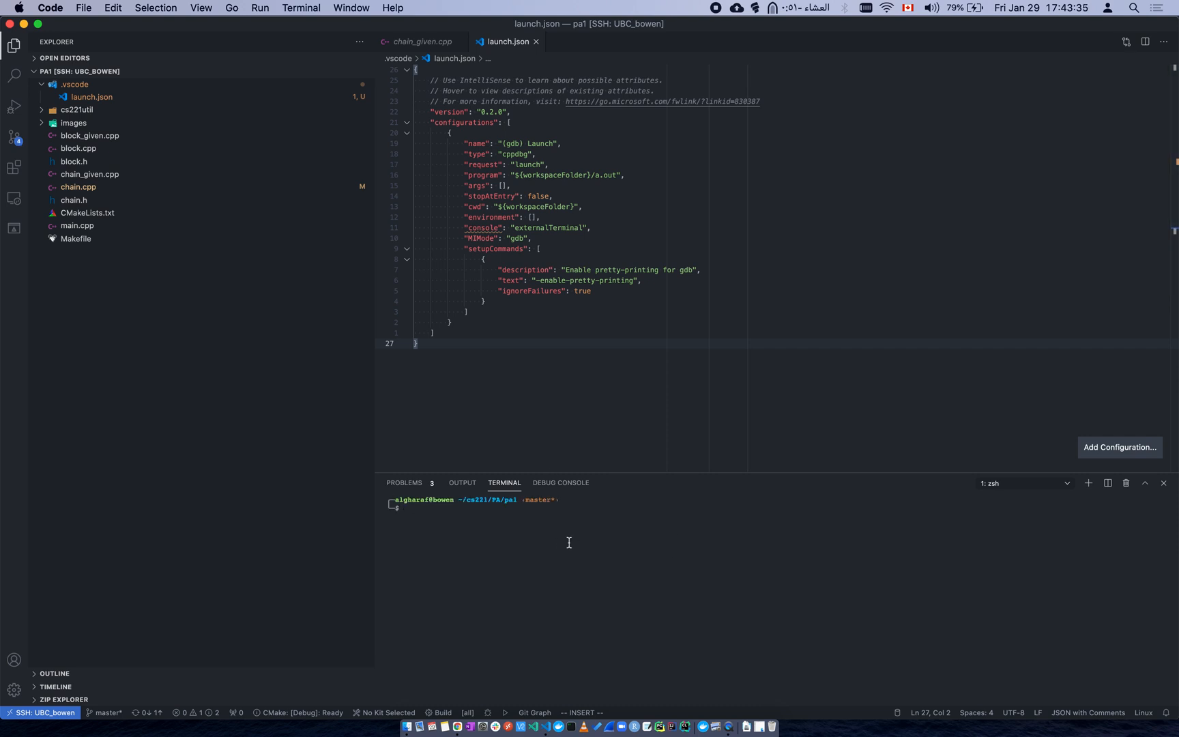
pyautogui.write('make clean')
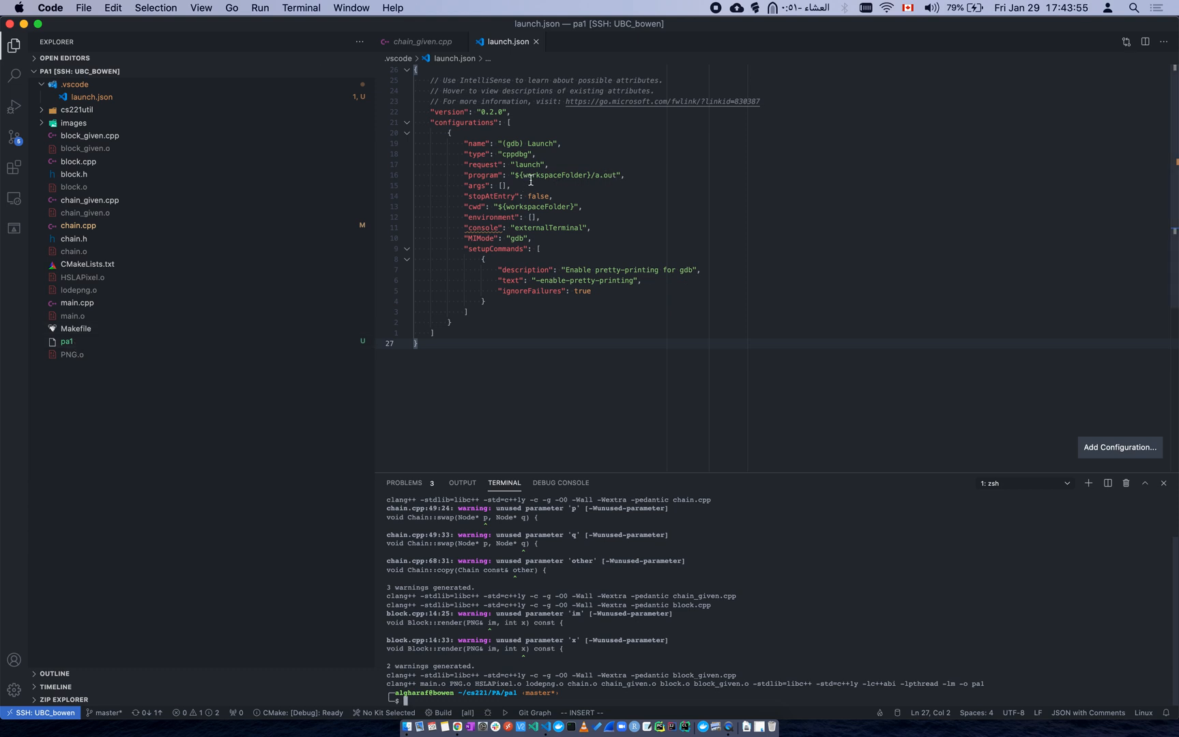
pyautogui.moveTo(539, 175)
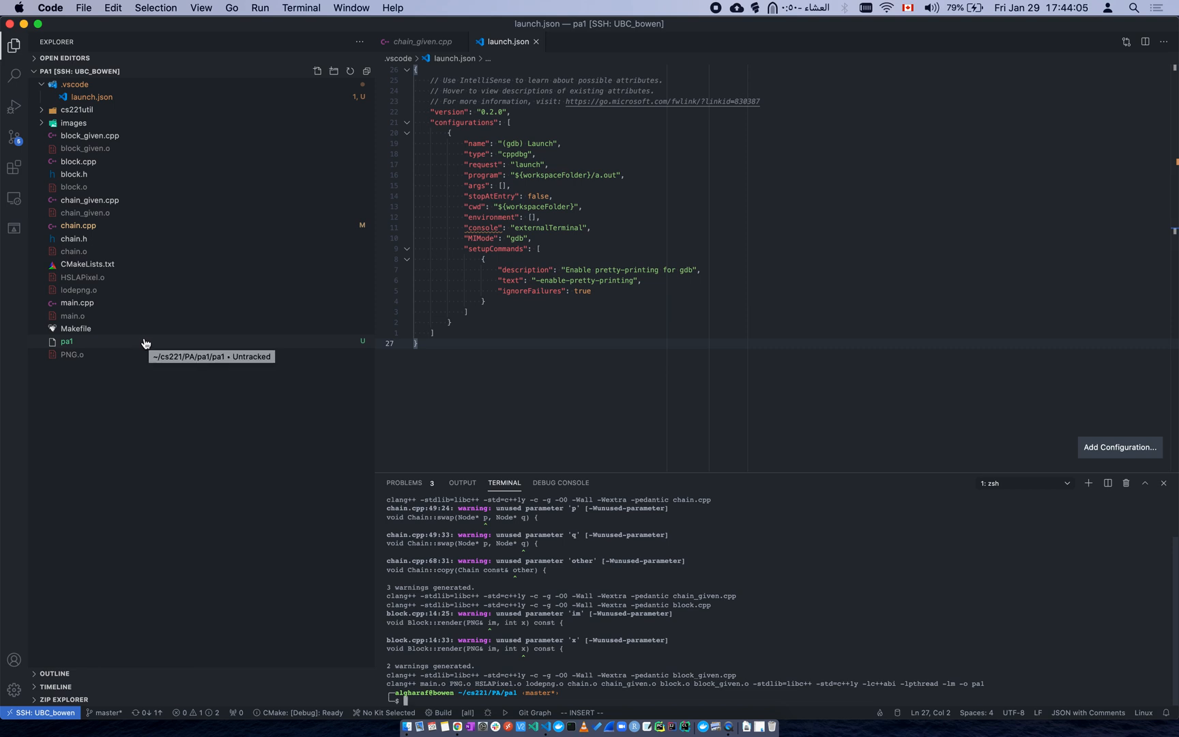
# - Copy the path of pa1 and set the program entry to ${workspaceFolder}/pa1
pyautogui.rightClick(66, 341)
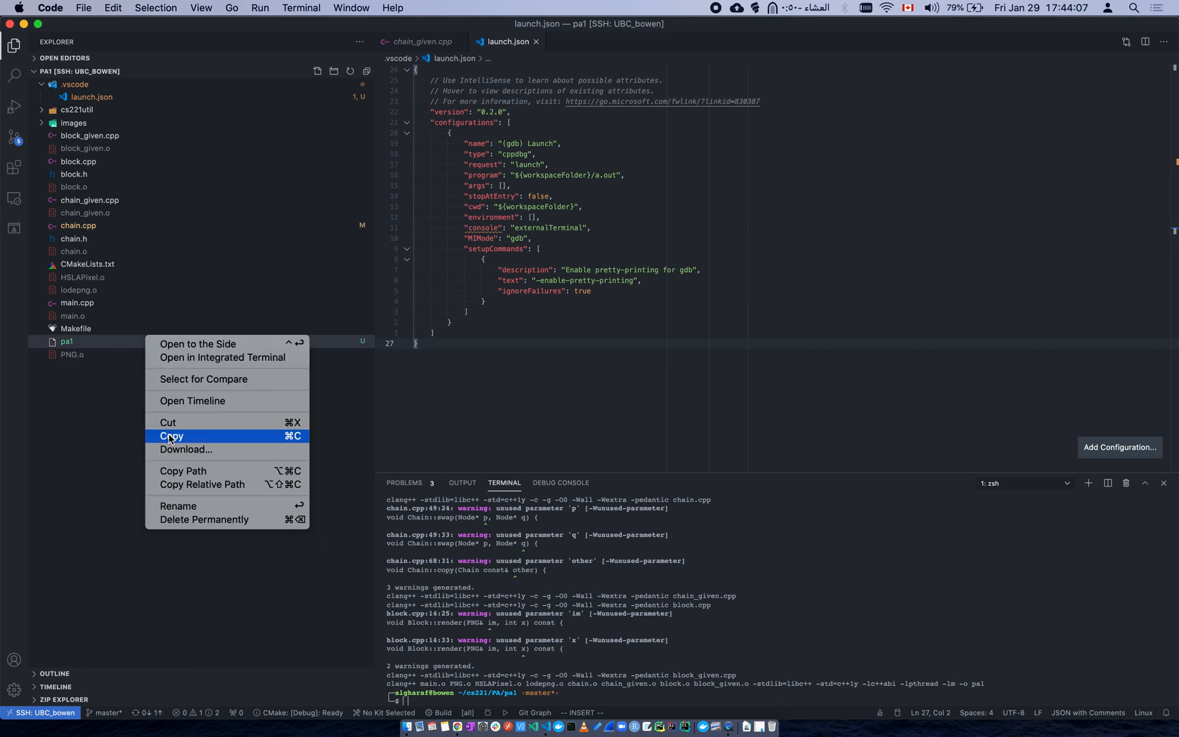
pyautogui.moveTo(202, 484)
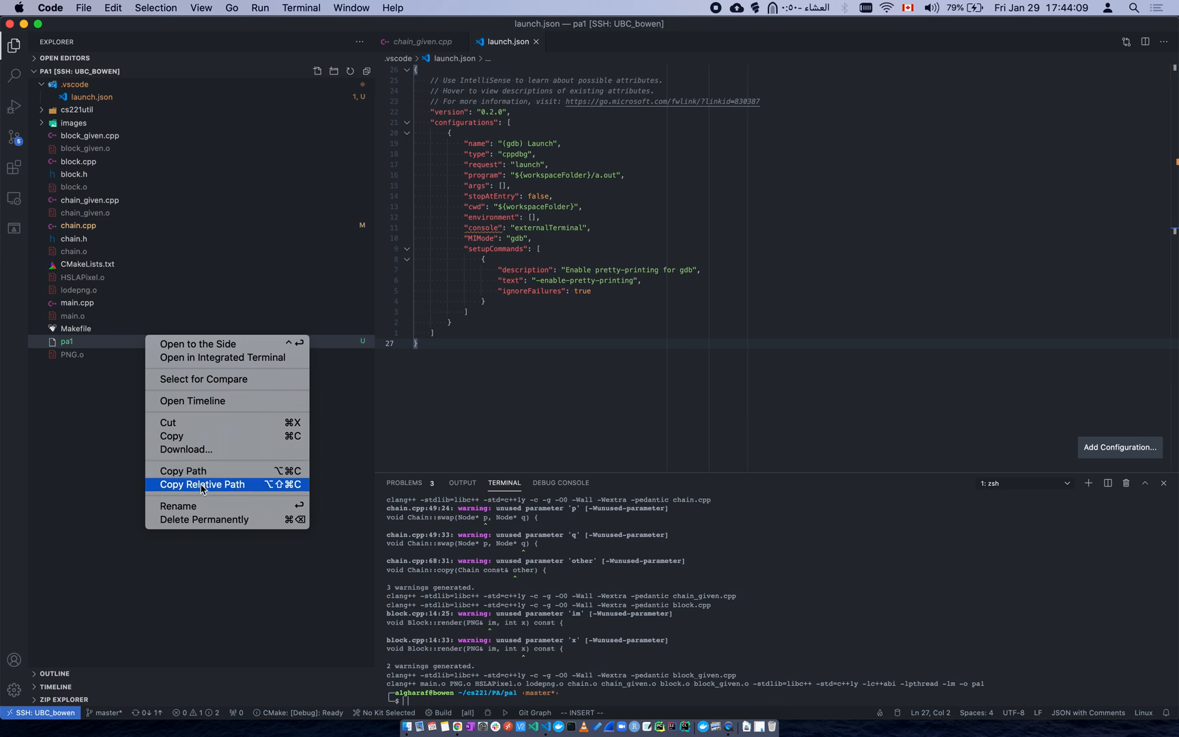
pyautogui.moveTo(202, 480)
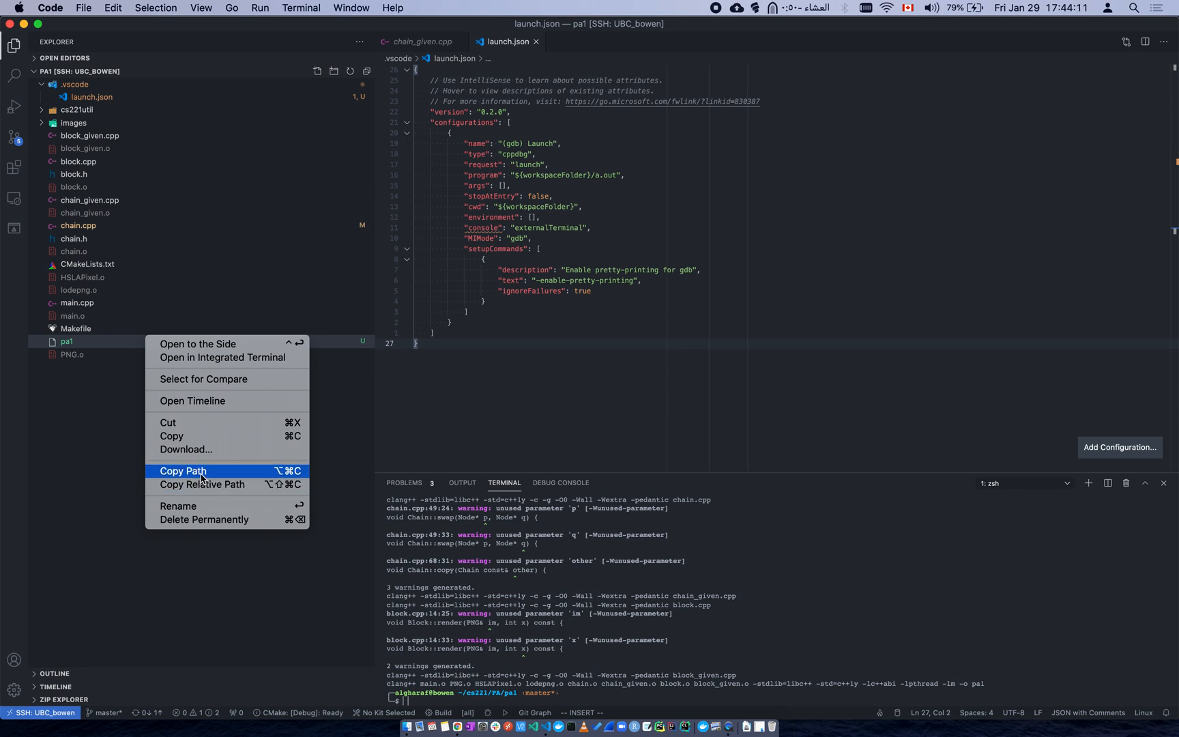
pyautogui.click(183, 471)
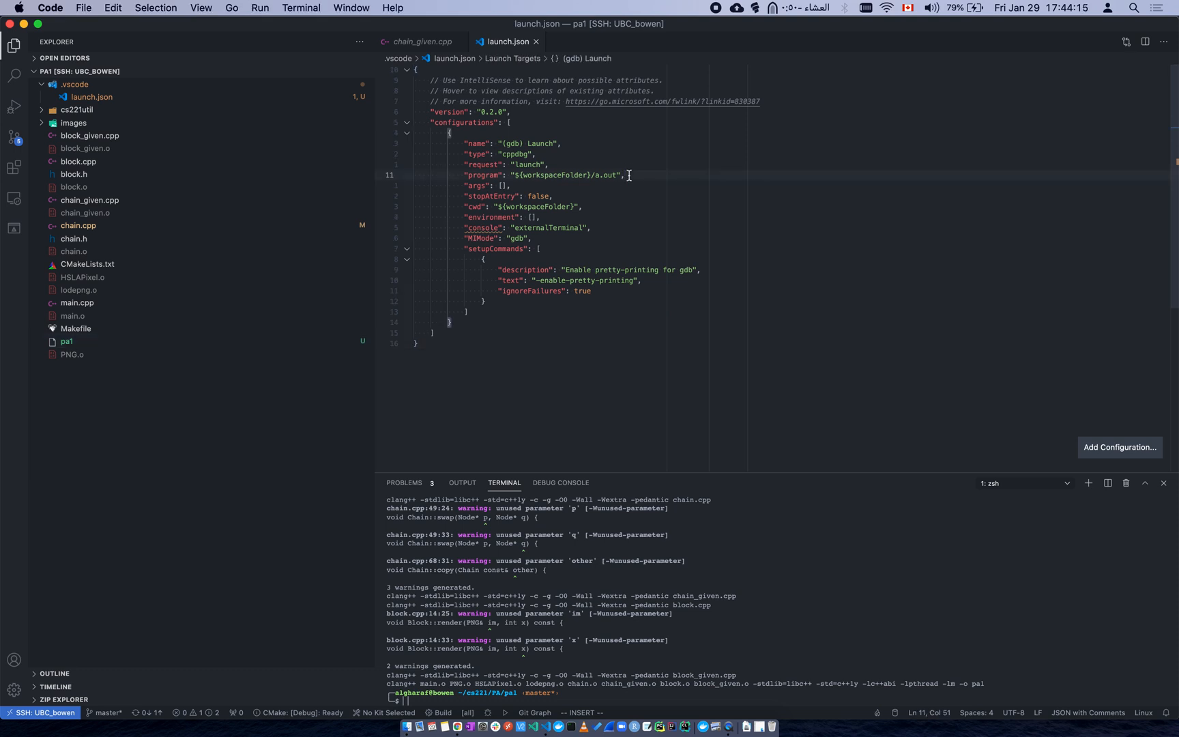
pyautogui.write('pa1')
pyautogui.press('Enter')
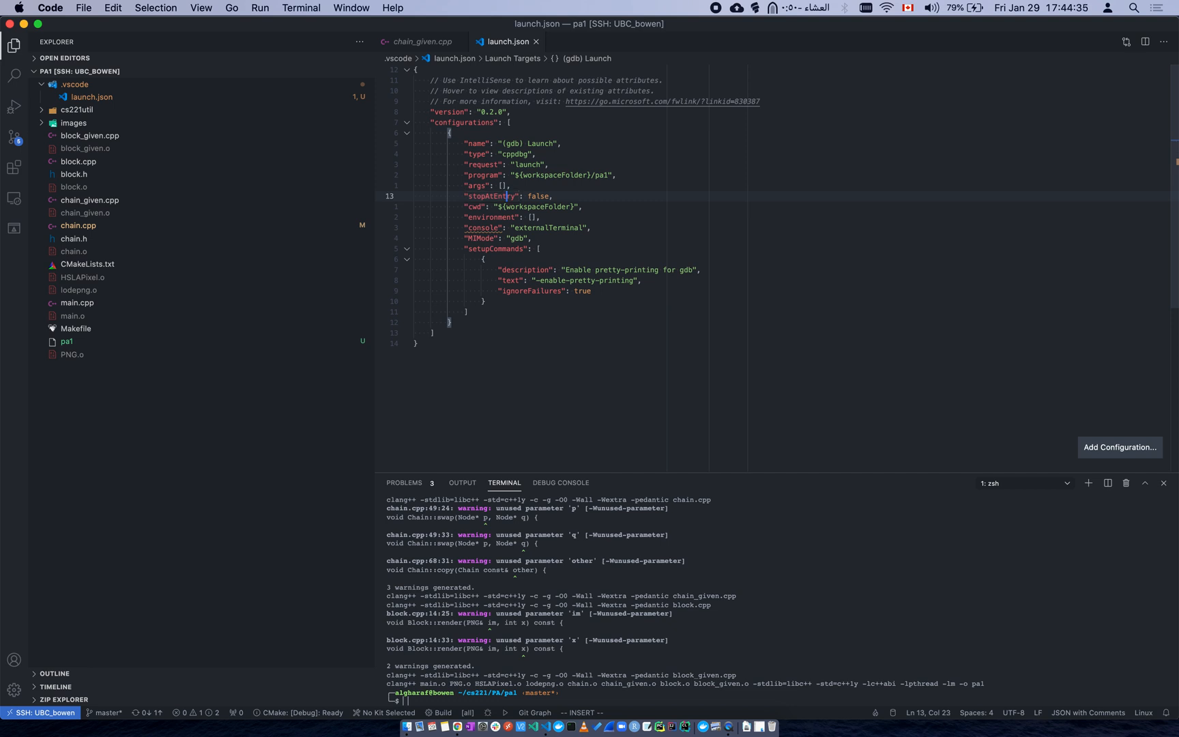
# - Review the externalTerminal console value and add a comma after the setupCommands block
pyautogui.doubleClick(539, 197)
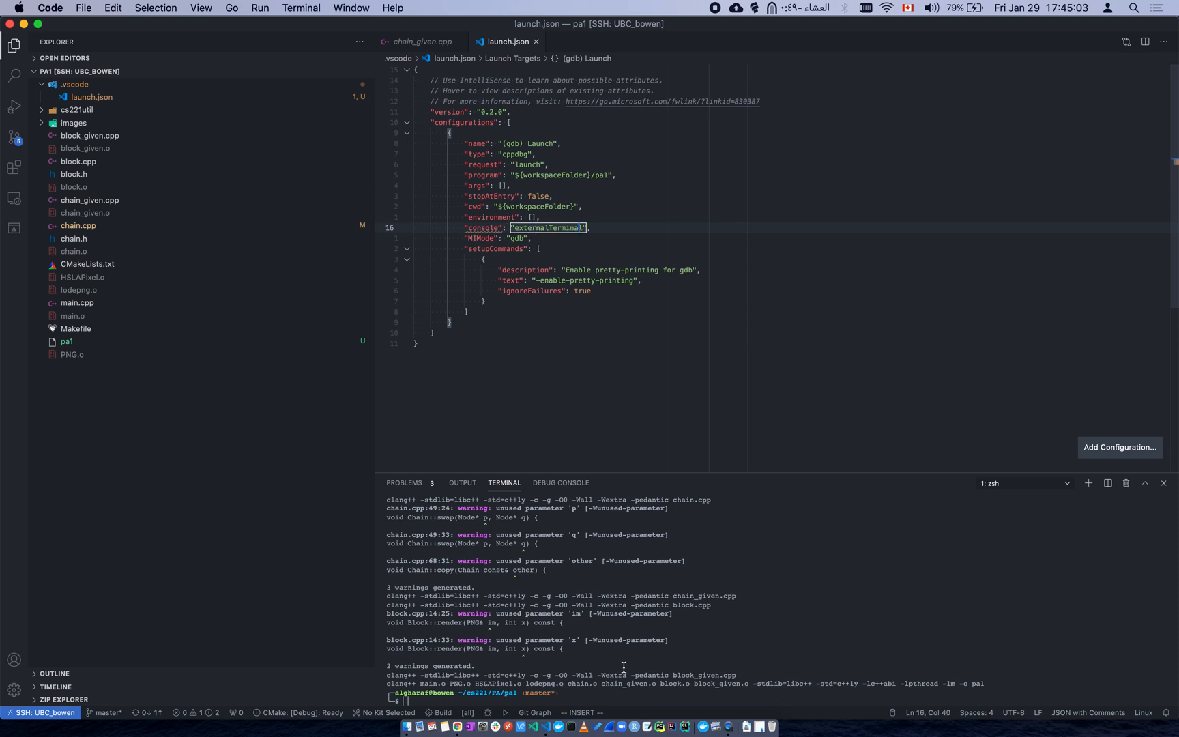
pyautogui.moveTo(603, 236)
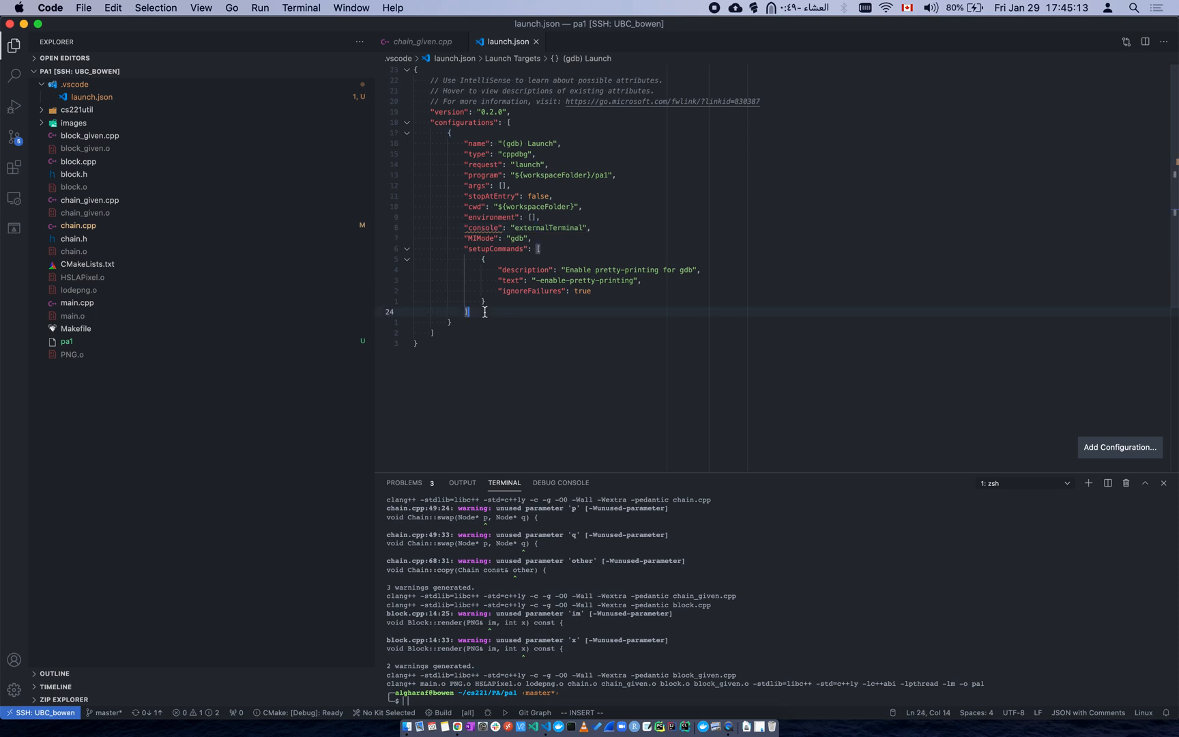
pyautogui.write(',')
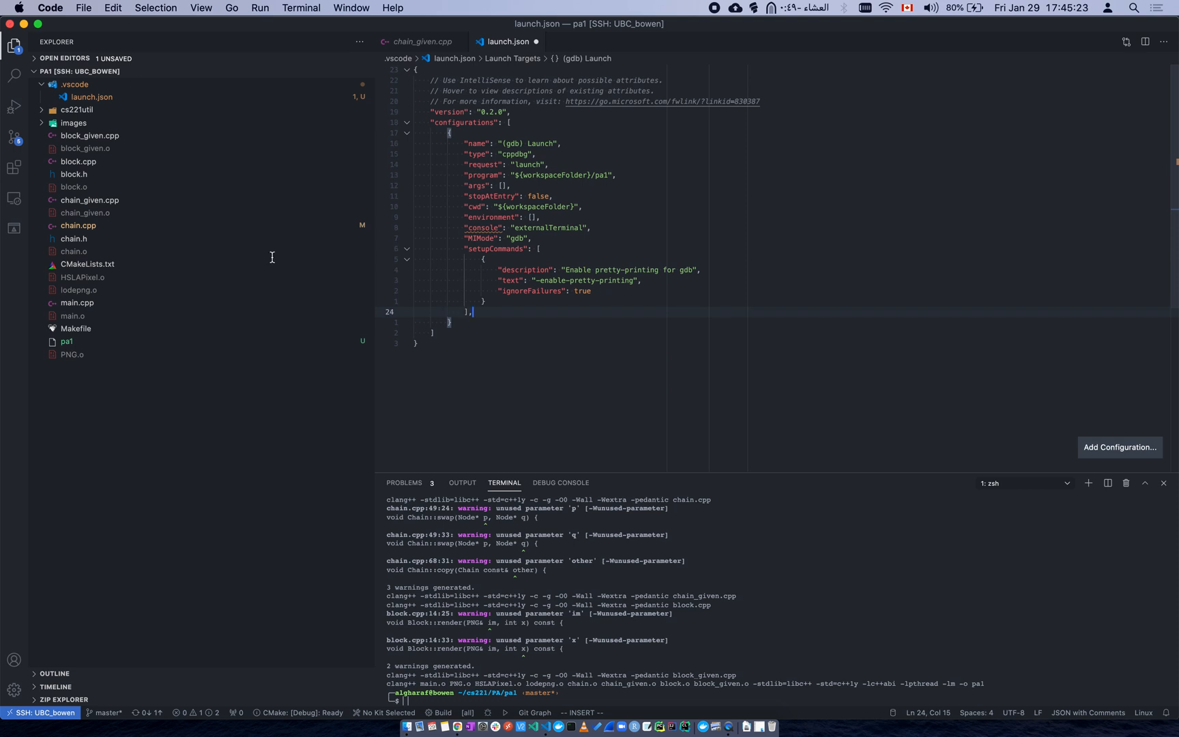
# - Rename the configuration to pa1_debug and start debugging it, hitting a segmentation fault
pyautogui.click(15, 105)
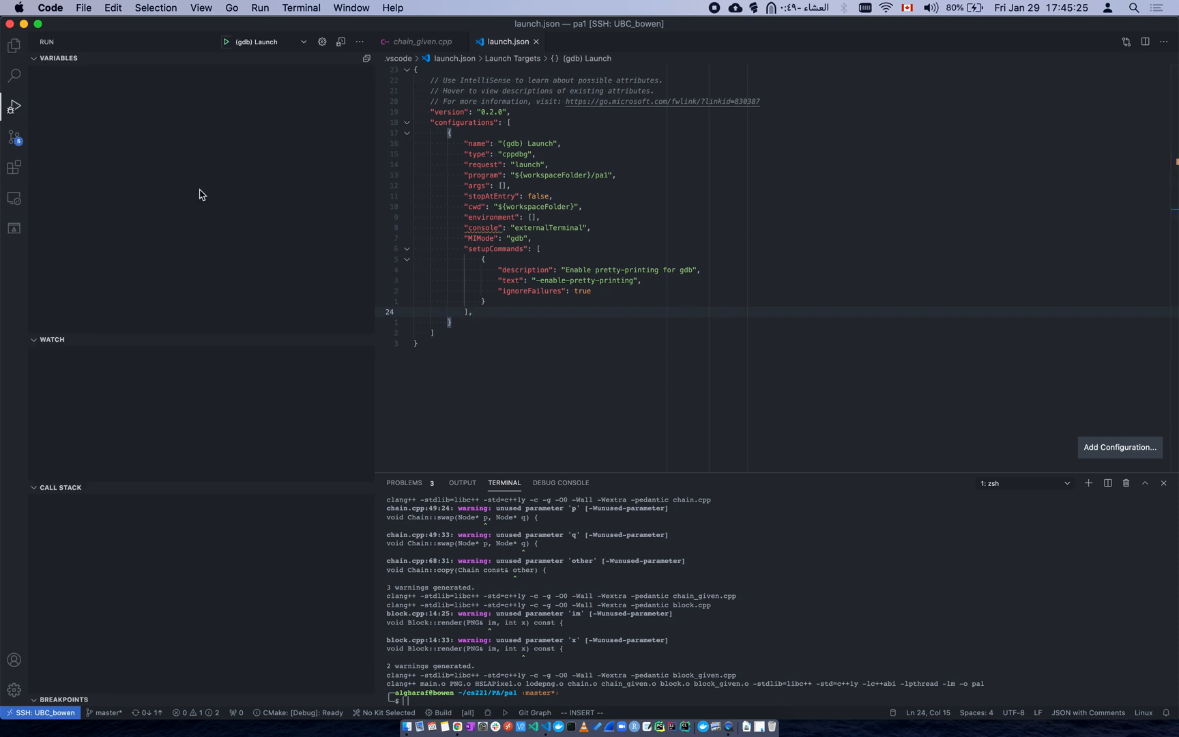
pyautogui.moveTo(556, 143)
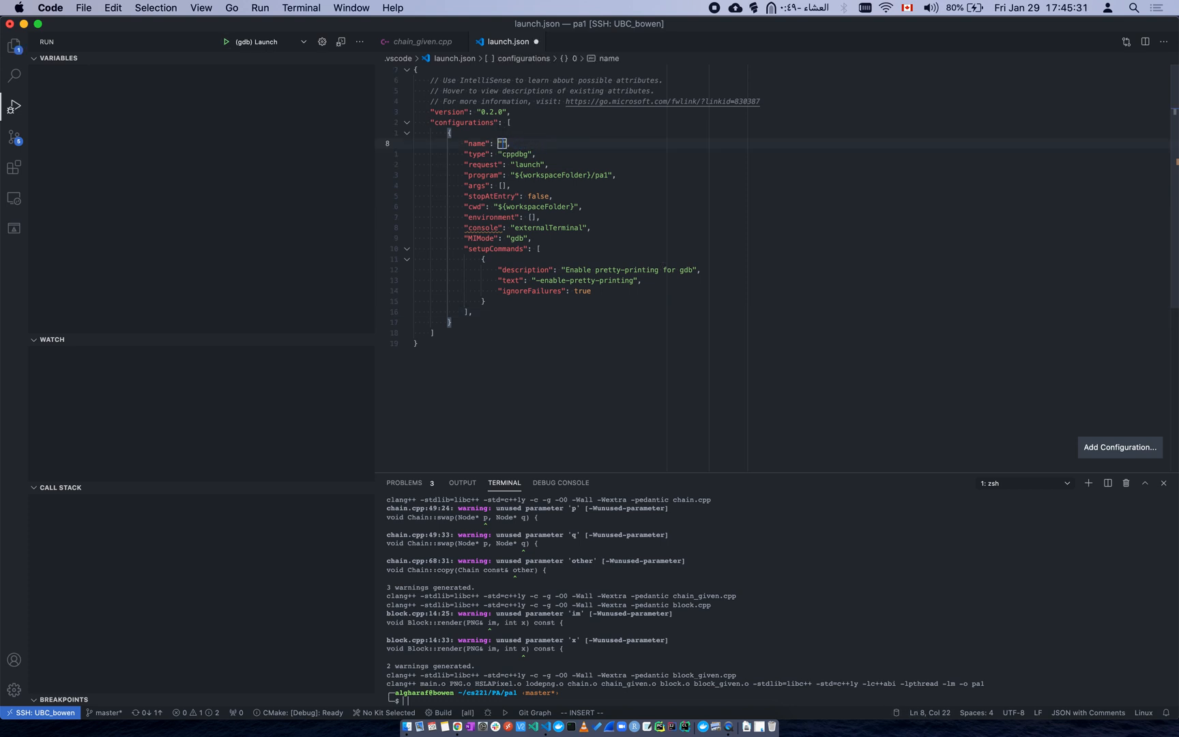
pyautogui.write('p')
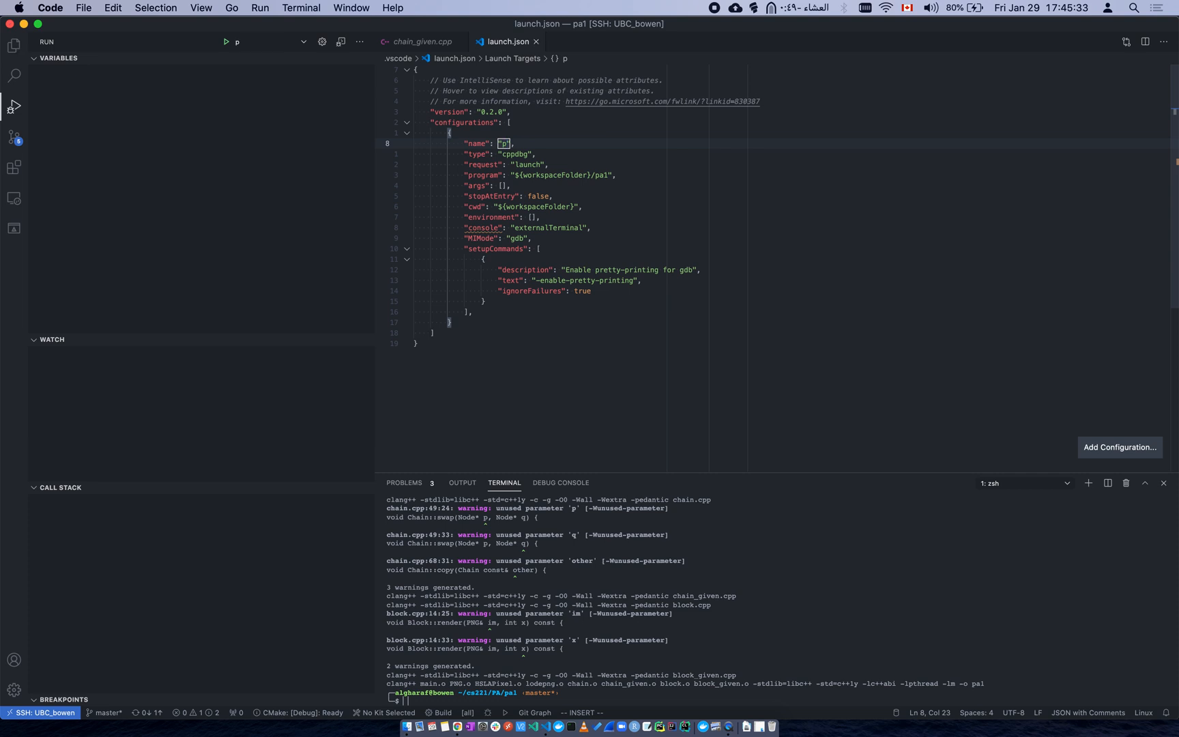
pyautogui.write('a1debug')
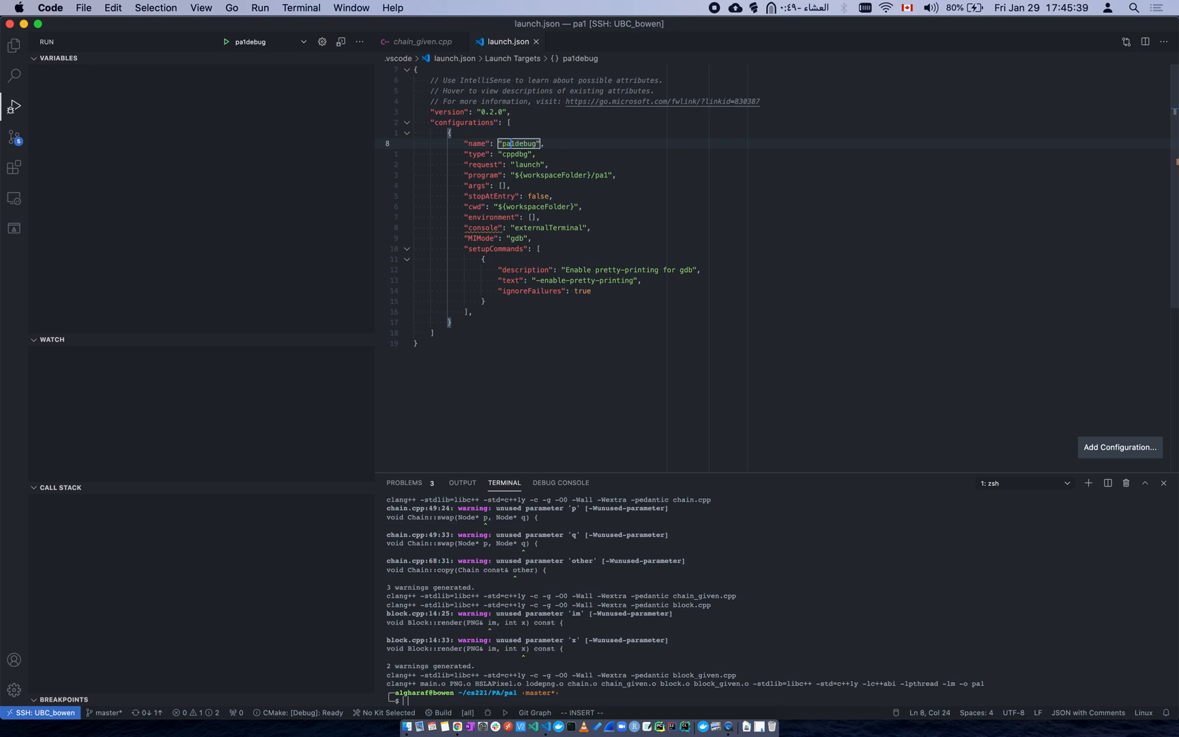
pyautogui.write('_')
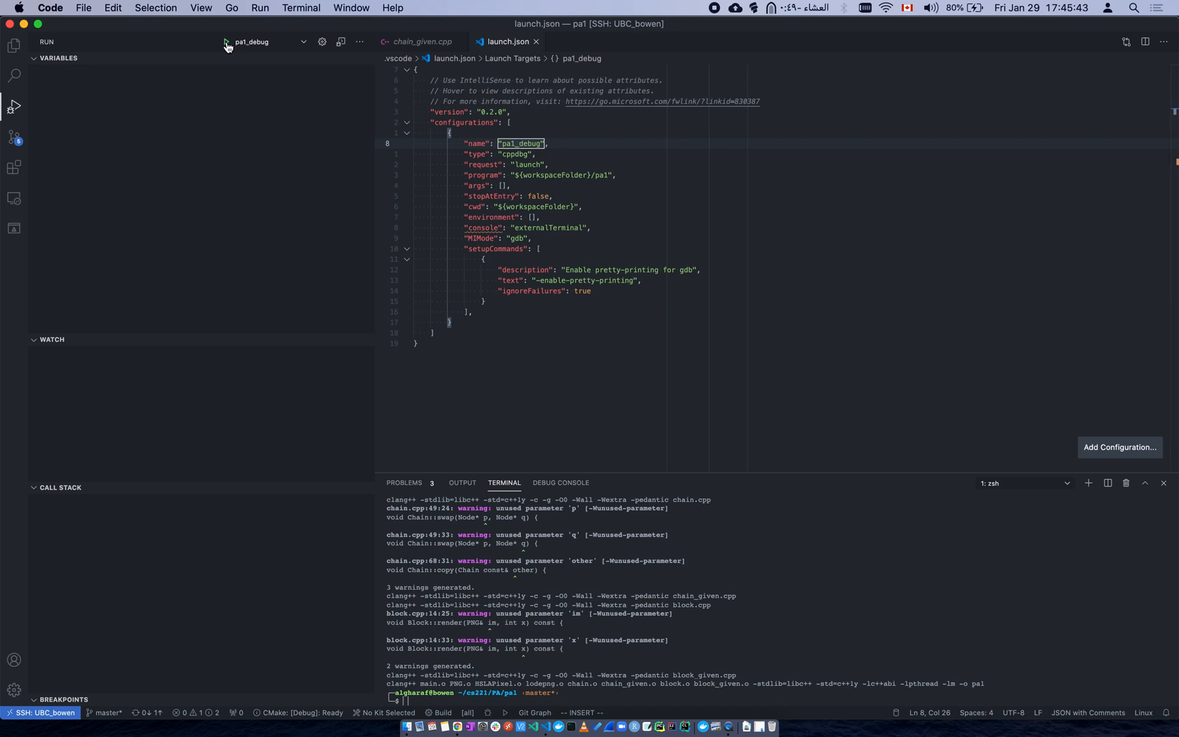
pyautogui.click(225, 42)
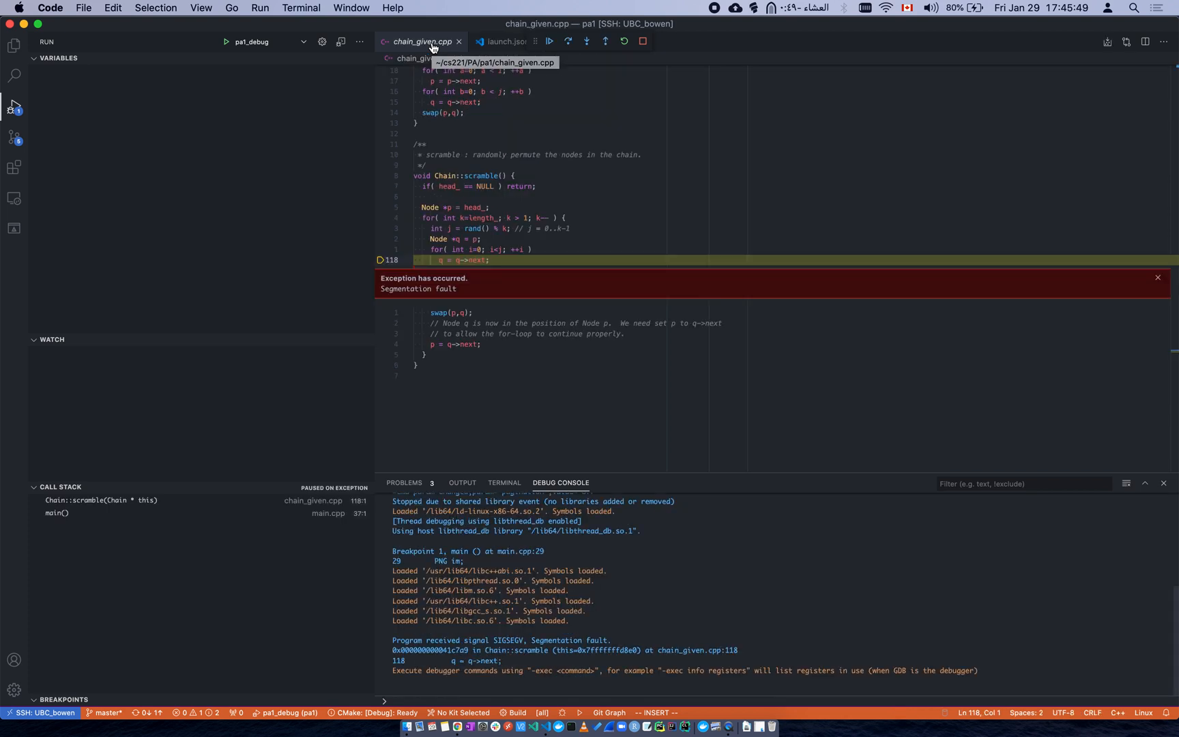
# - Inspect the scramble locals (q is 0x0) and show the program's terminal output
pyautogui.click(51, 57)
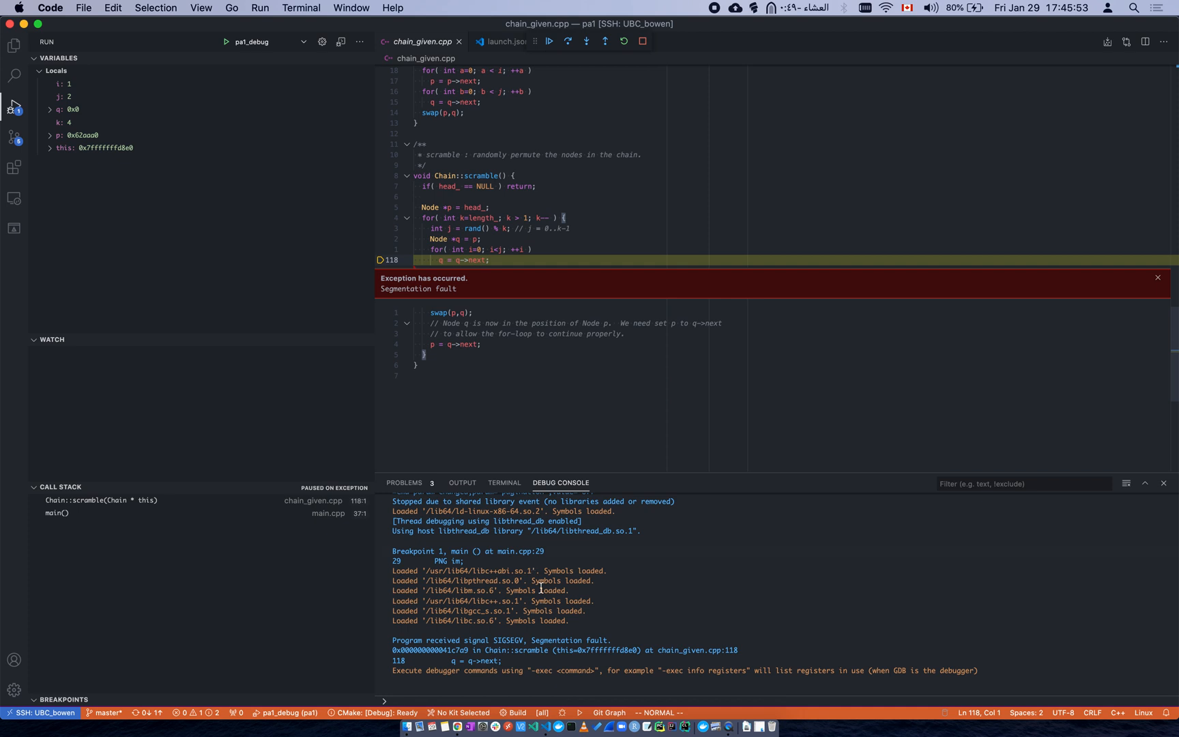
pyautogui.click(505, 483)
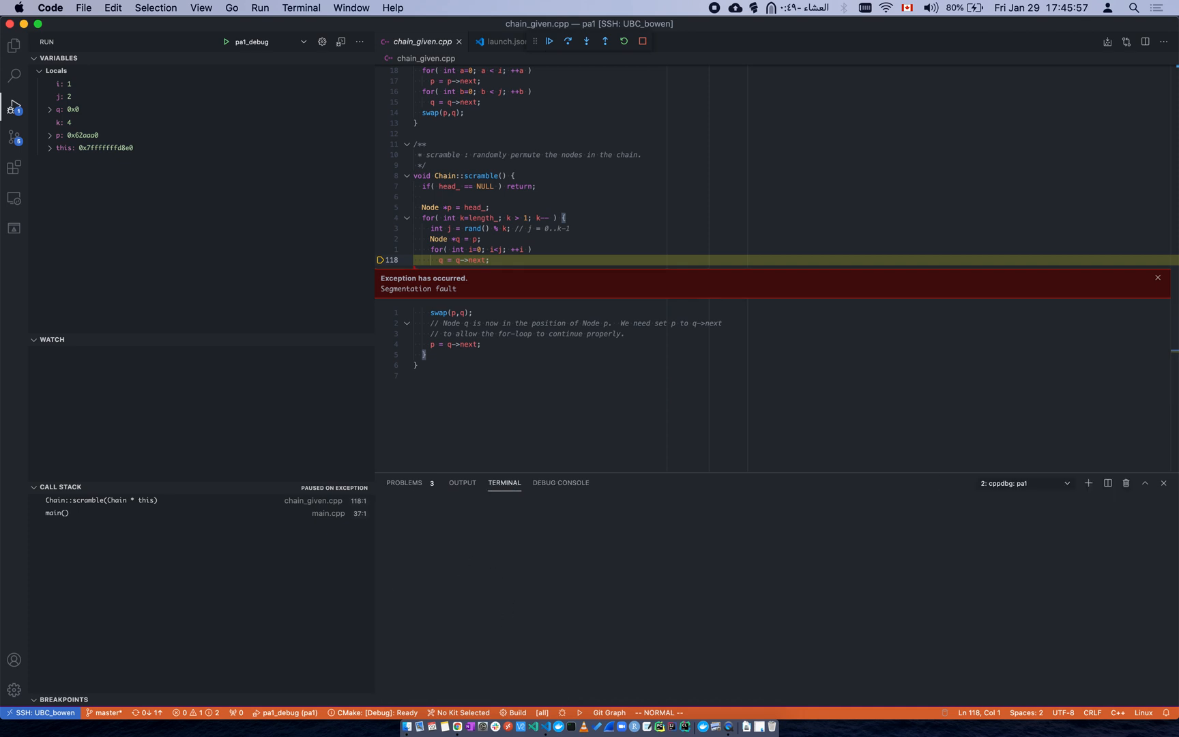
pyautogui.moveTo(500, 217)
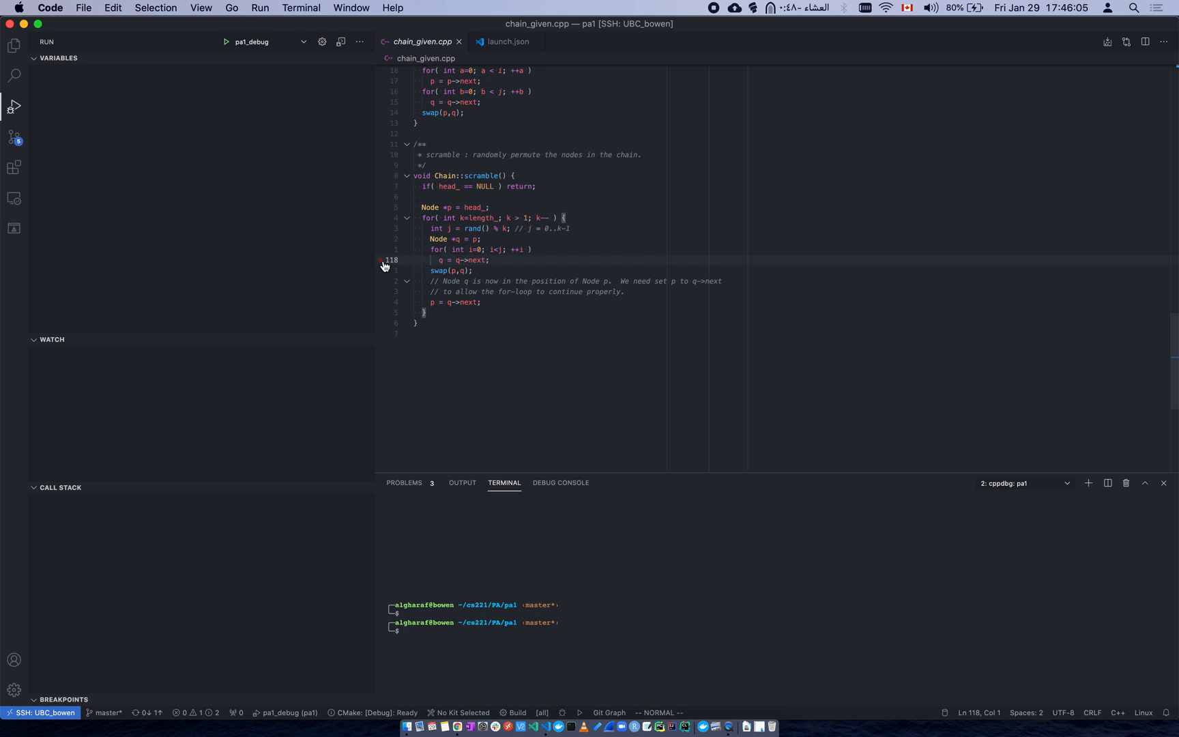
# - Add a breakpoint on line 118 of chain_given.cpp and search the file finder for 'ma'
pyautogui.click(381, 259)
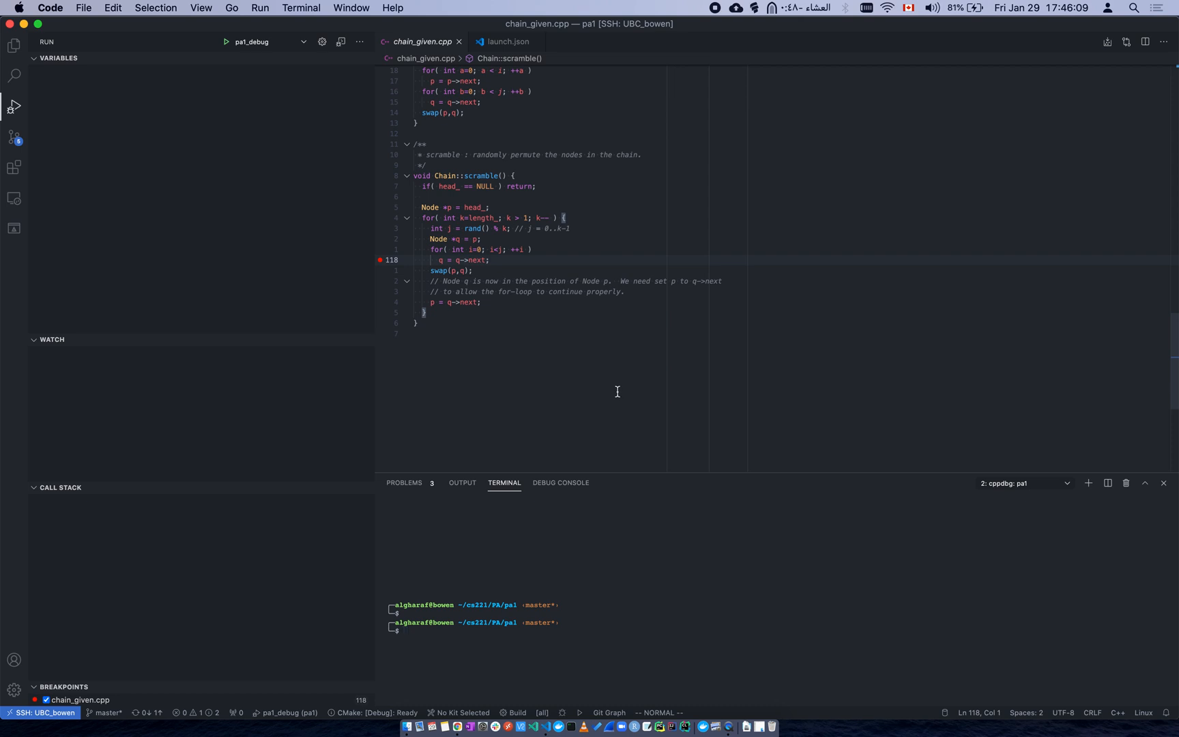
pyautogui.moveTo(598, 350)
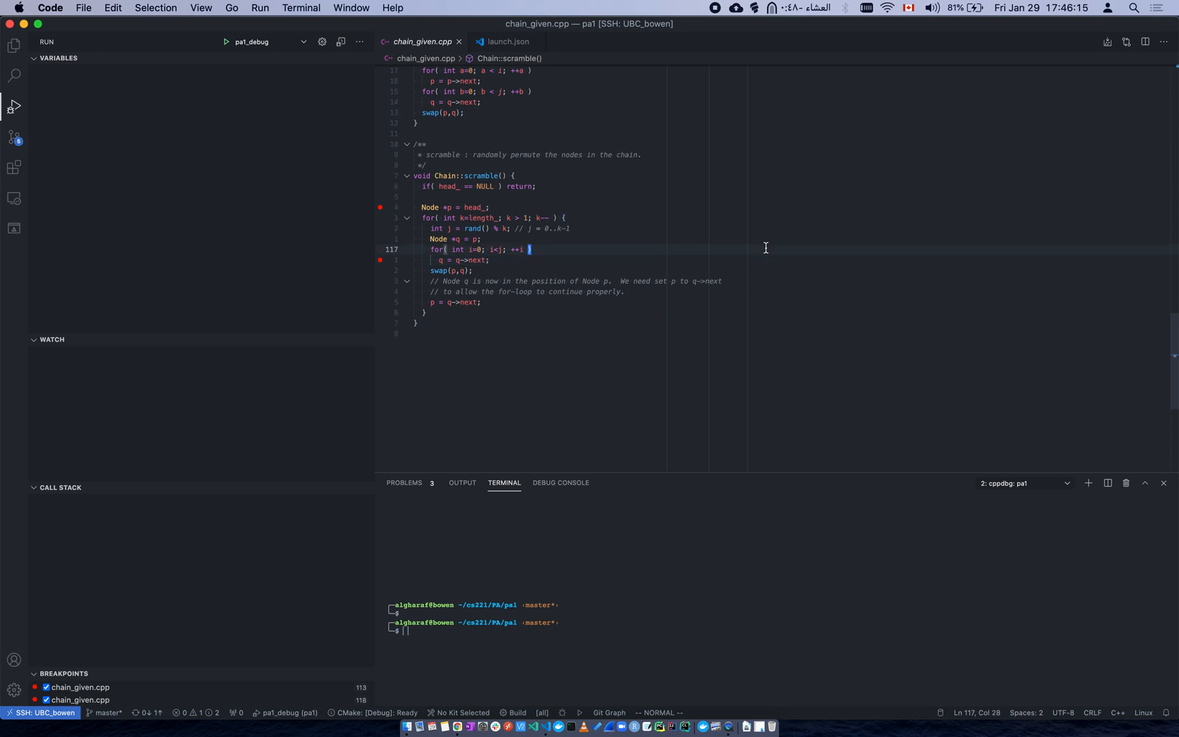
pyautogui.write('ma')
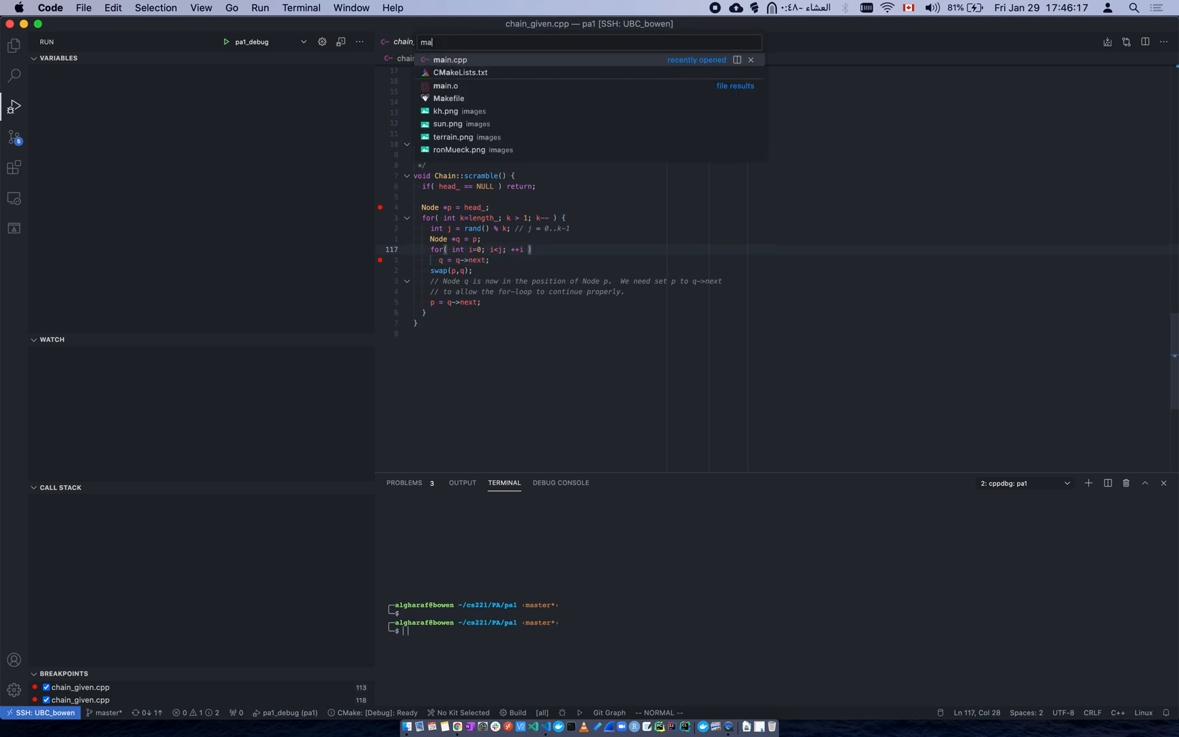
# - Open main.cpp, add a breakpoint on line 29 and start the pa1_debug configuration
pyautogui.click(450, 60)
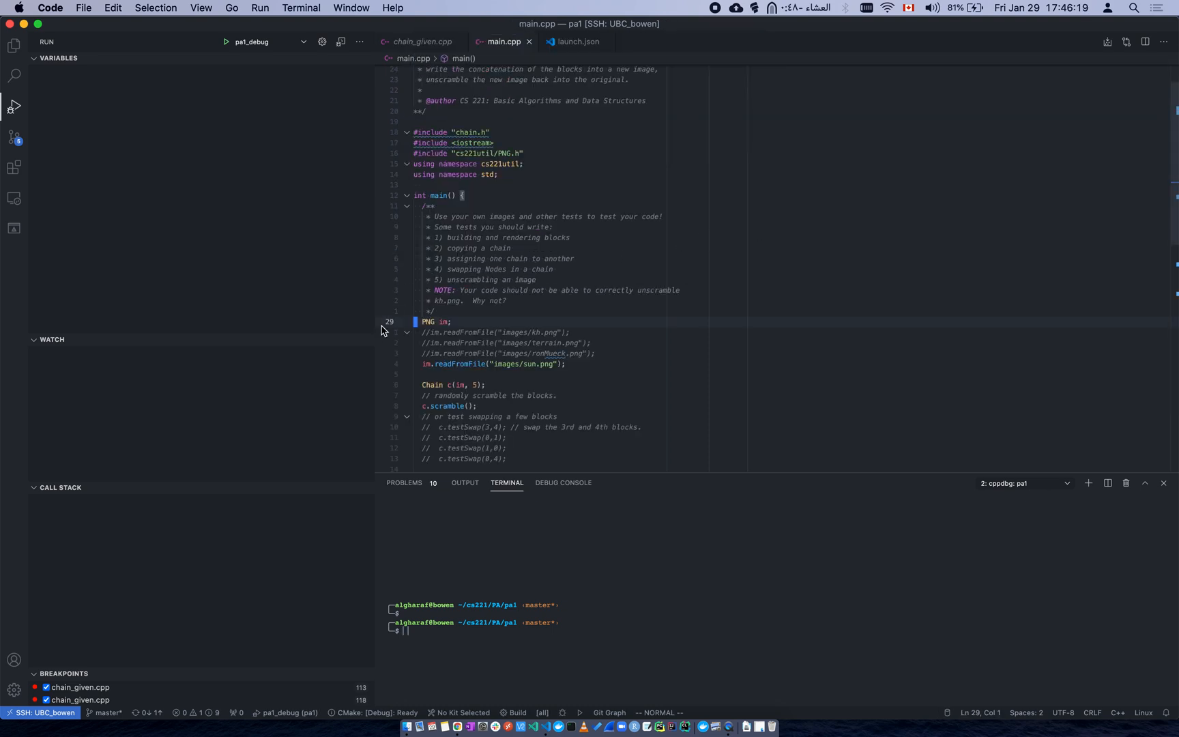
pyautogui.click(397, 323)
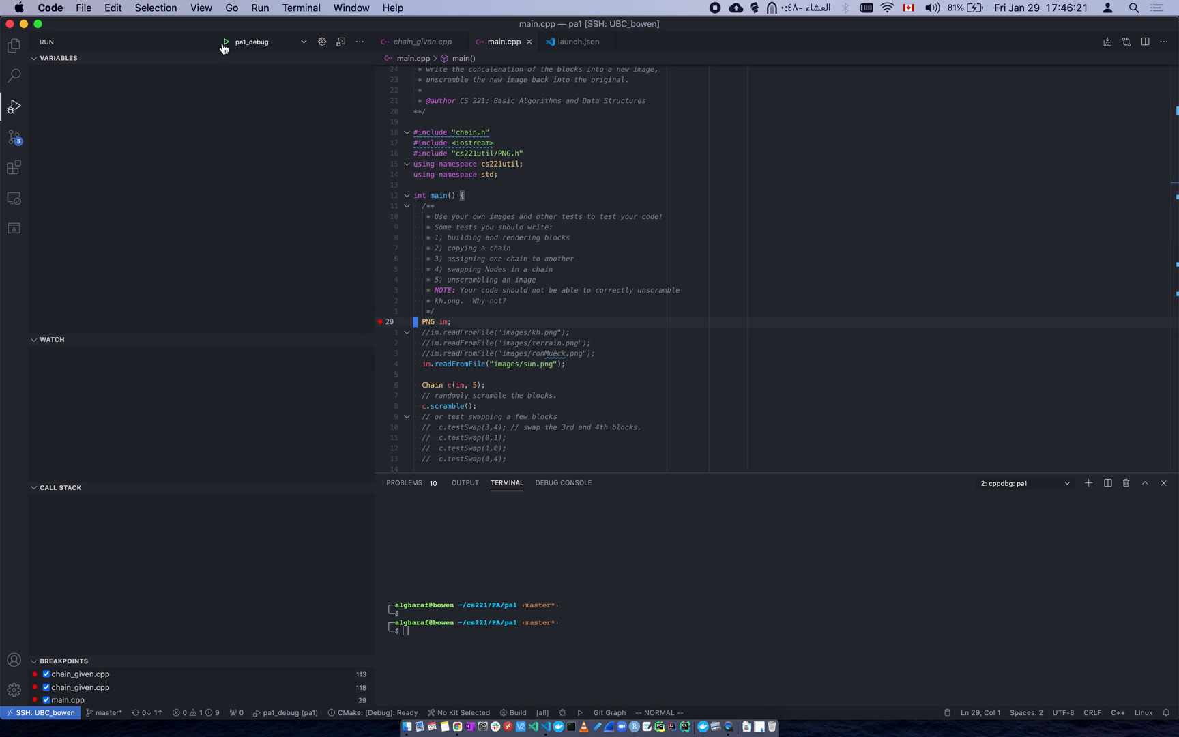
pyautogui.moveTo(225, 45)
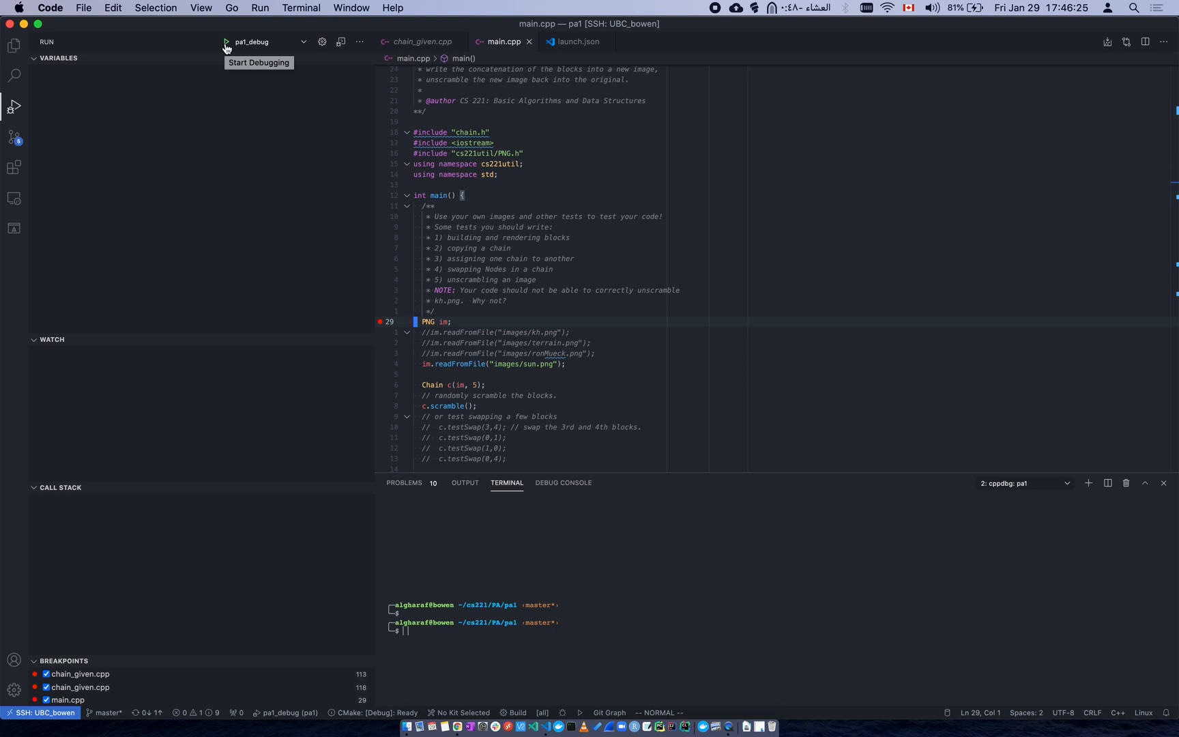
pyautogui.click(225, 42)
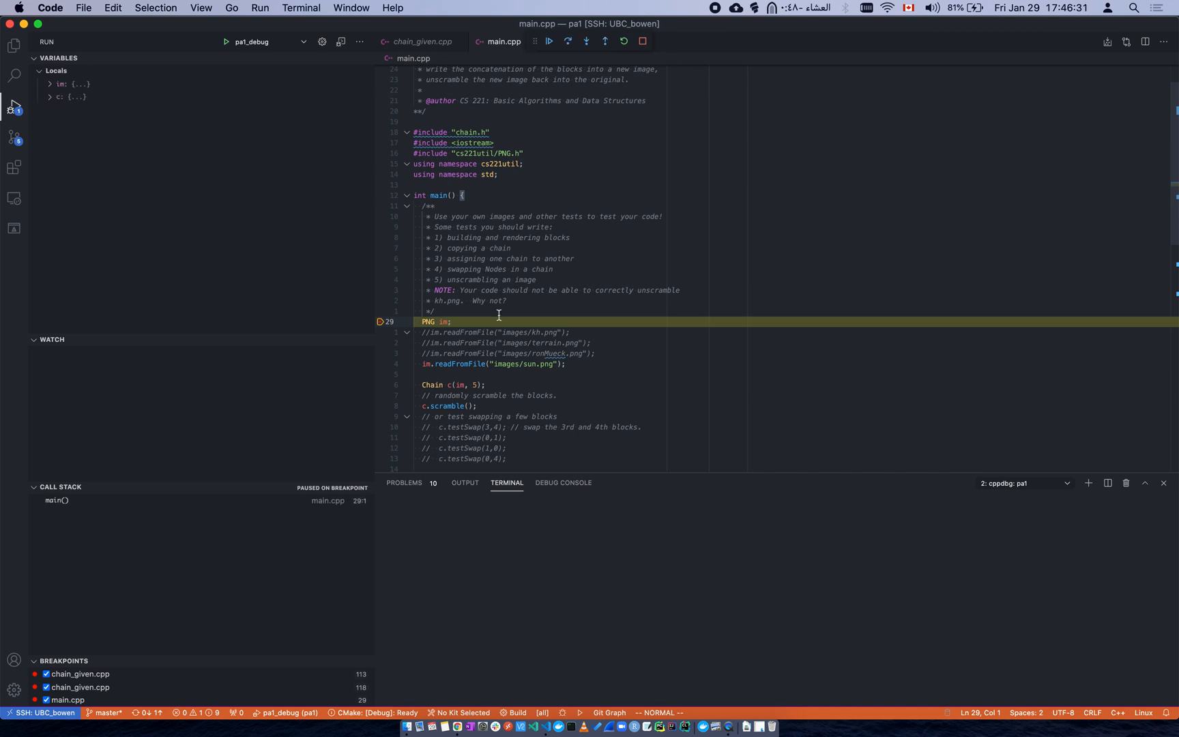
# - Step over to line 33 and expand c, im and head_ in the Locals view
pyautogui.click(550, 42)
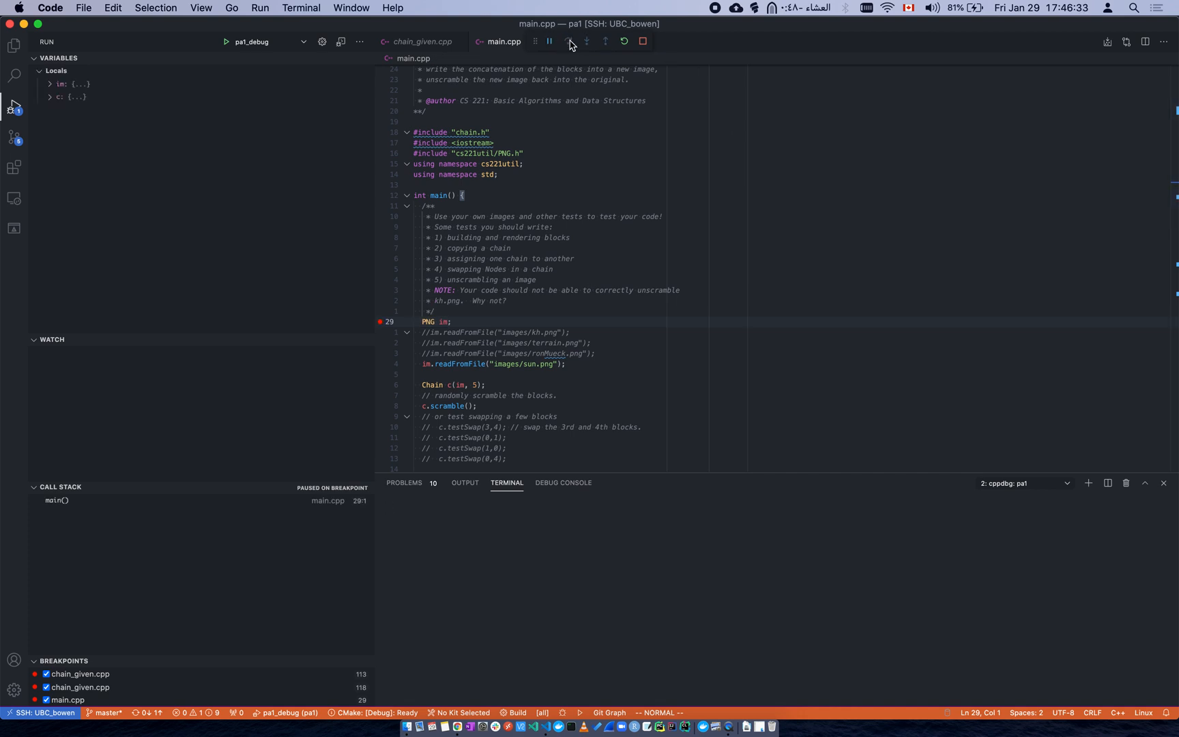
pyautogui.click(569, 41)
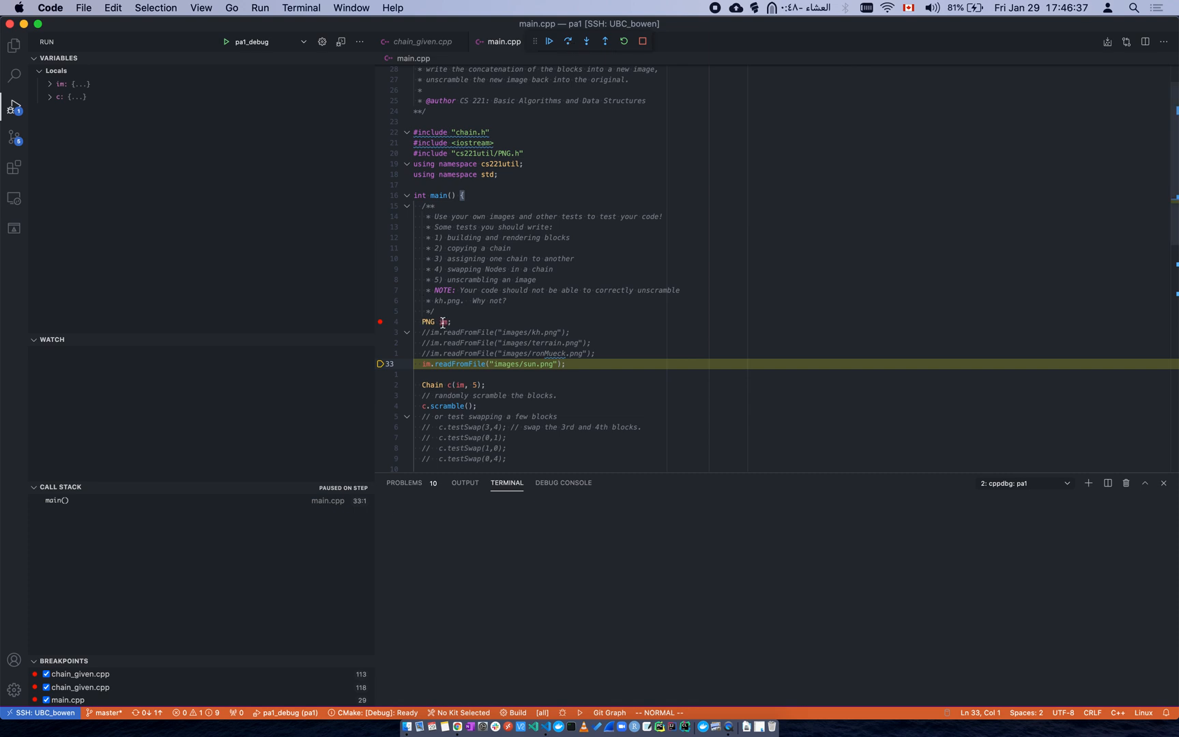
pyautogui.click(49, 97)
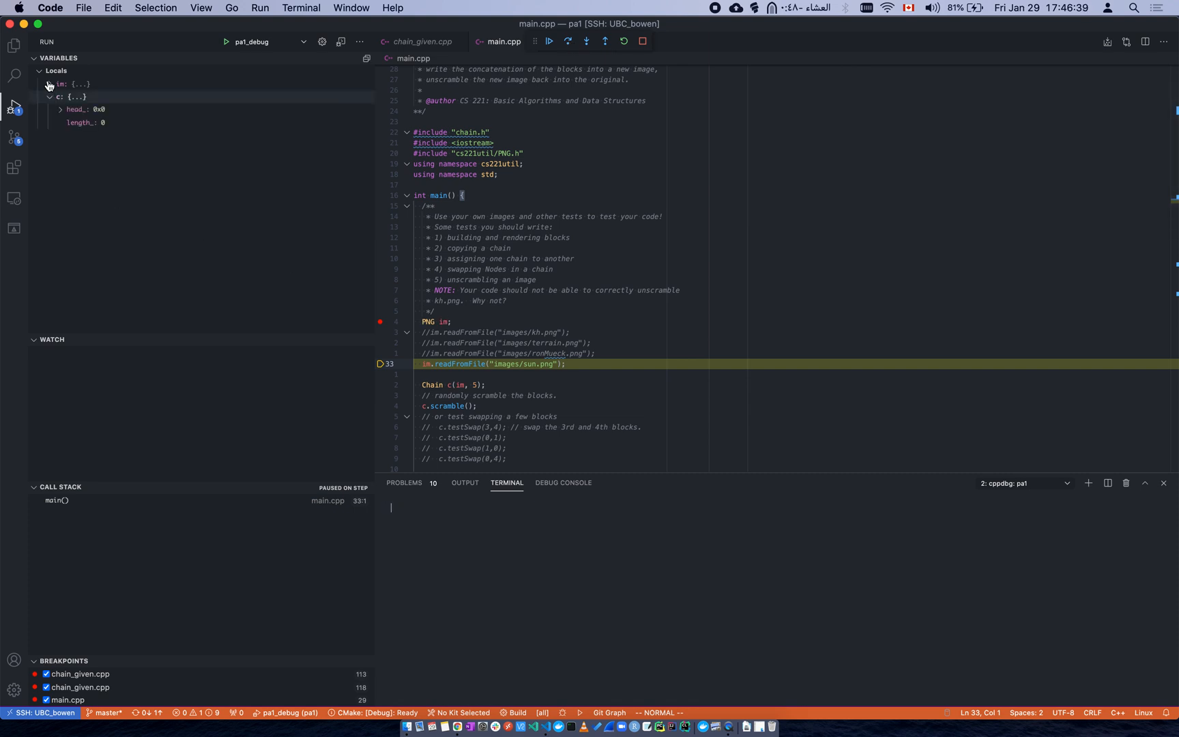
pyautogui.click(48, 84)
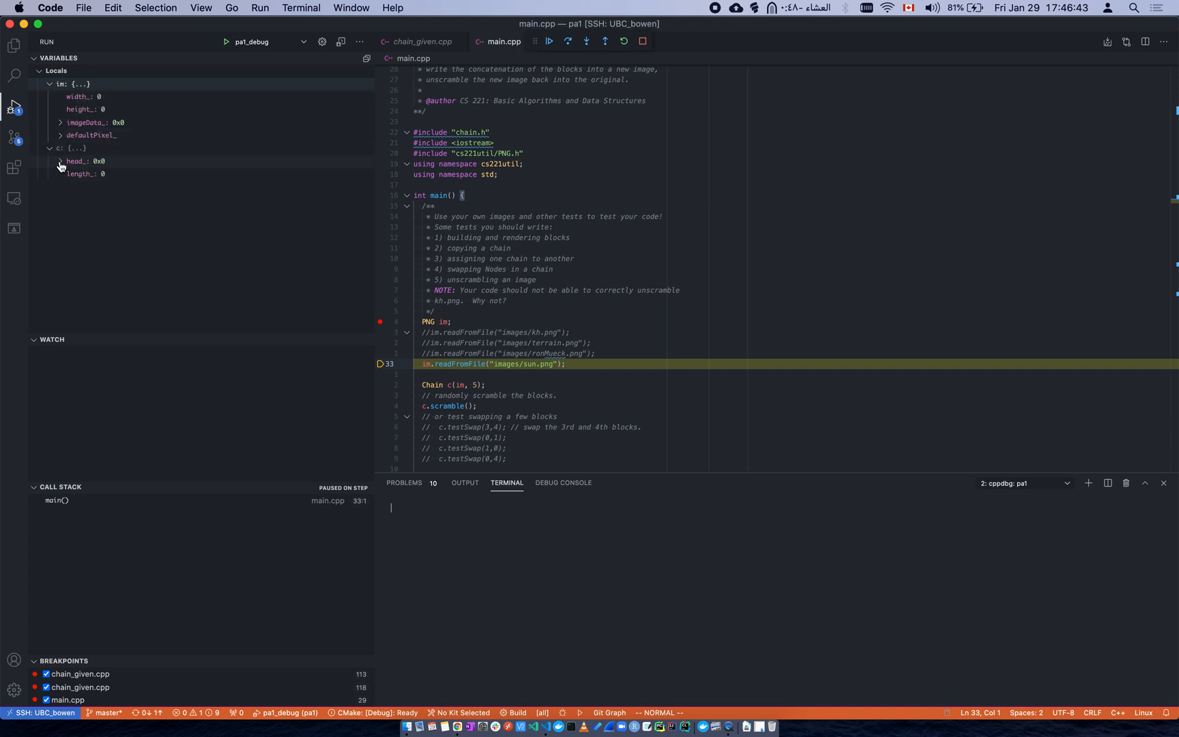
pyautogui.click(57, 161)
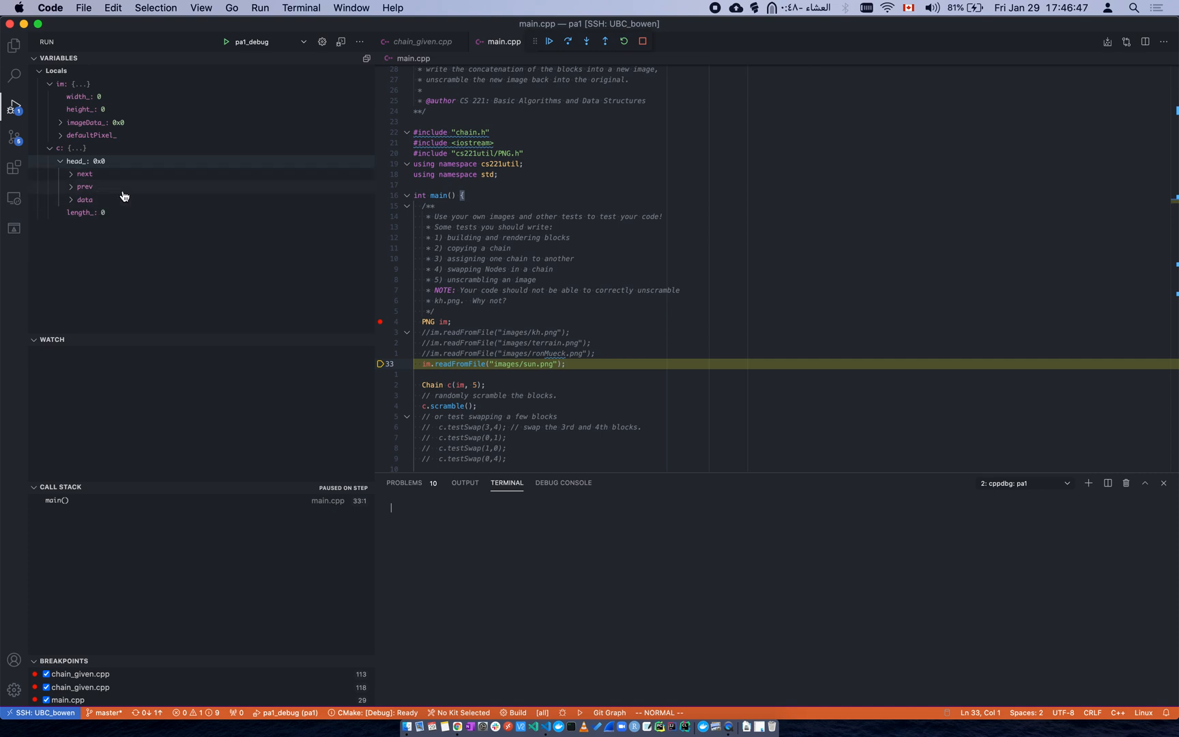
pyautogui.moveTo(195, 177)
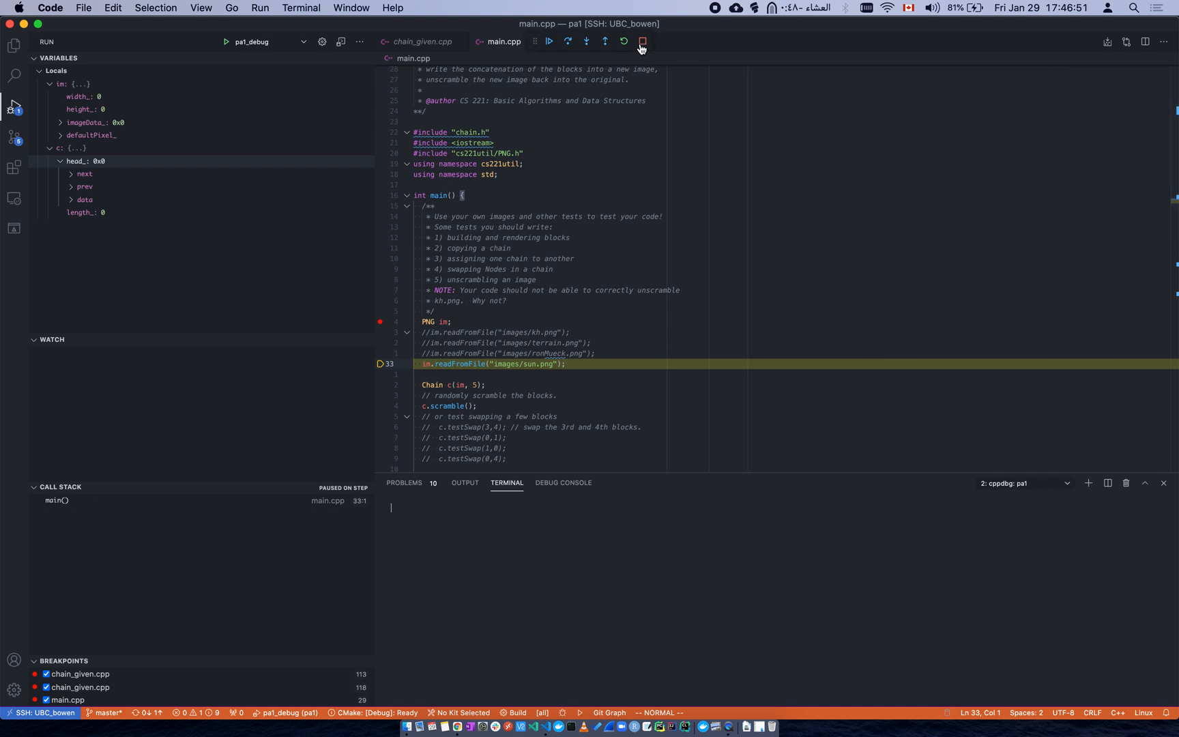
pyautogui.moveTo(643, 42)
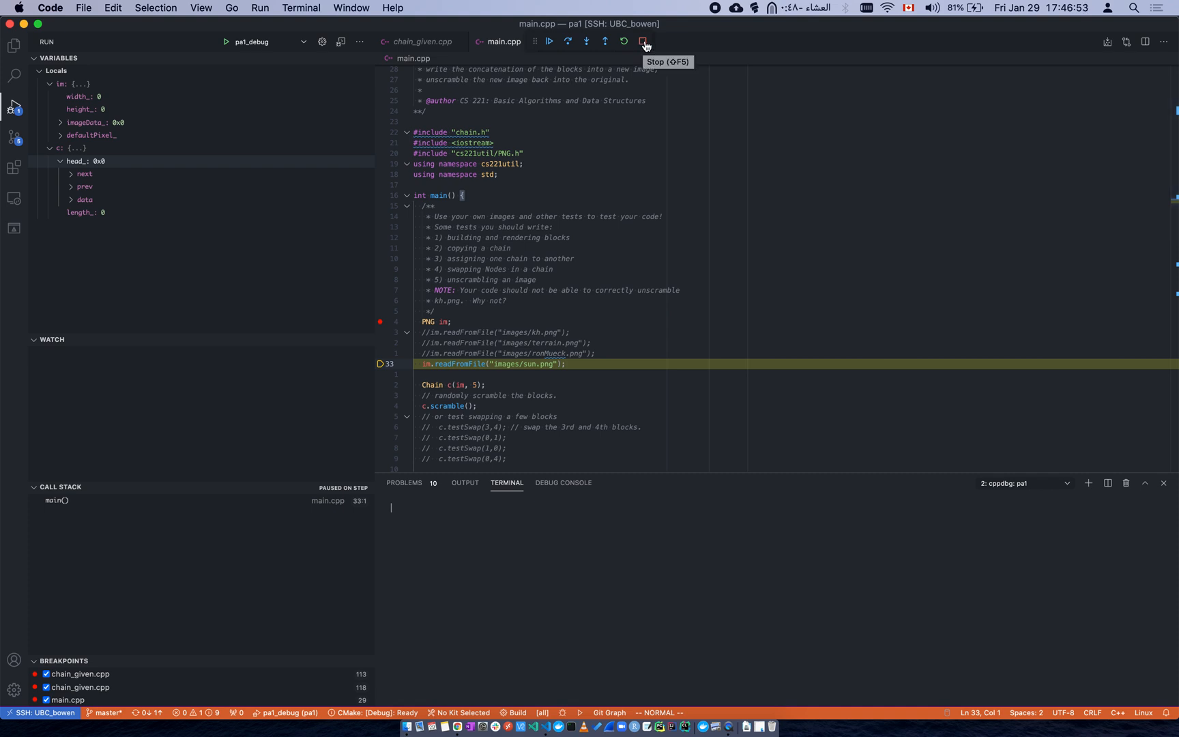
# - Stop the pa1_debug debugging session
pyautogui.click(644, 42)
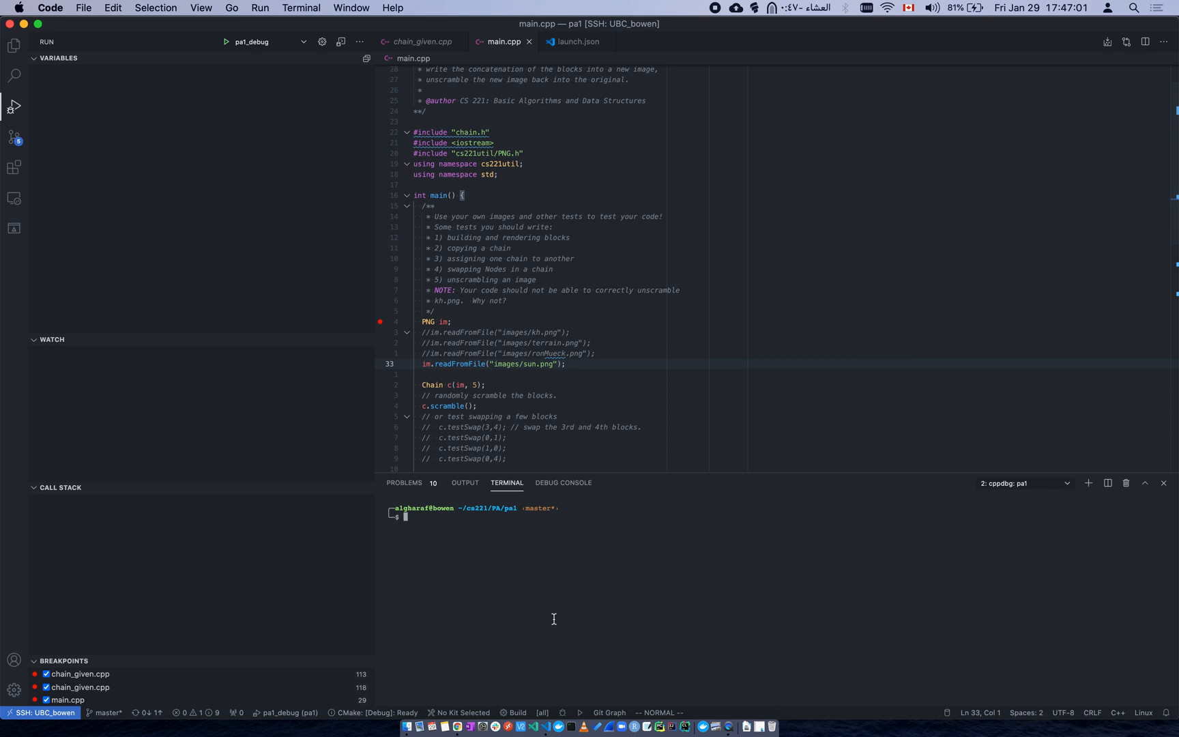
# - Run make clean and rebuild pa1 in the integrated terminal
pyautogui.write('make')
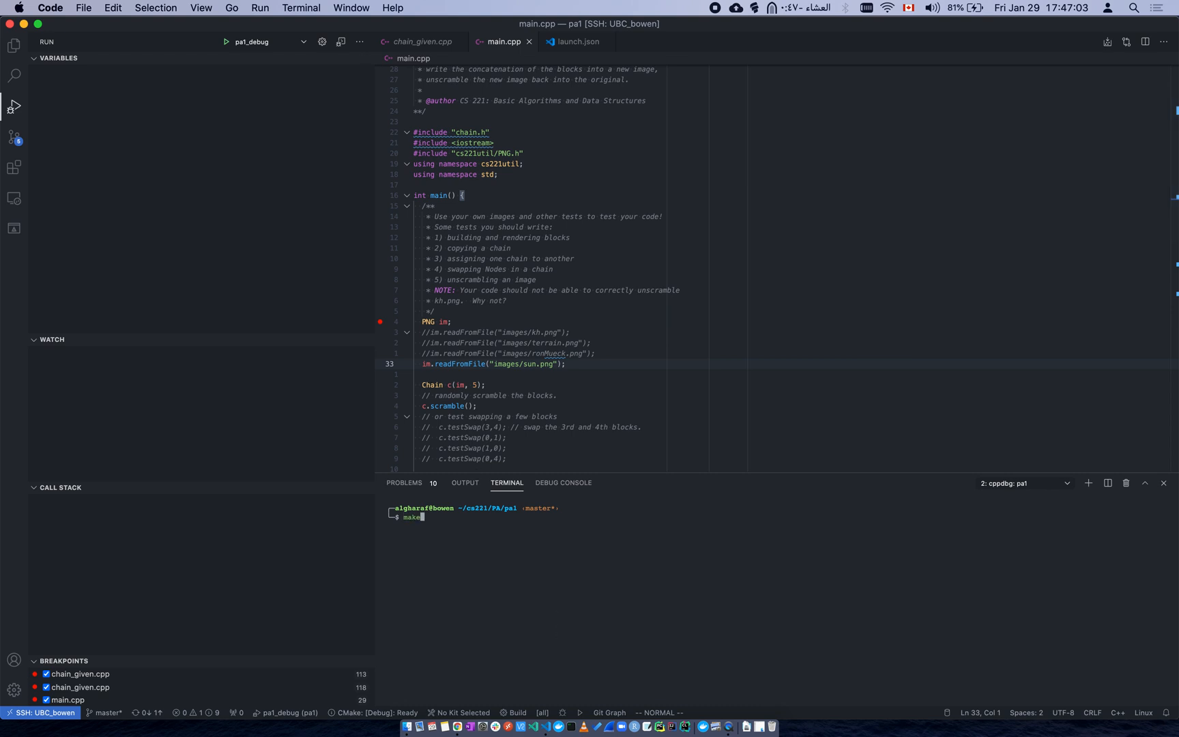
pyautogui.write('clean')
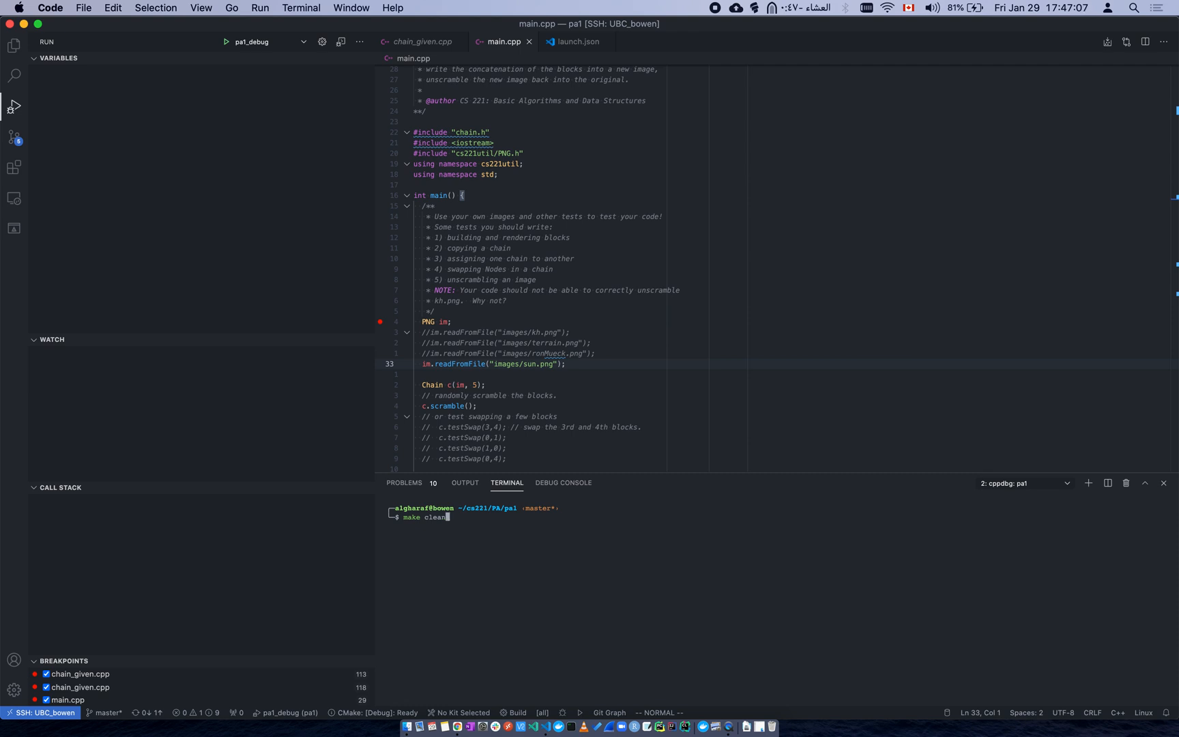
pyautogui.press('Enter')
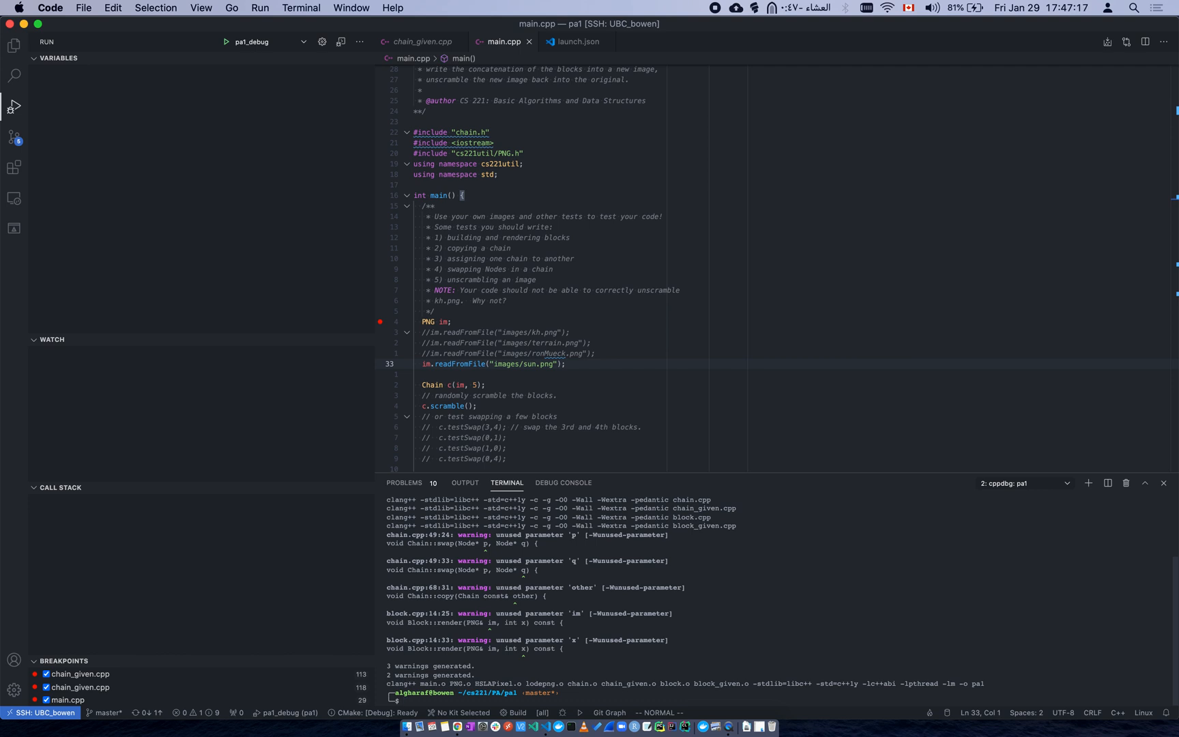
pyautogui.moveTo(210, 62)
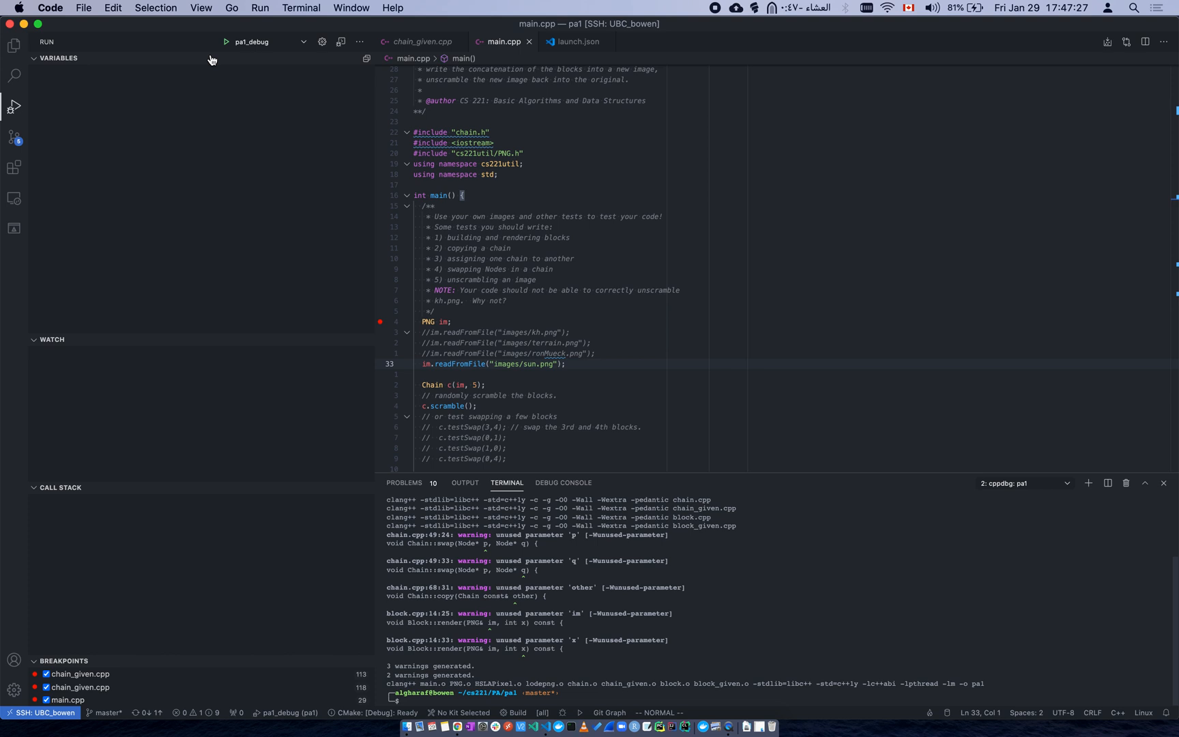
pyautogui.moveTo(226, 44)
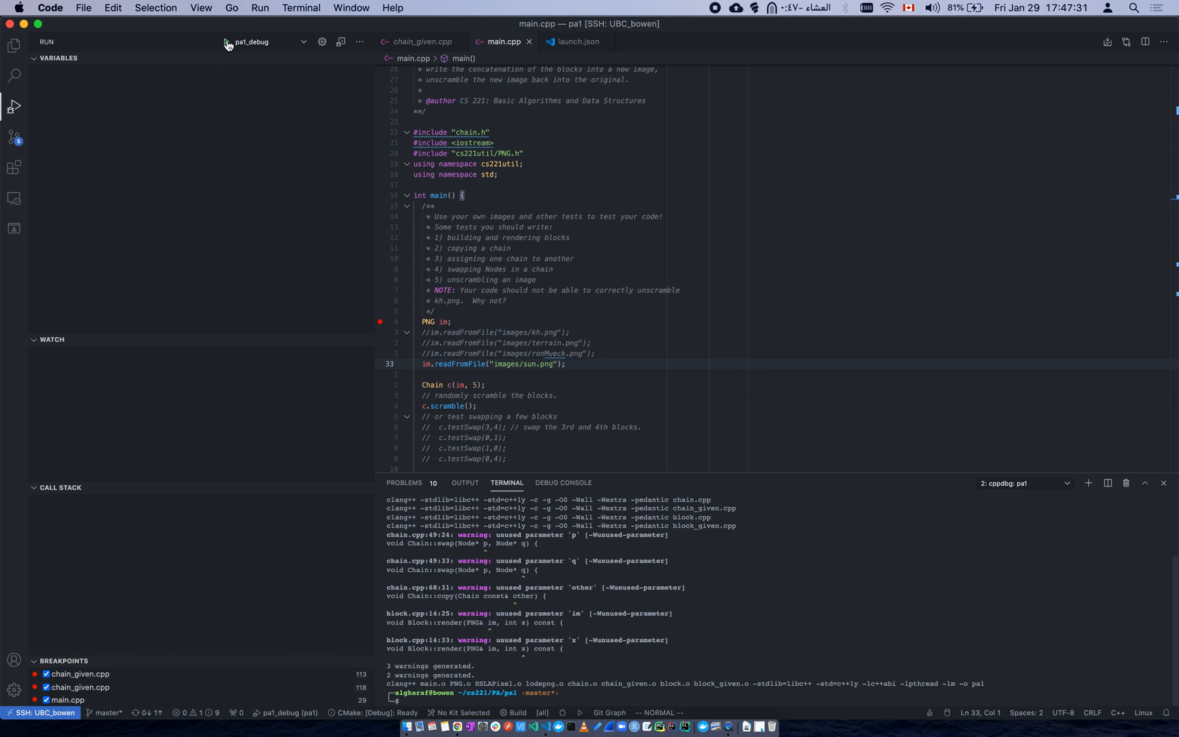
pyautogui.moveTo(225, 42)
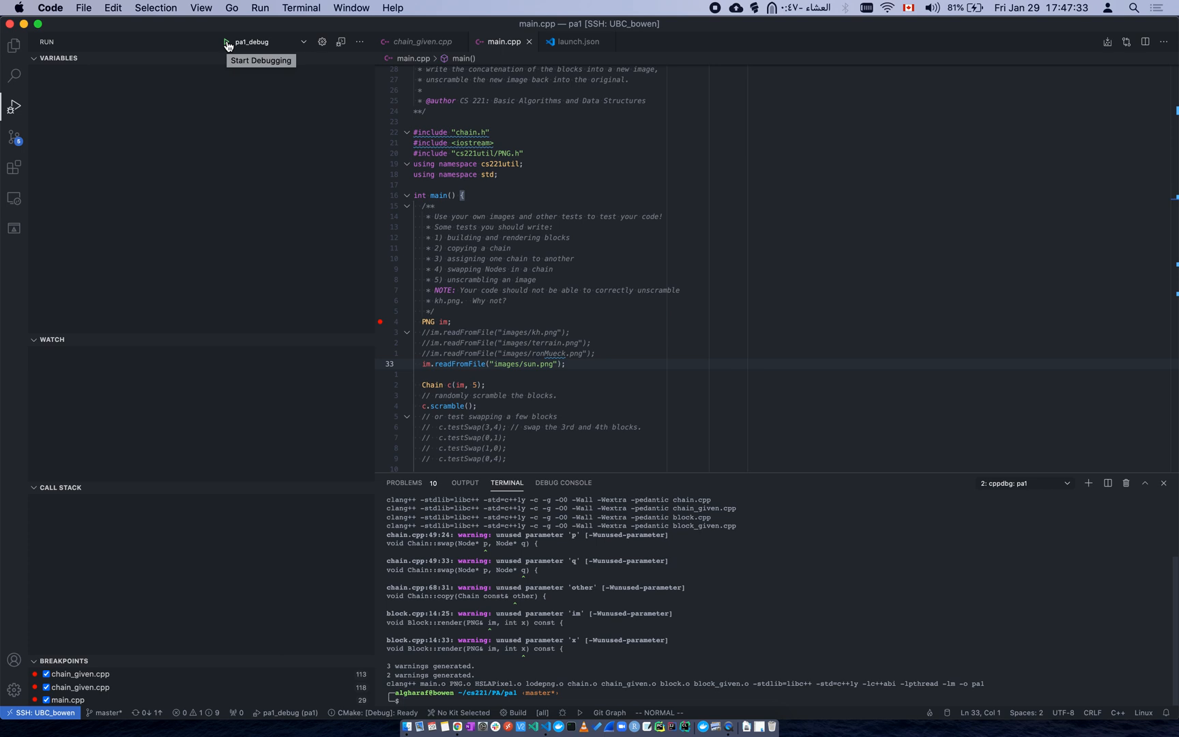
pyautogui.moveTo(372, 56)
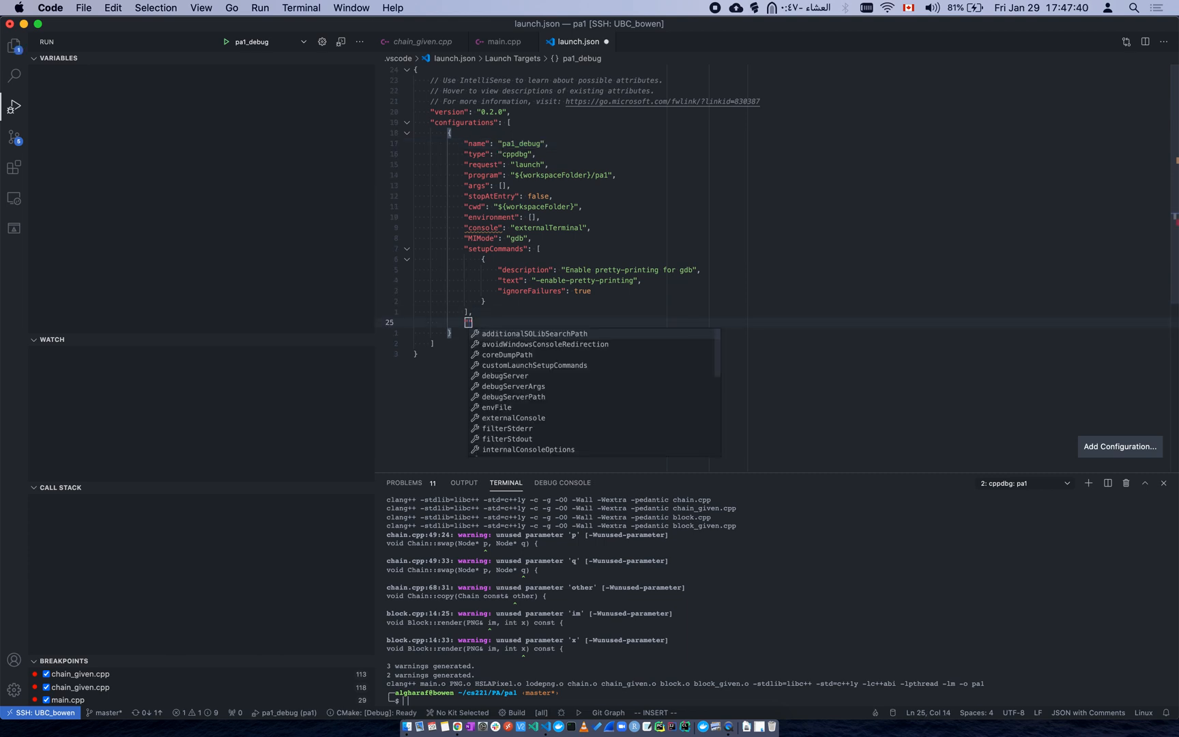
# - Add "preLaunchTask": "clean_make" after setupCommands in the pa1_debug configuration
pyautogui.write('pre')
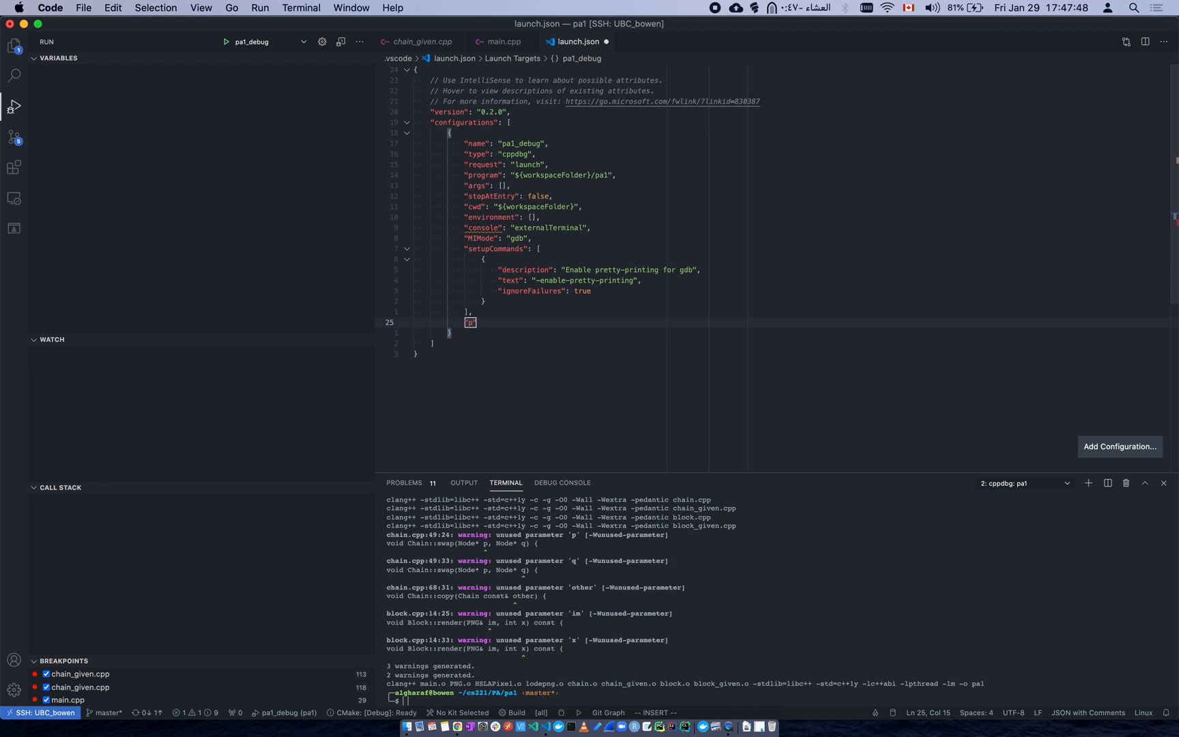
pyautogui.write('ost')
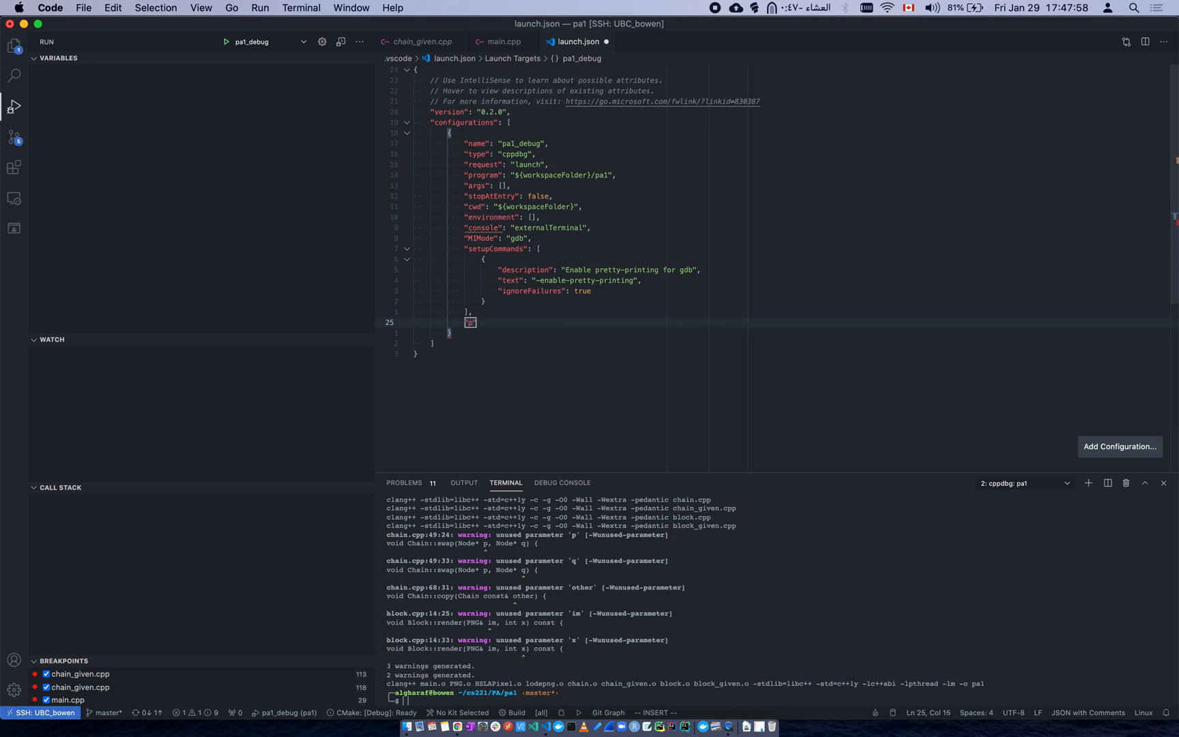
pyautogui.write('reLaunchTask')
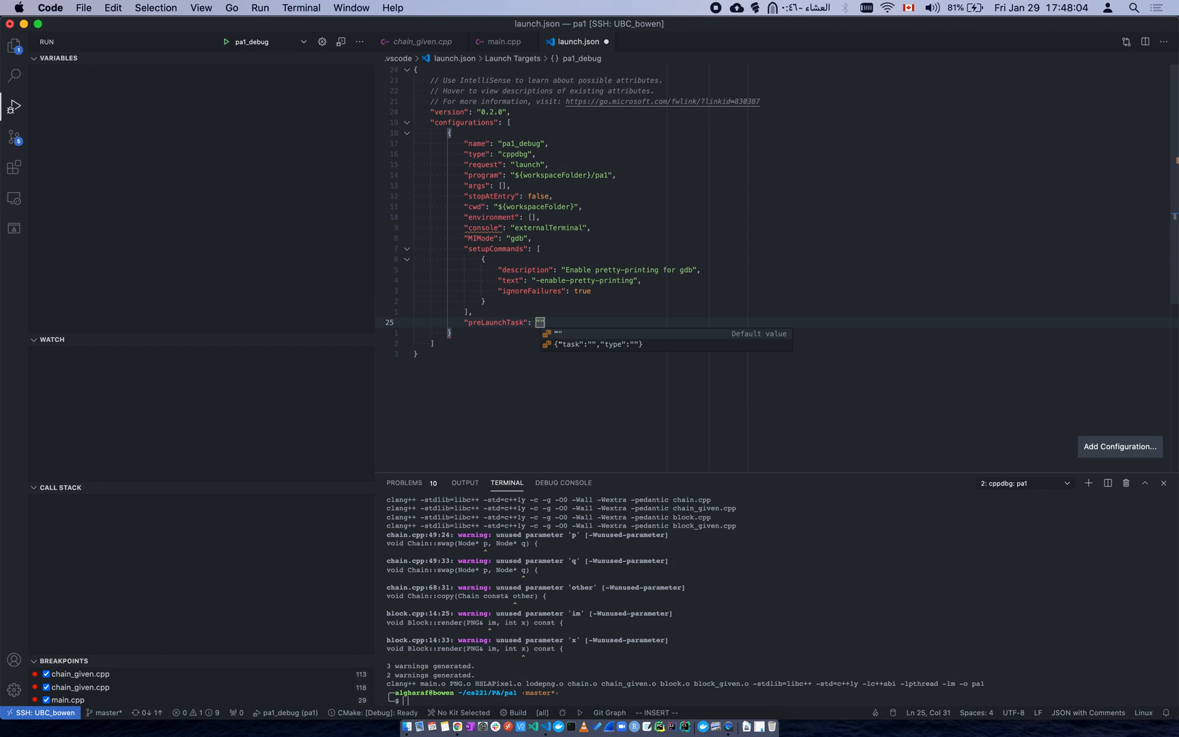
pyautogui.write('make_ck')
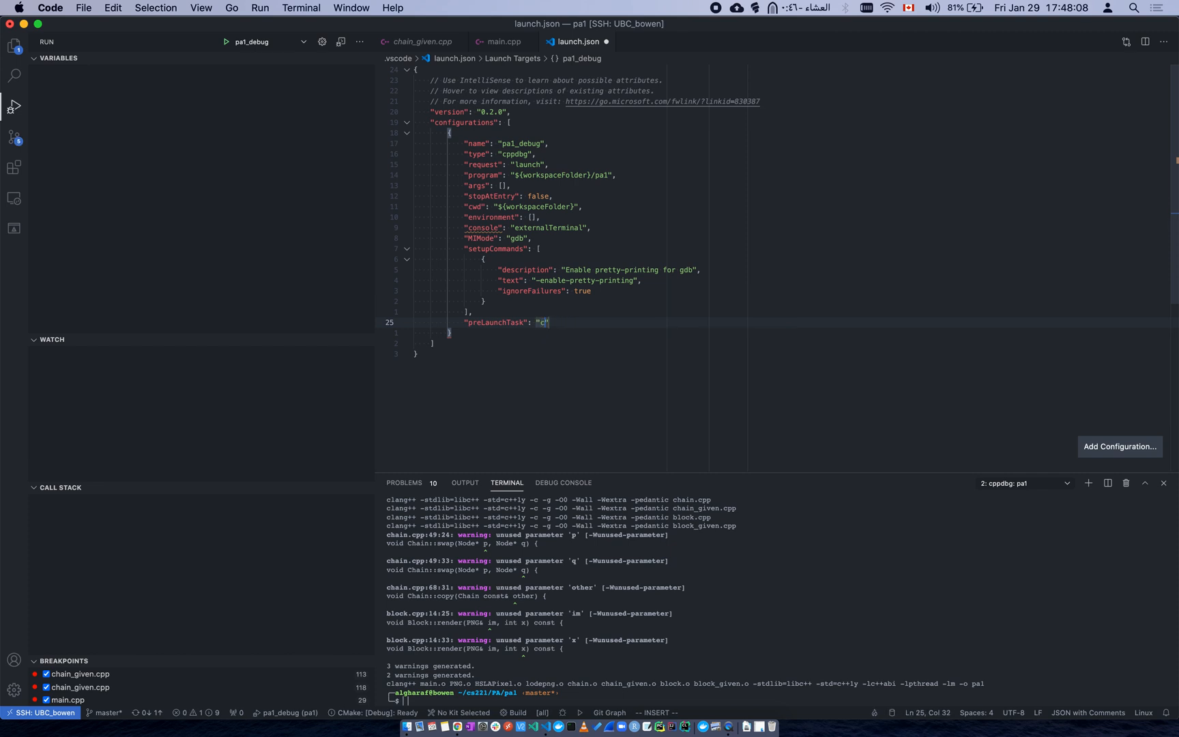
pyautogui.write('lean_make')
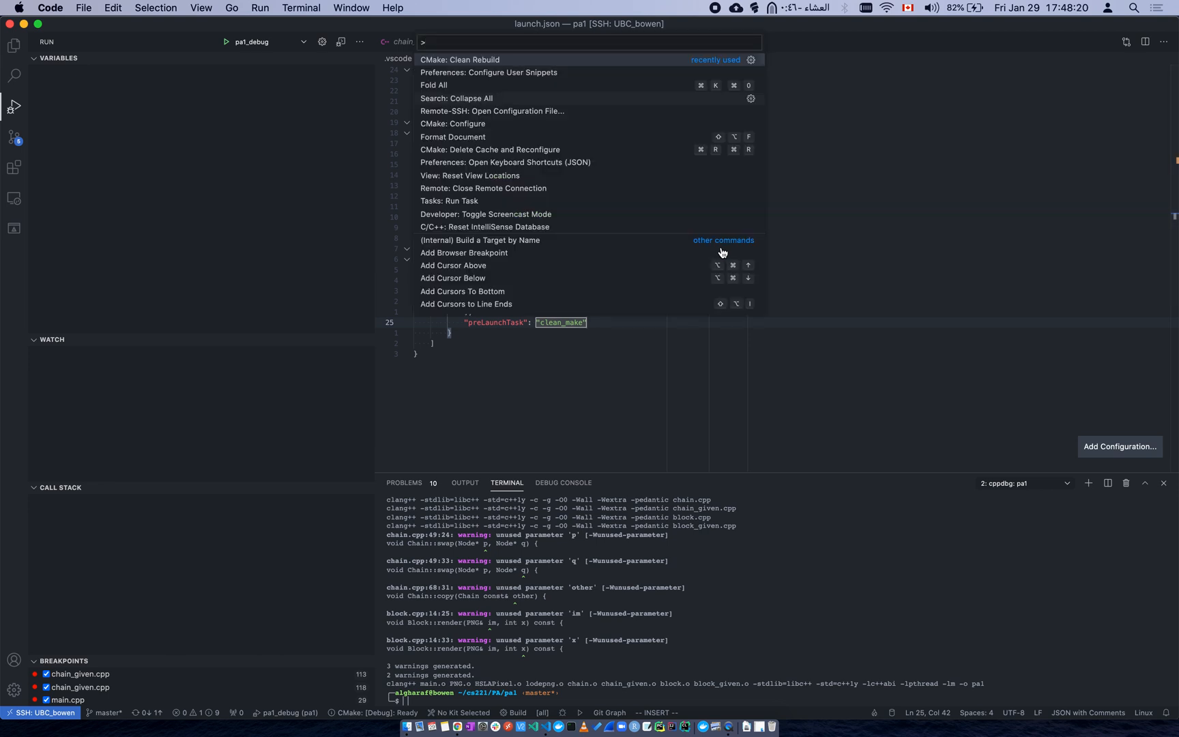
# - Search the Command Palette for 'task', browse the Go and Terminal menus, then dismiss without choosing
pyautogui.write('cre')
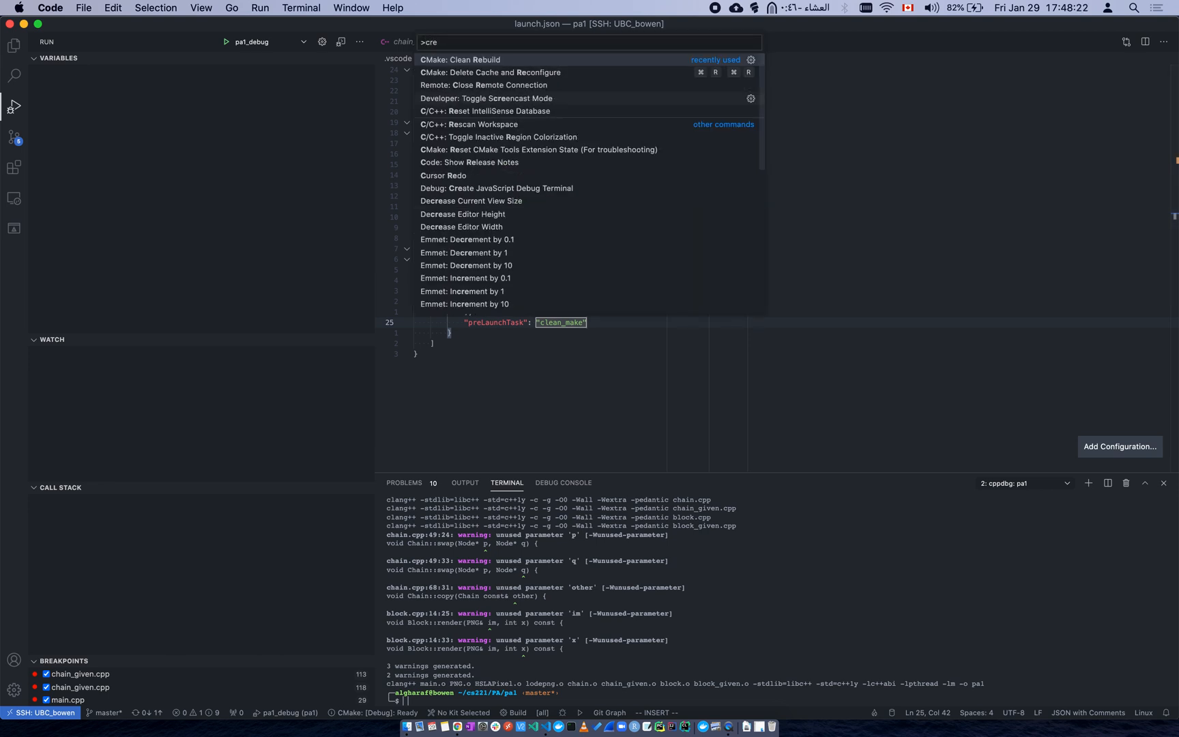
pyautogui.write('task')
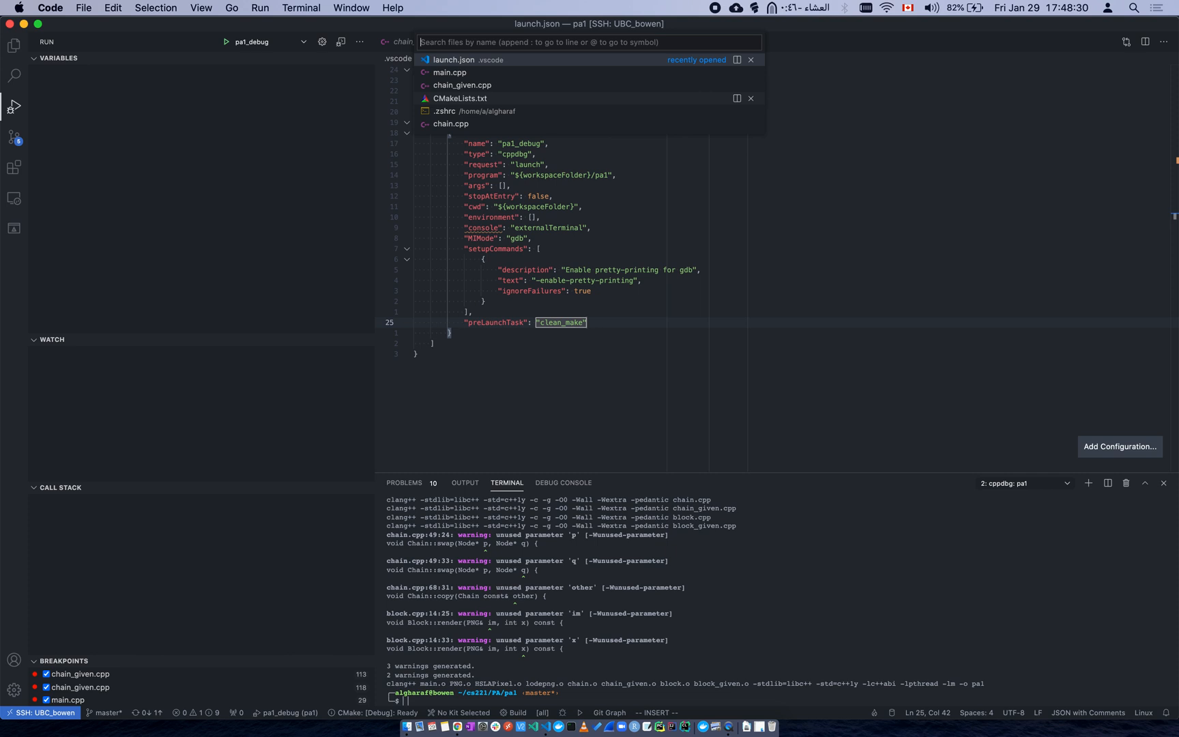
pyautogui.click(233, 8)
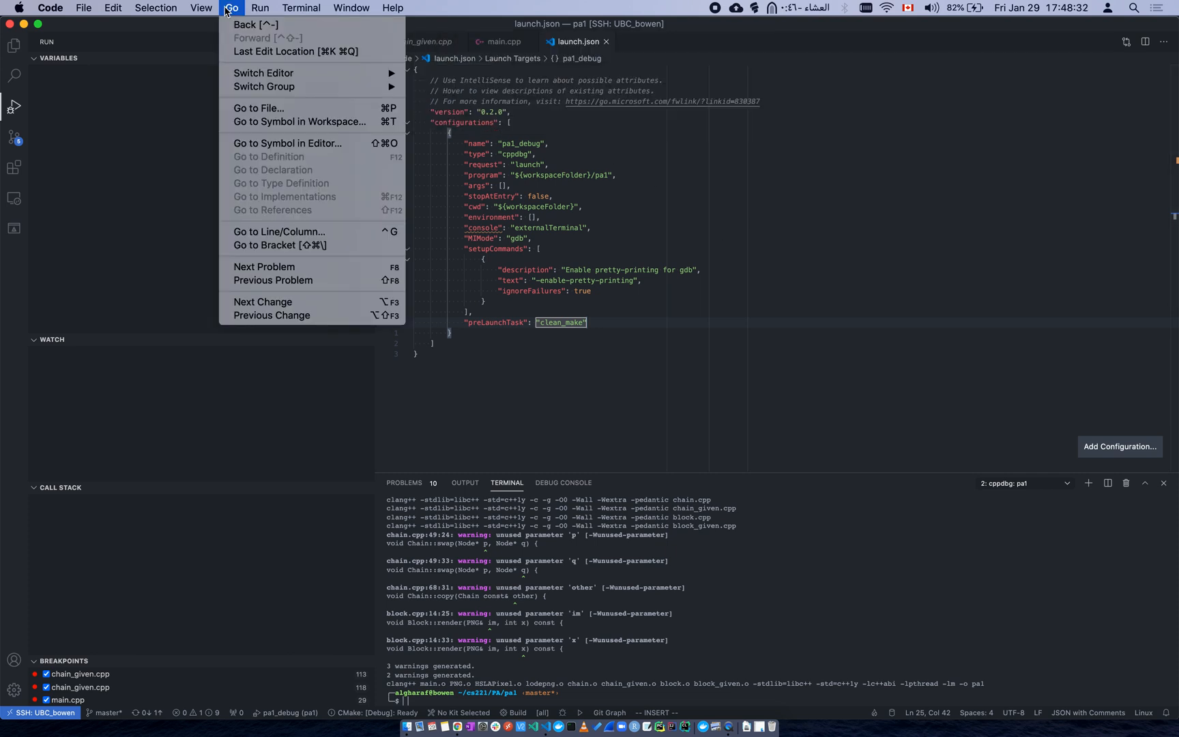
pyautogui.click(393, 8)
pyautogui.write('task')
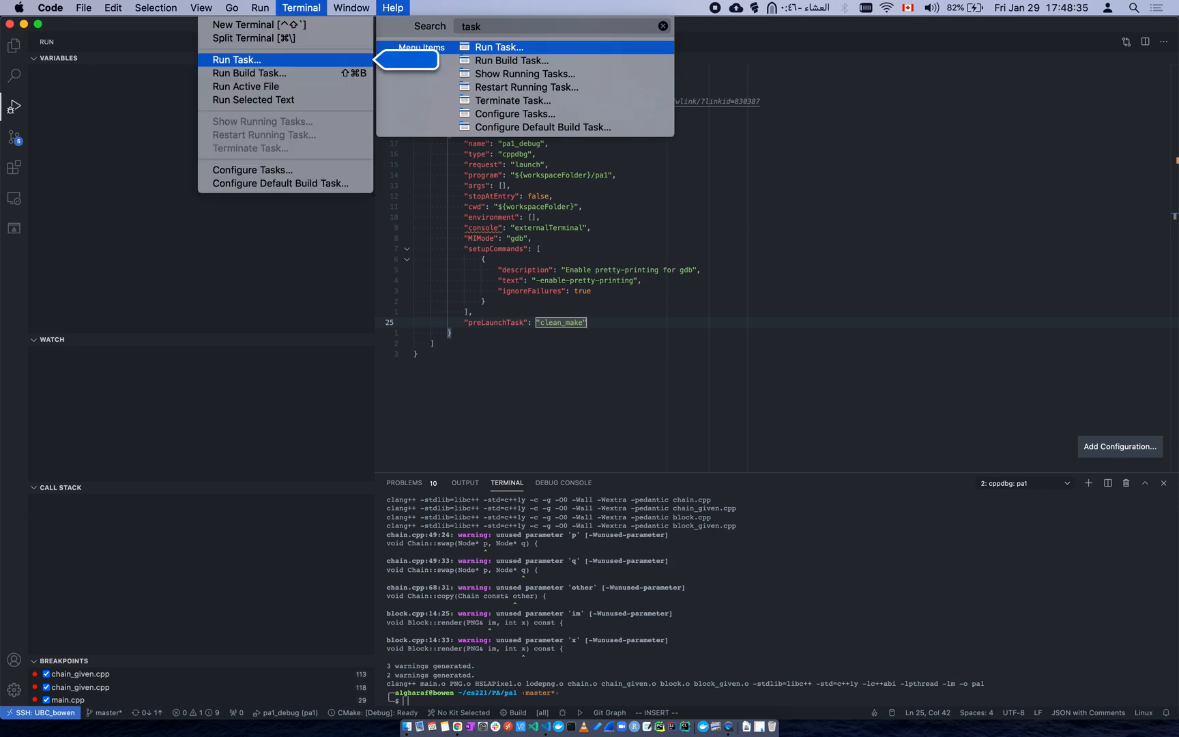
pyautogui.click(394, 9)
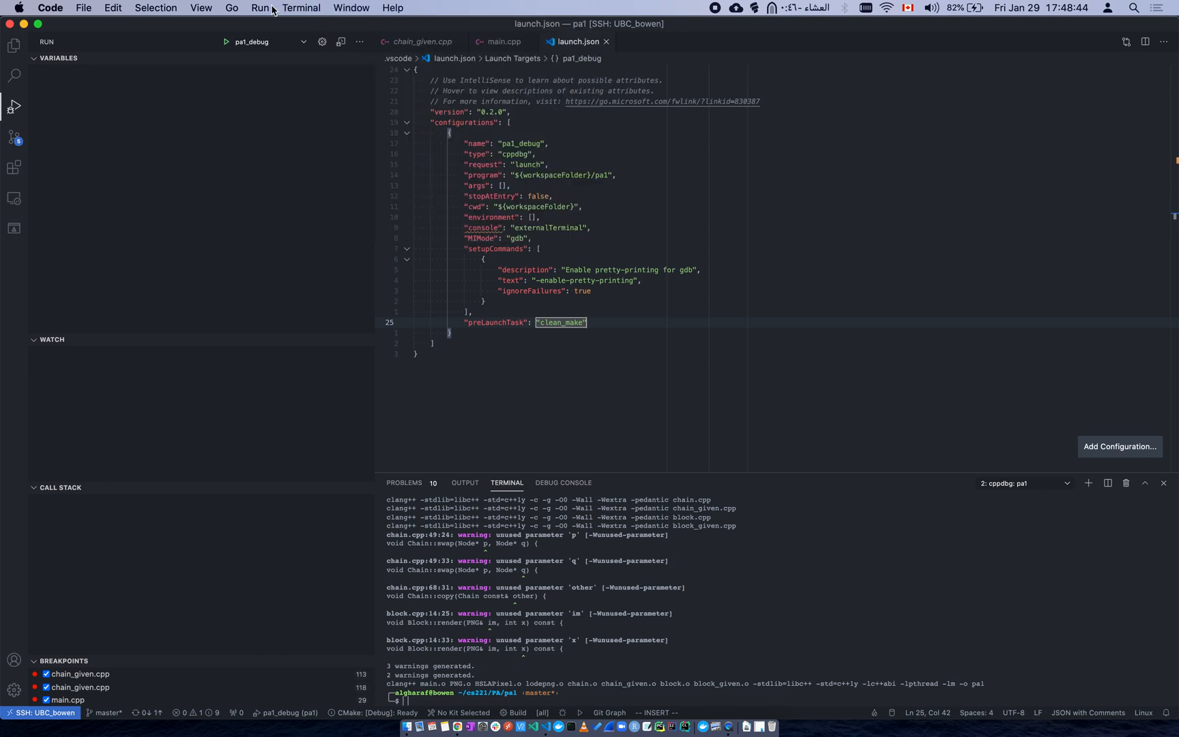
# - Run Configure Task and create a tasks.json file from a template
pyautogui.click(300, 8)
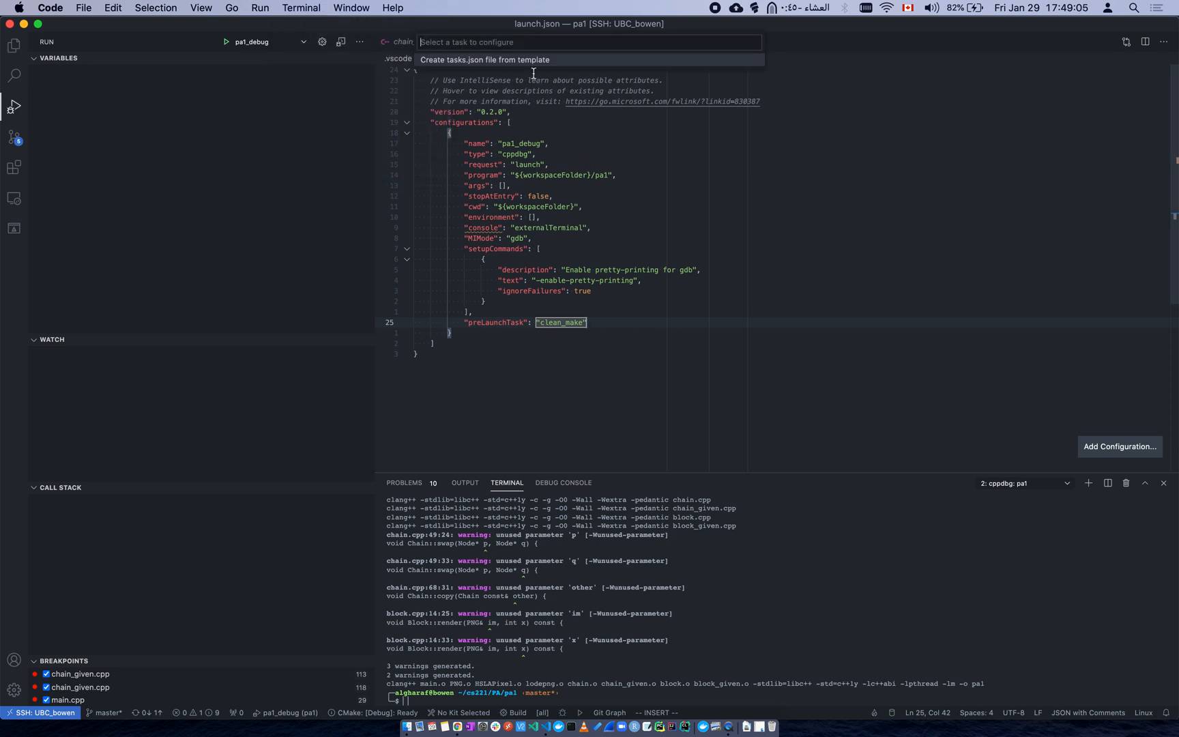
pyautogui.moveTo(507, 67)
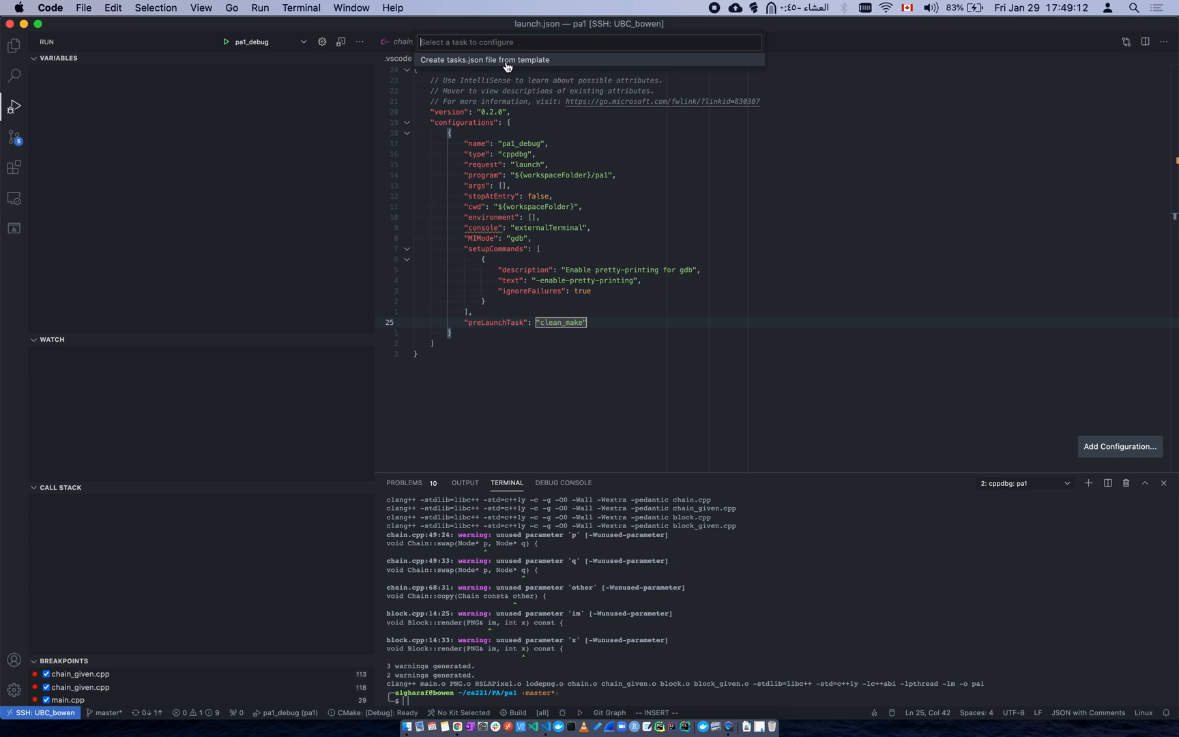
pyautogui.click(505, 60)
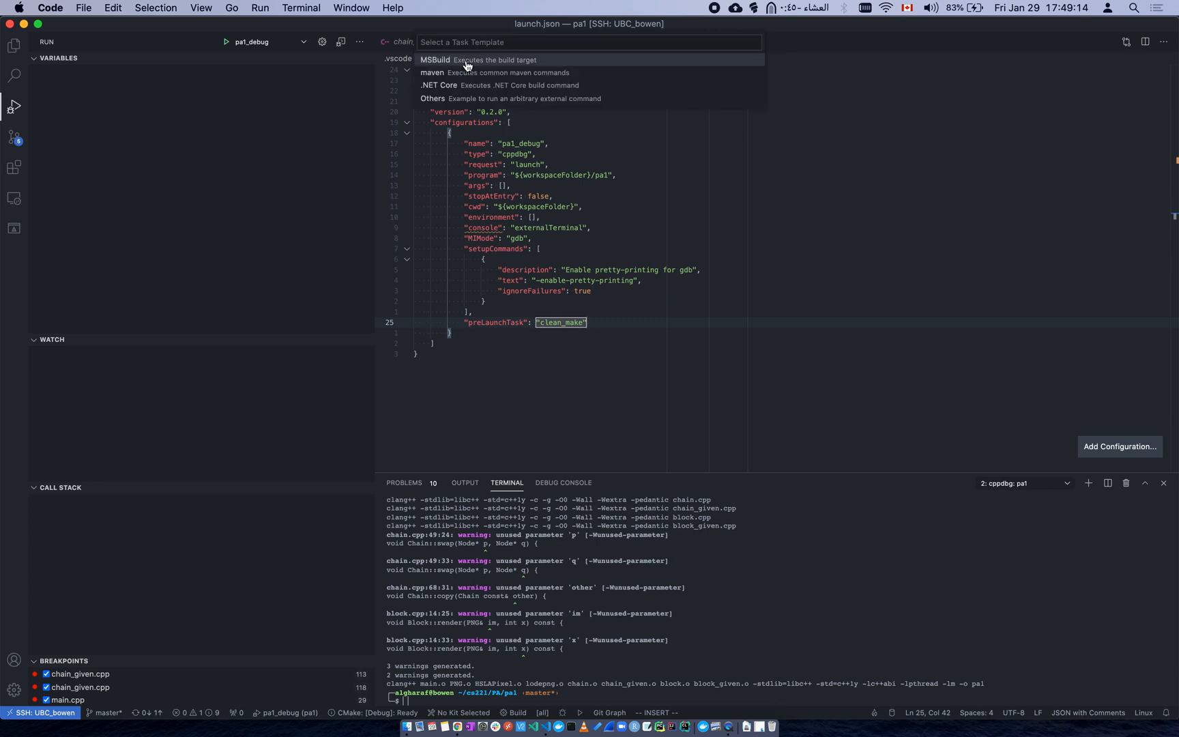
pyautogui.moveTo(41, 114)
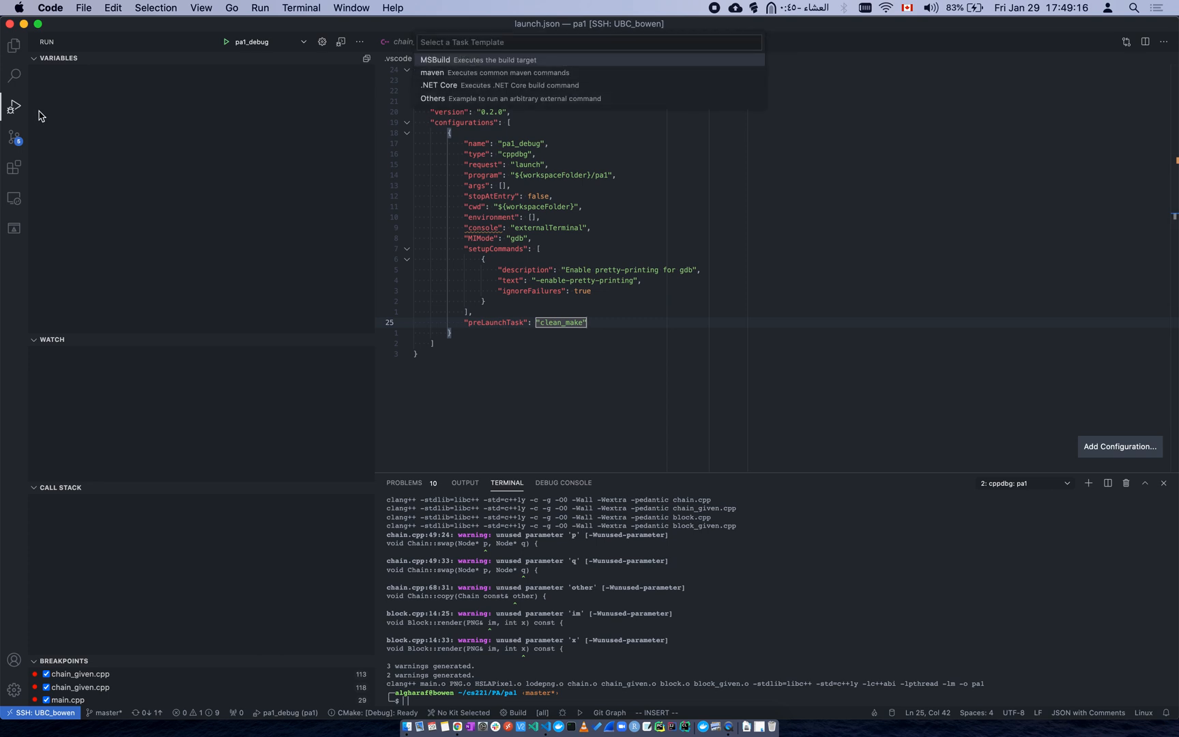
pyautogui.moveTo(454, 68)
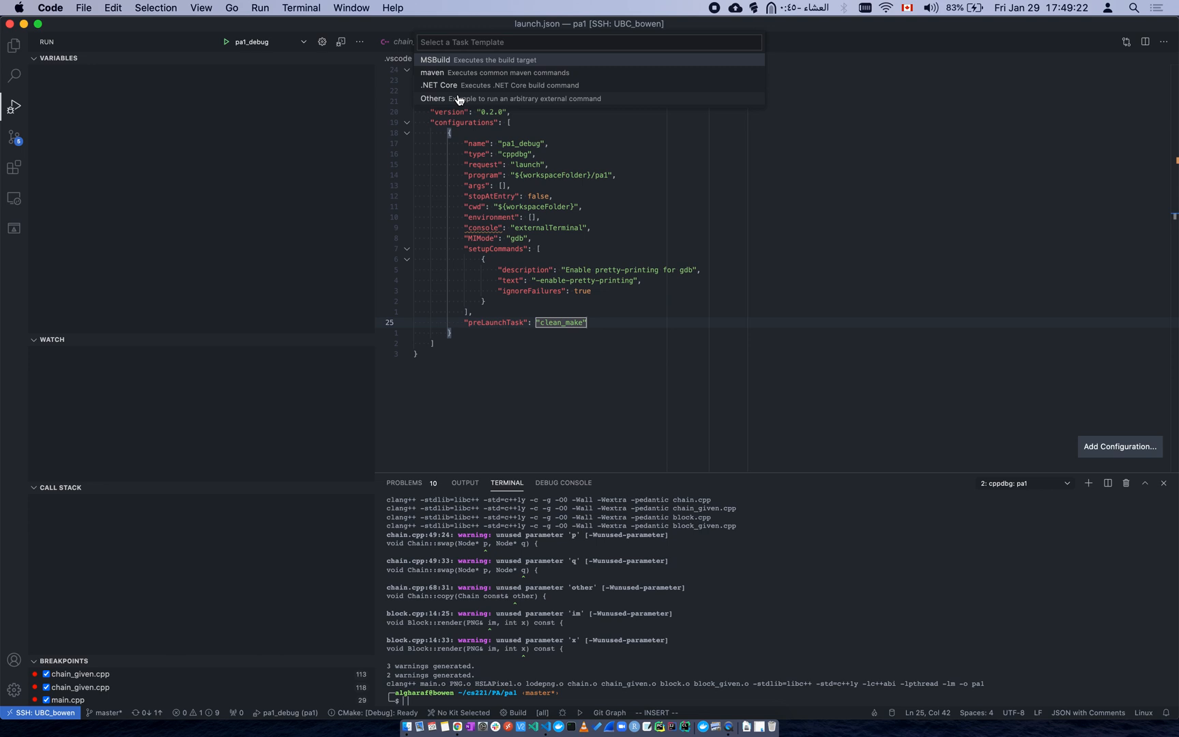
pyautogui.moveTo(458, 100)
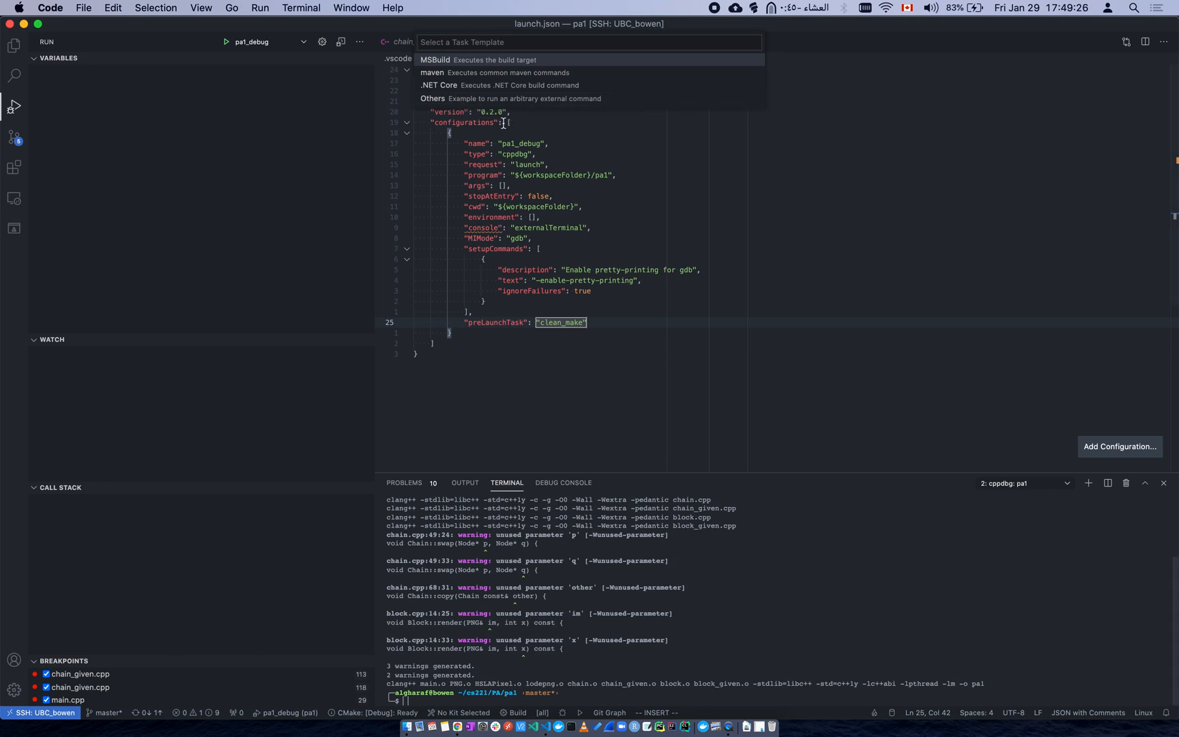
pyautogui.moveTo(475, 101)
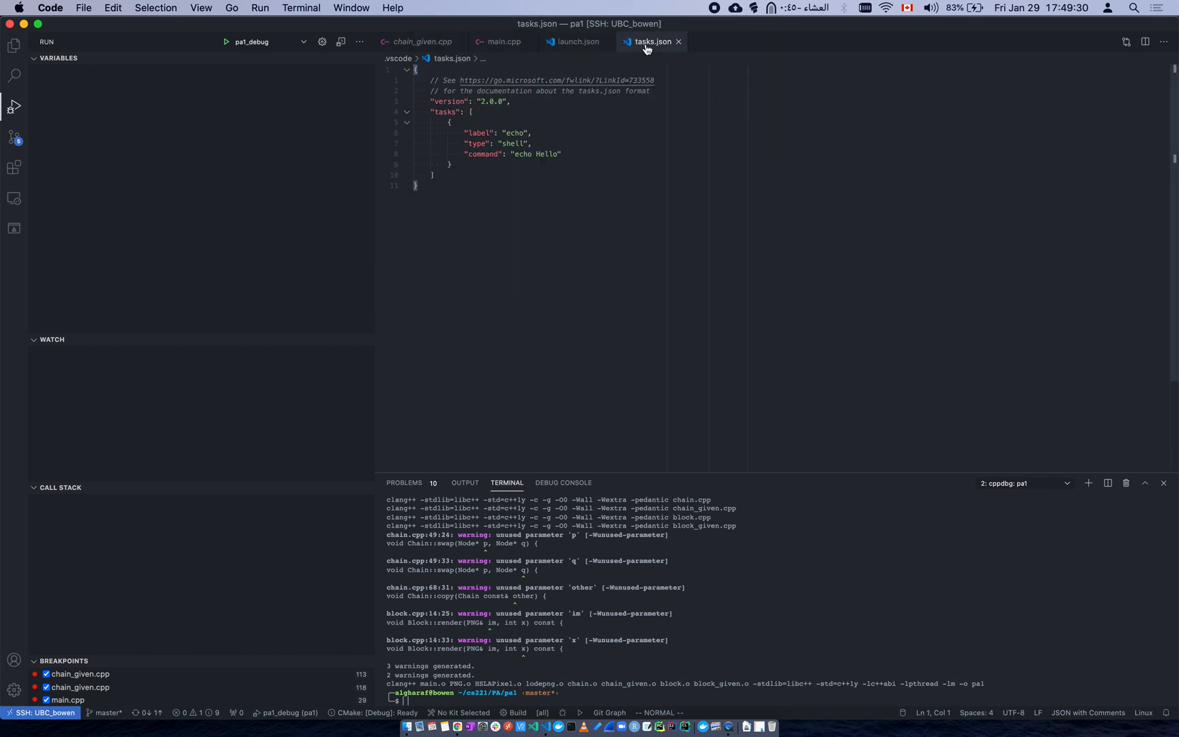
# - Split tasks.json to the right so it sits beside launch.json
pyautogui.moveTo(652, 41); pyautogui.dragTo(1132, 217)
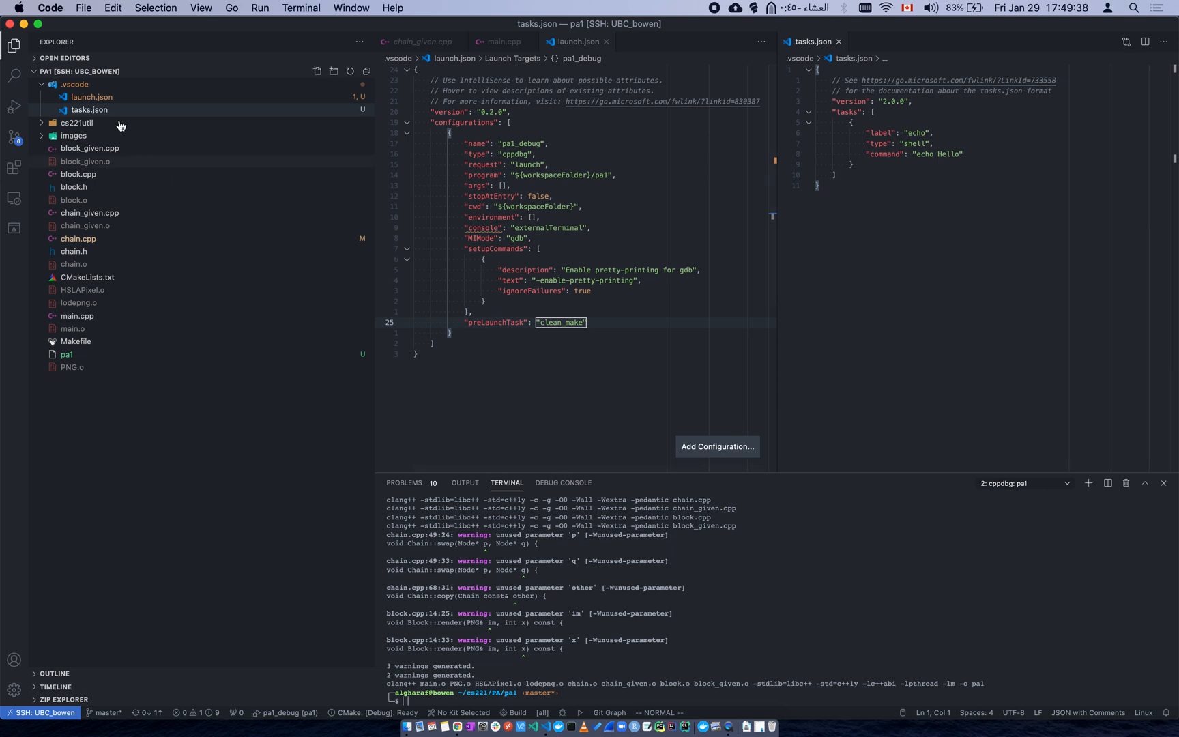
pyautogui.moveTo(93, 100)
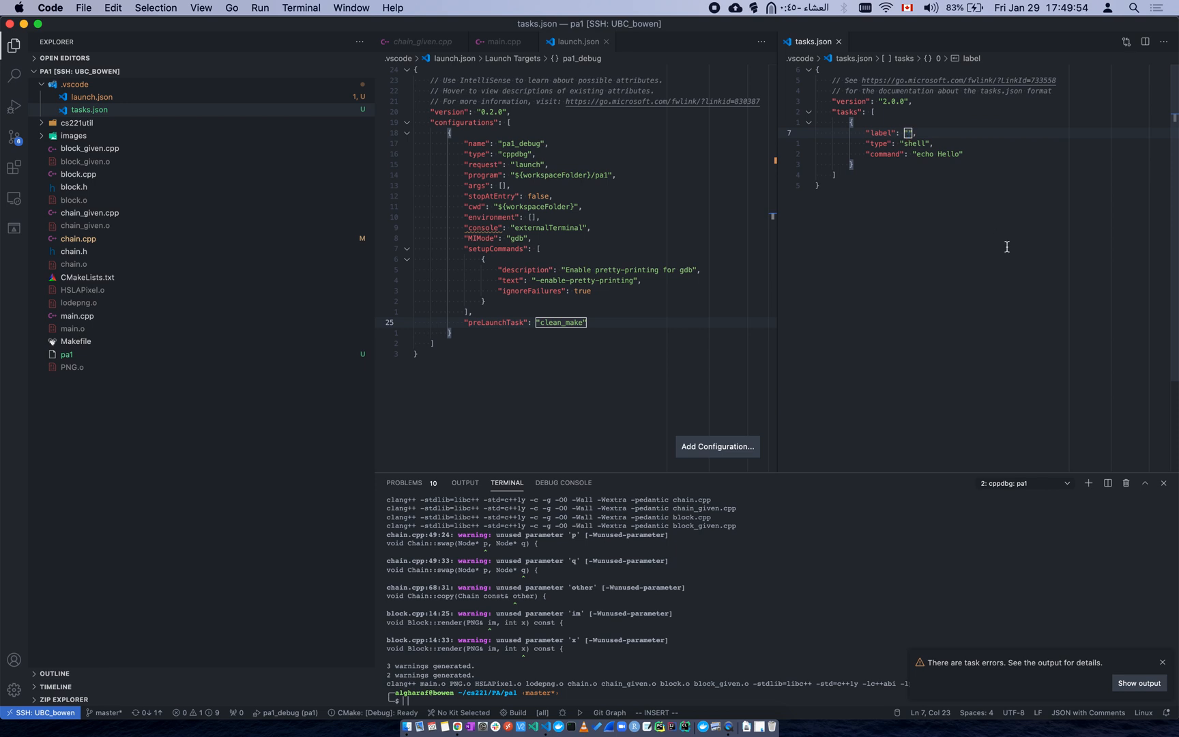
# - Label the task clean_make and set its command to "make clean; make -j8"
pyautogui.write('clean_')
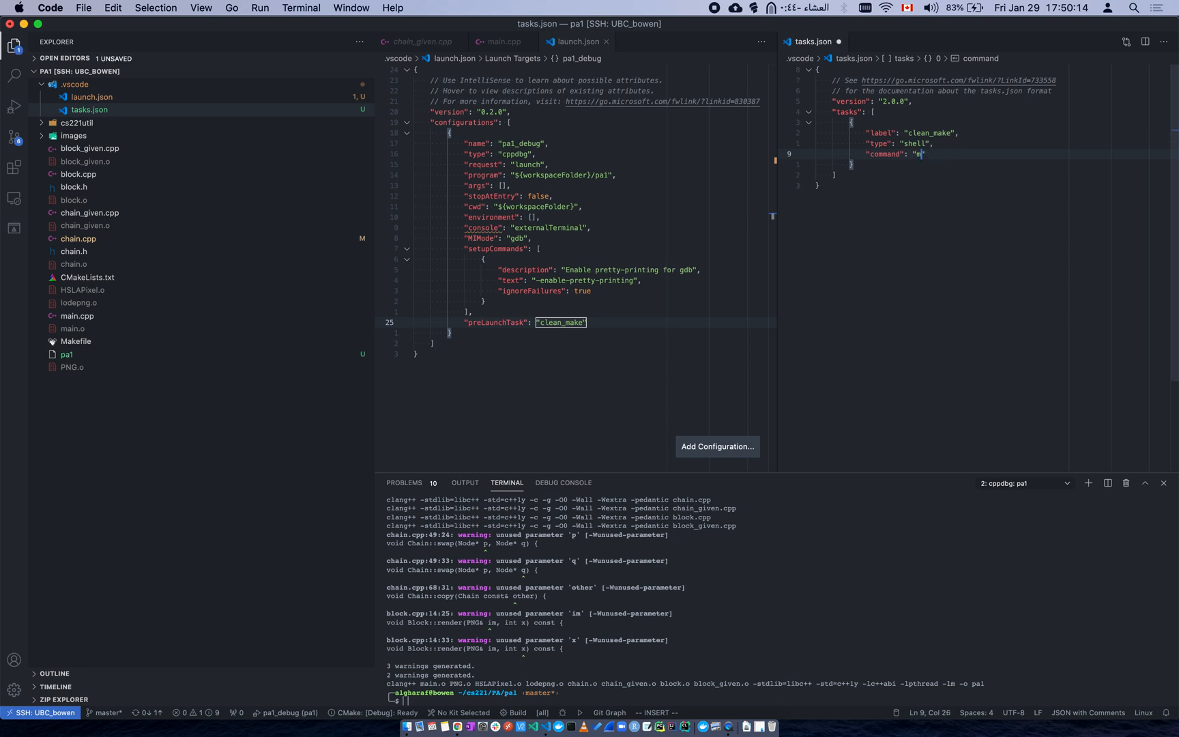
pyautogui.write('make clean; make -')
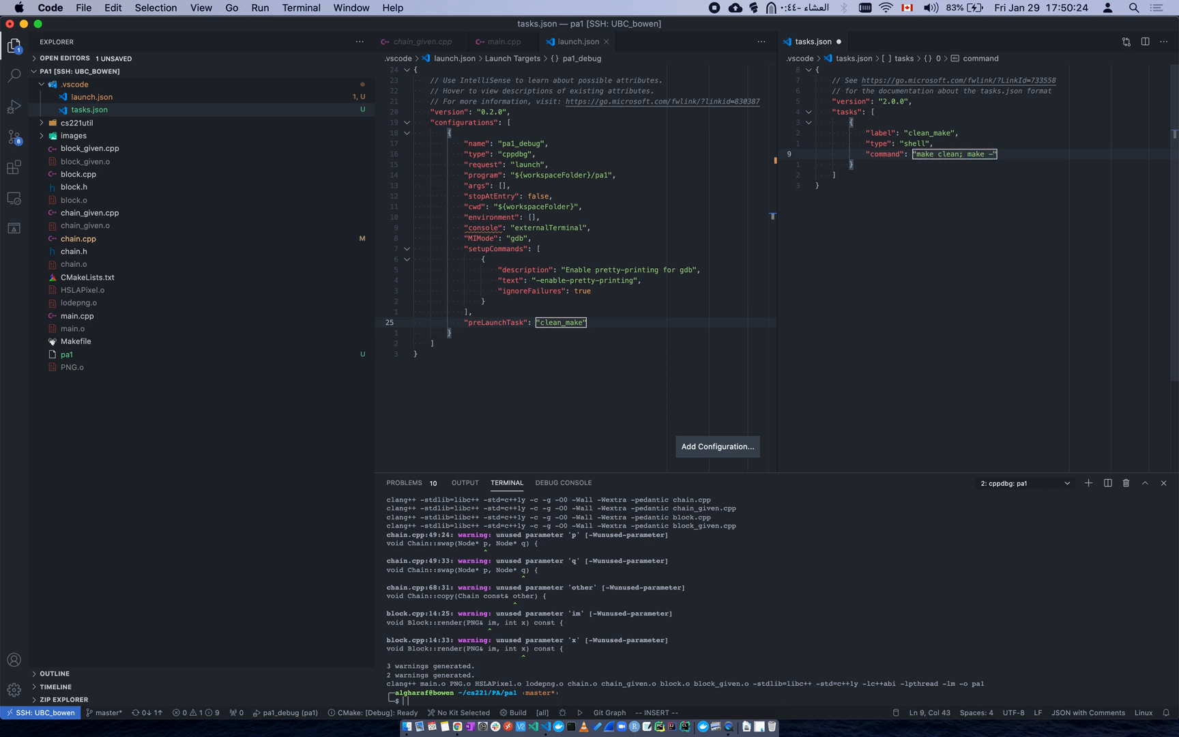
pyautogui.write('j8')
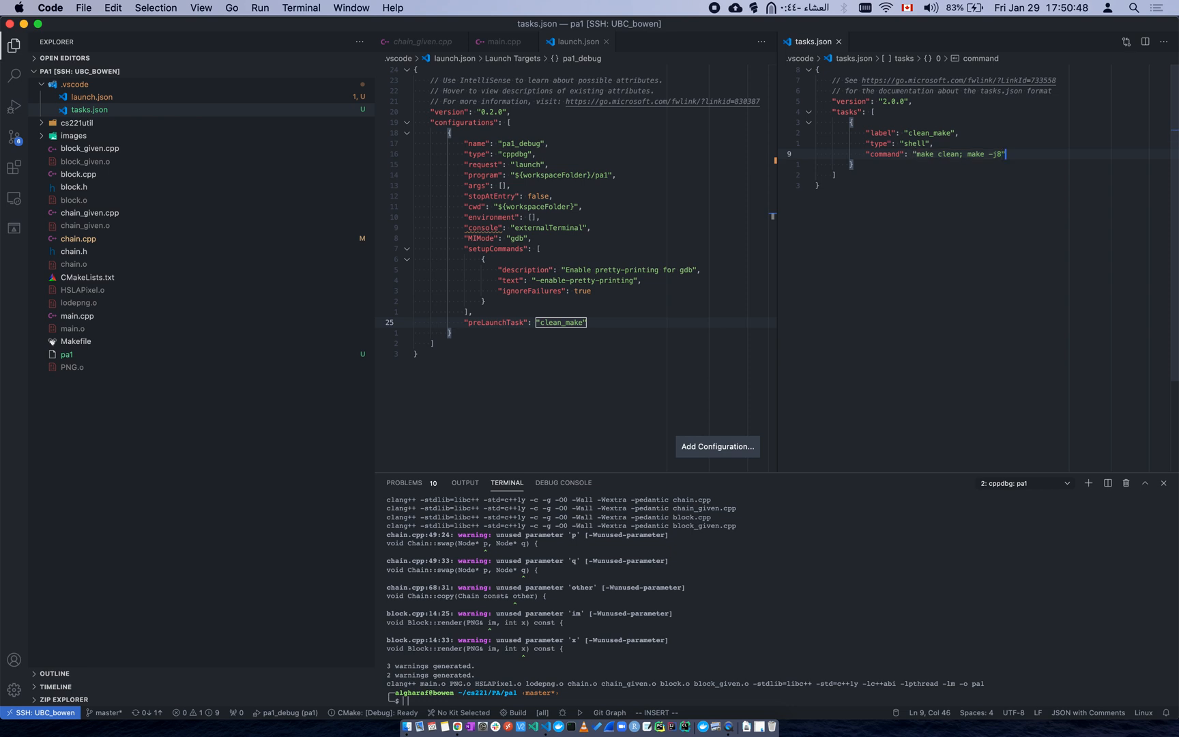
# - Select the command text in tasks.json before configuring the default build task
pyautogui.doubleClick(955, 153)
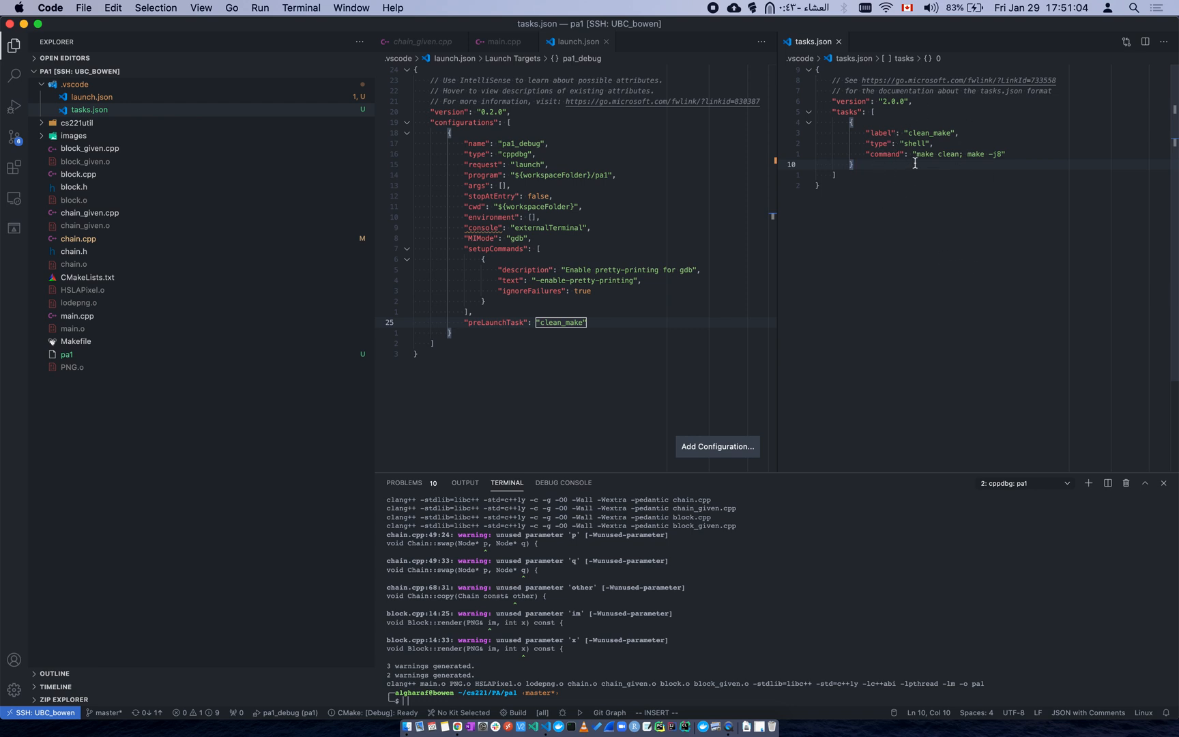
pyautogui.moveTo(915, 171)
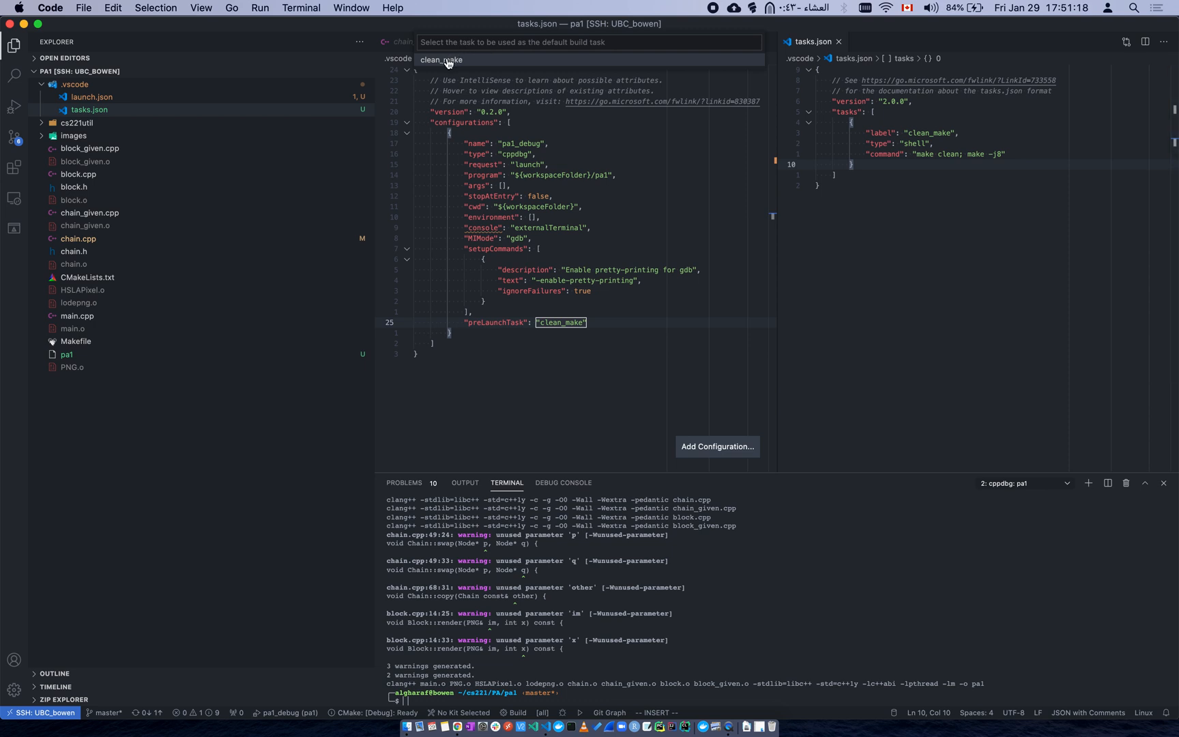
# - Choose clean_make as the default build task, adding the build group with isDefault true
pyautogui.click(443, 60)
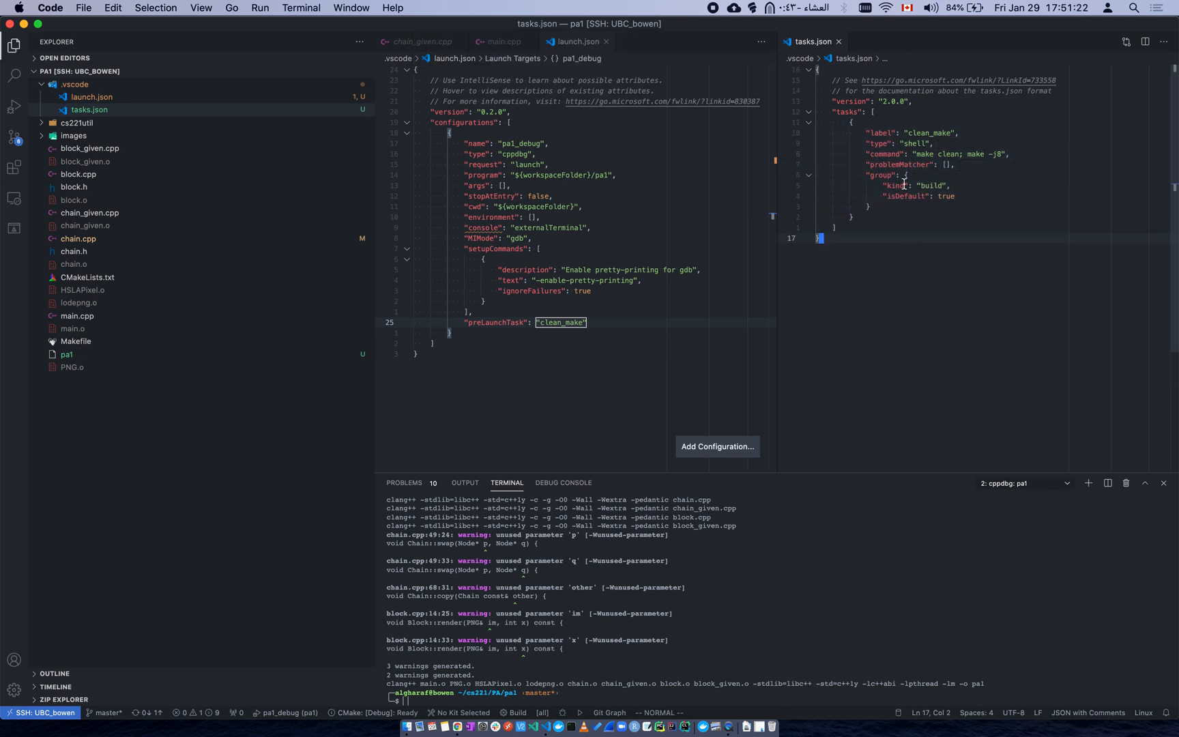
pyautogui.moveTo(875, 175); pyautogui.dragTo(948, 195)
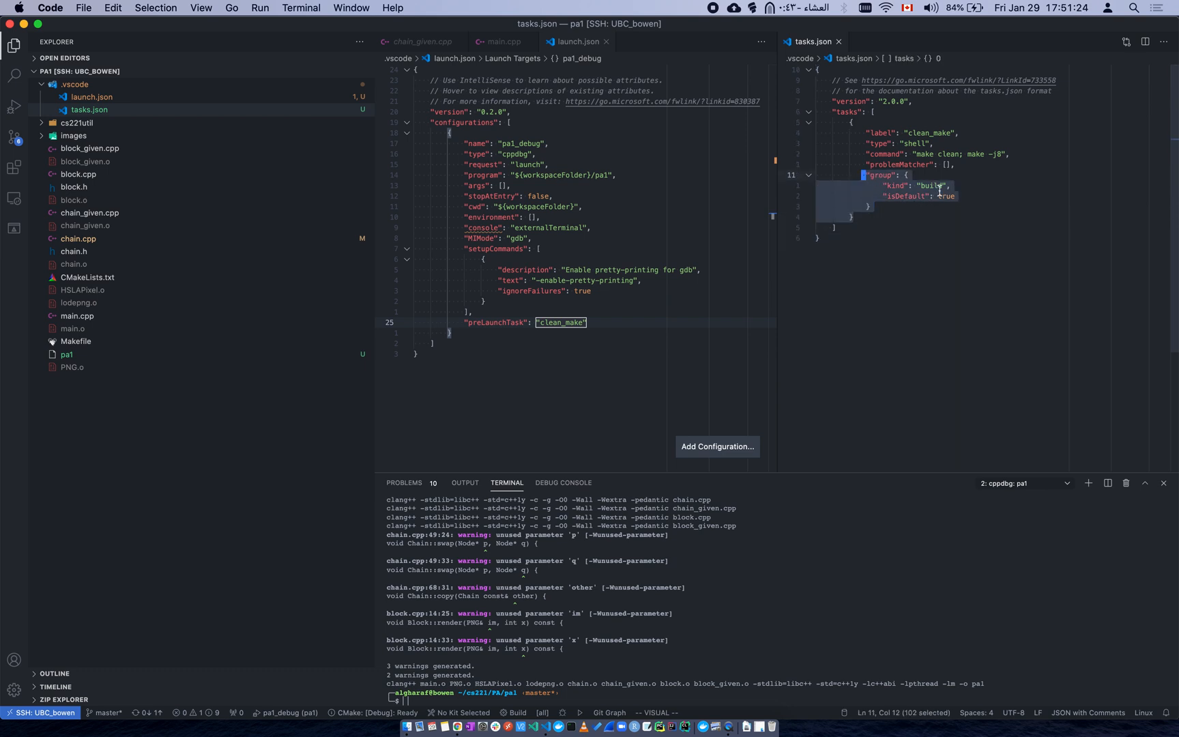
pyautogui.moveTo(916, 230)
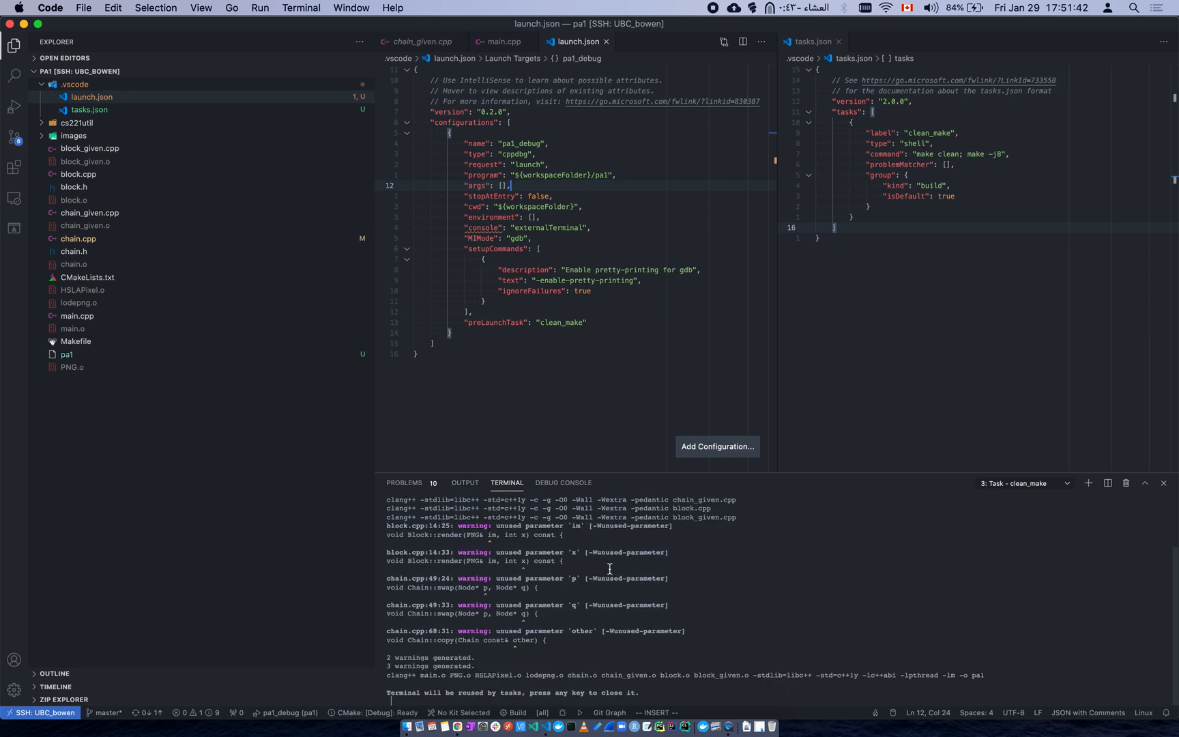
pyautogui.moveTo(664, 565)
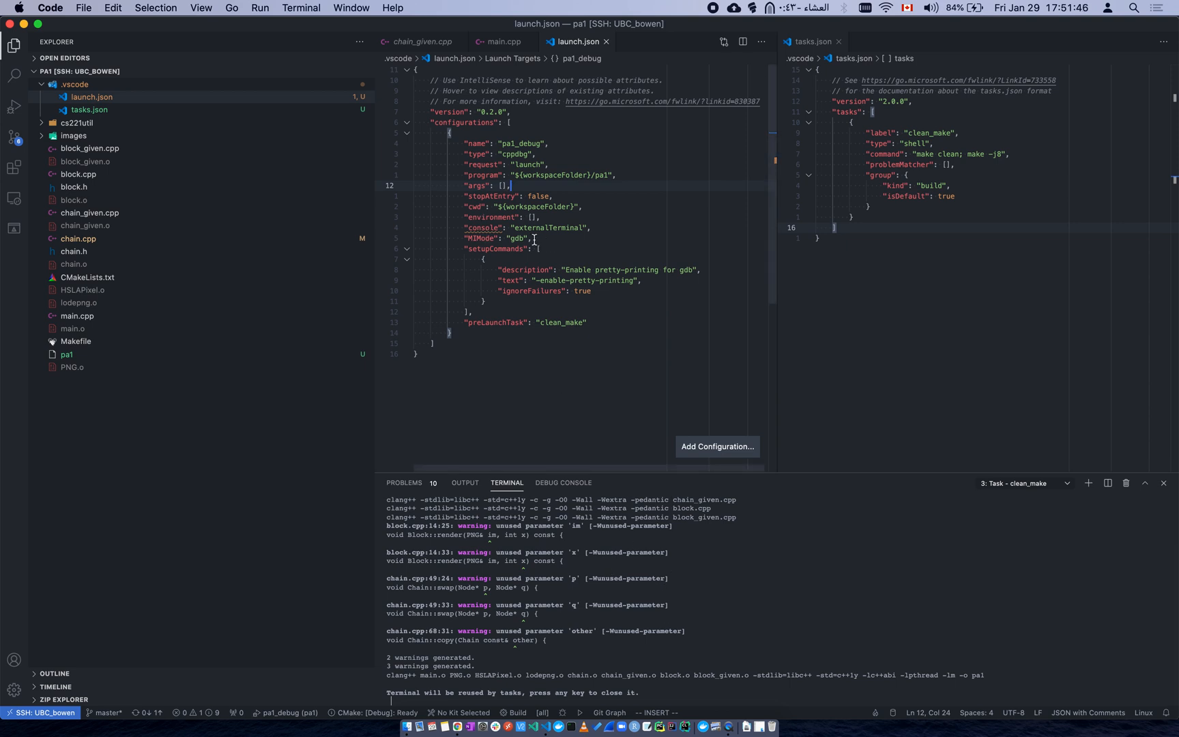
pyautogui.moveTo(341, 215)
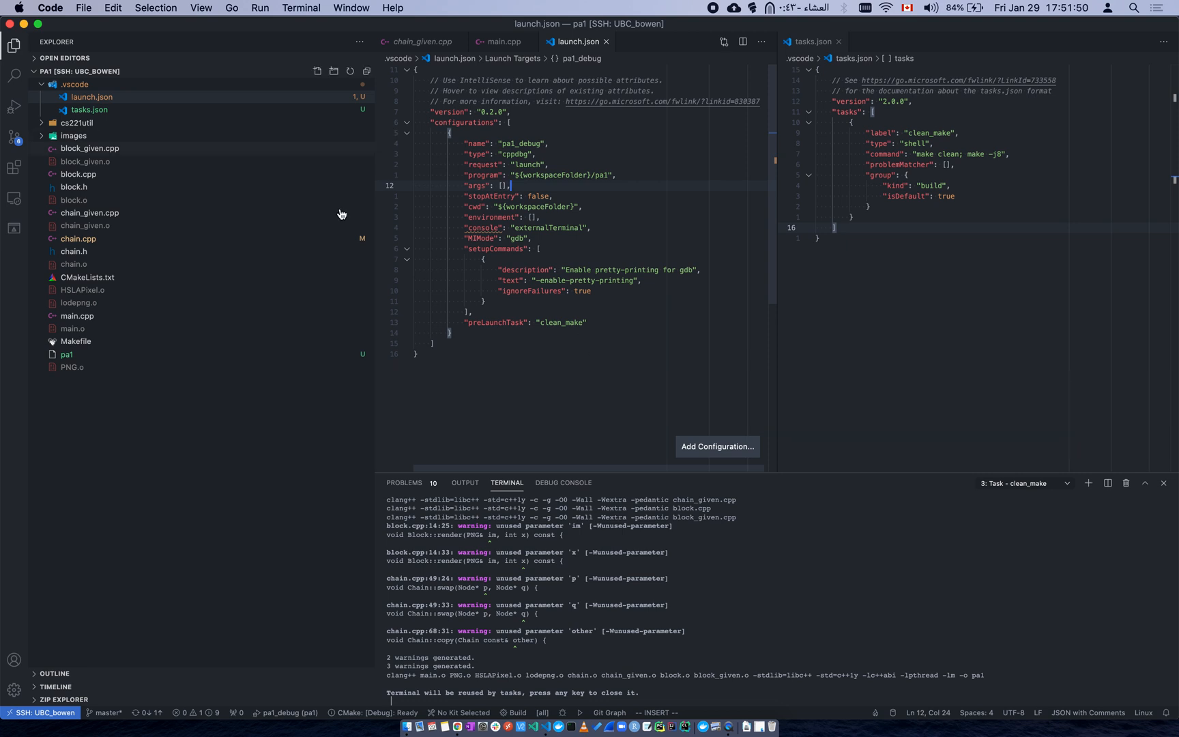
pyautogui.moveTo(992, 213)
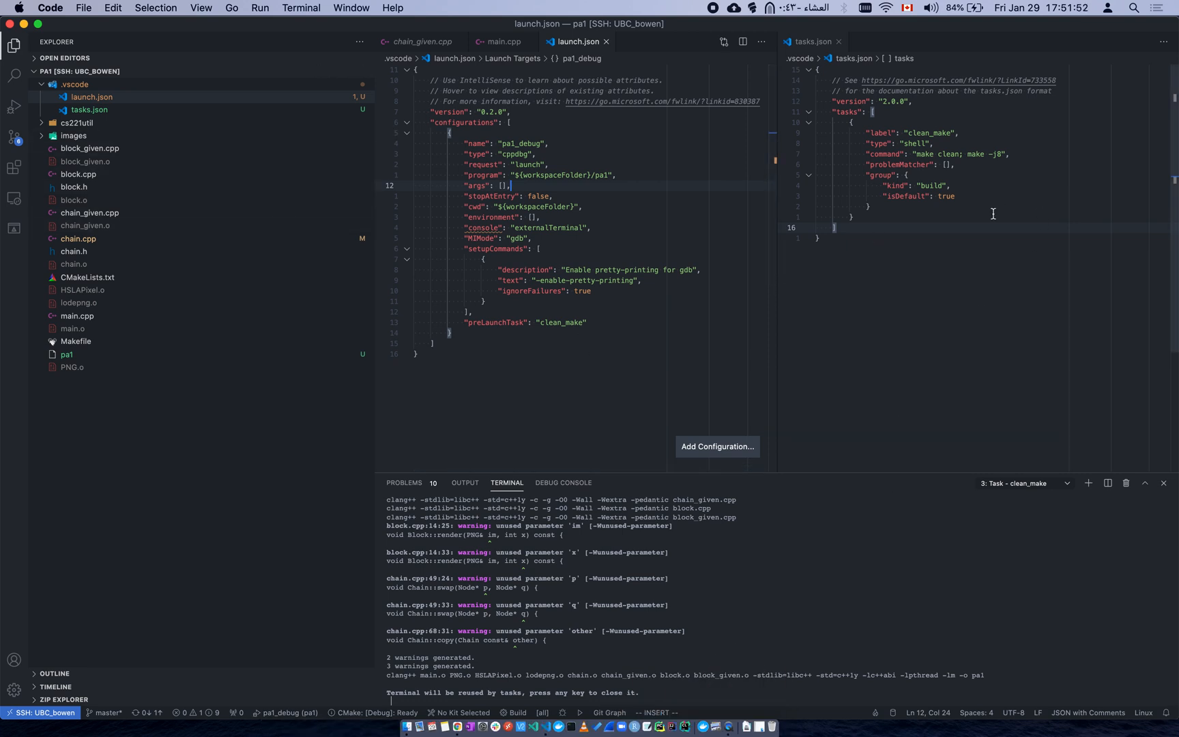
pyautogui.moveTo(492, 179)
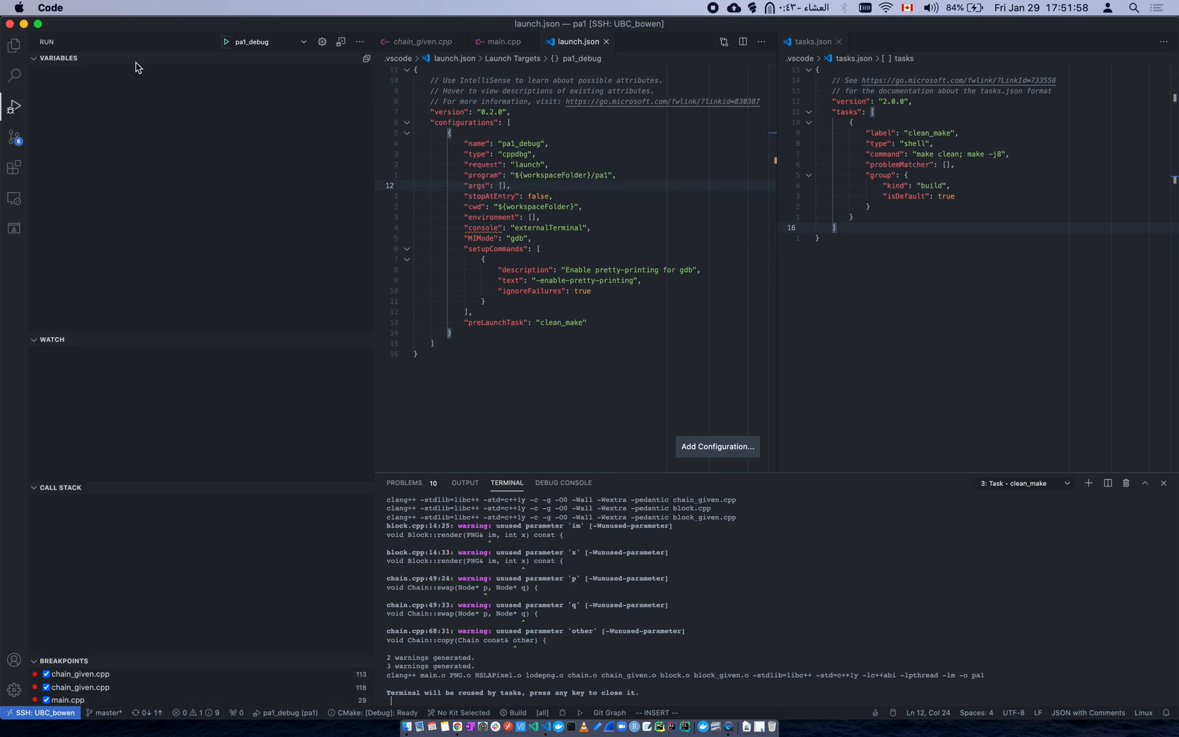
# - Close tasks.json and return to launch.json showing pa1_debug with its clean_make preLaunchTask
pyautogui.click(225, 42)
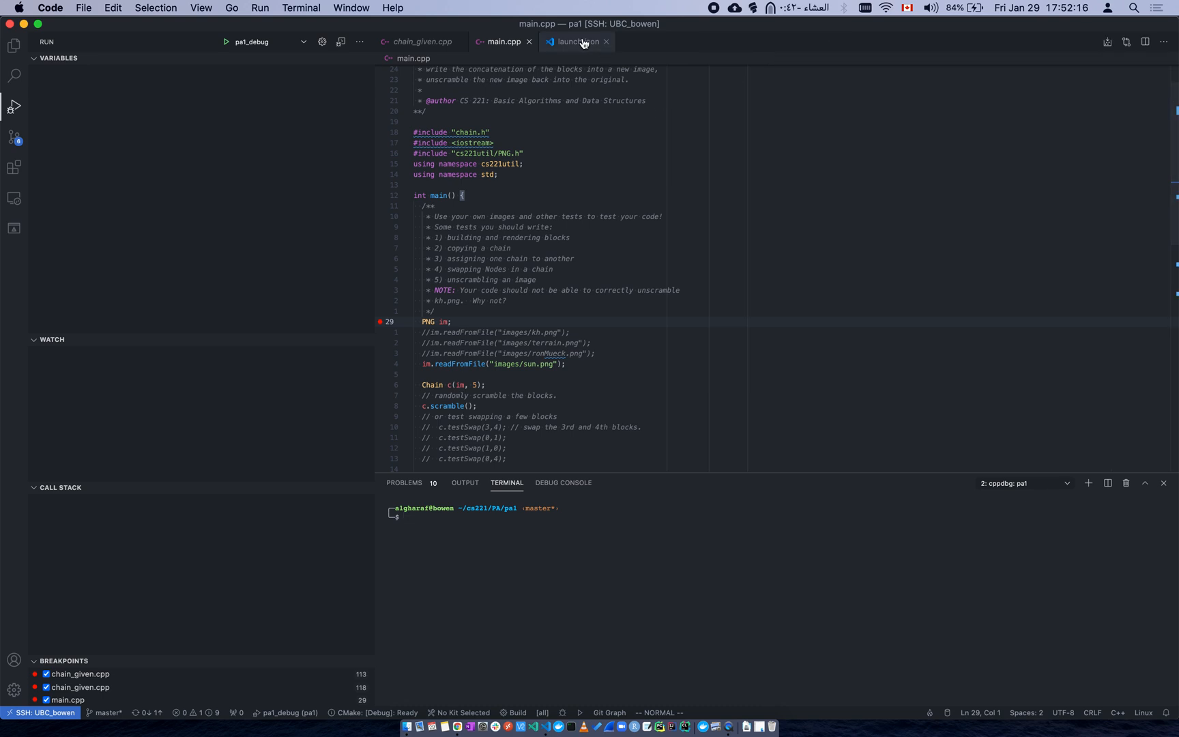
pyautogui.click(576, 42)
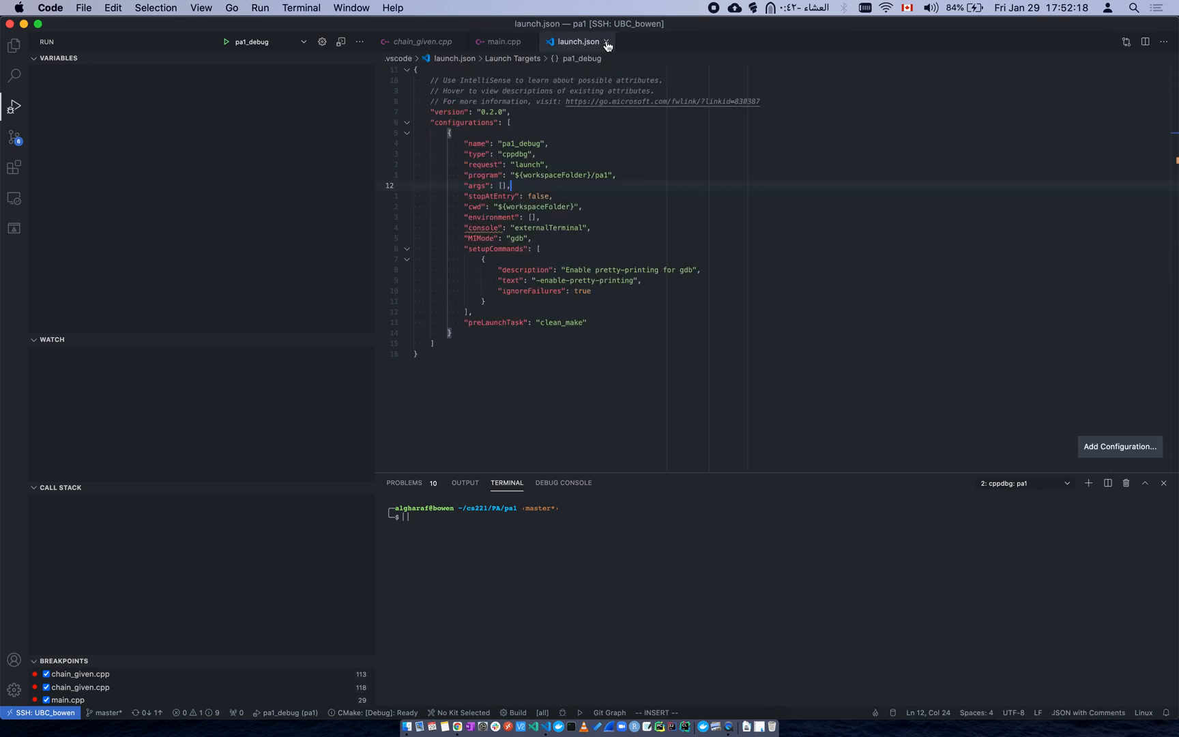
pyautogui.moveTo(606, 43)
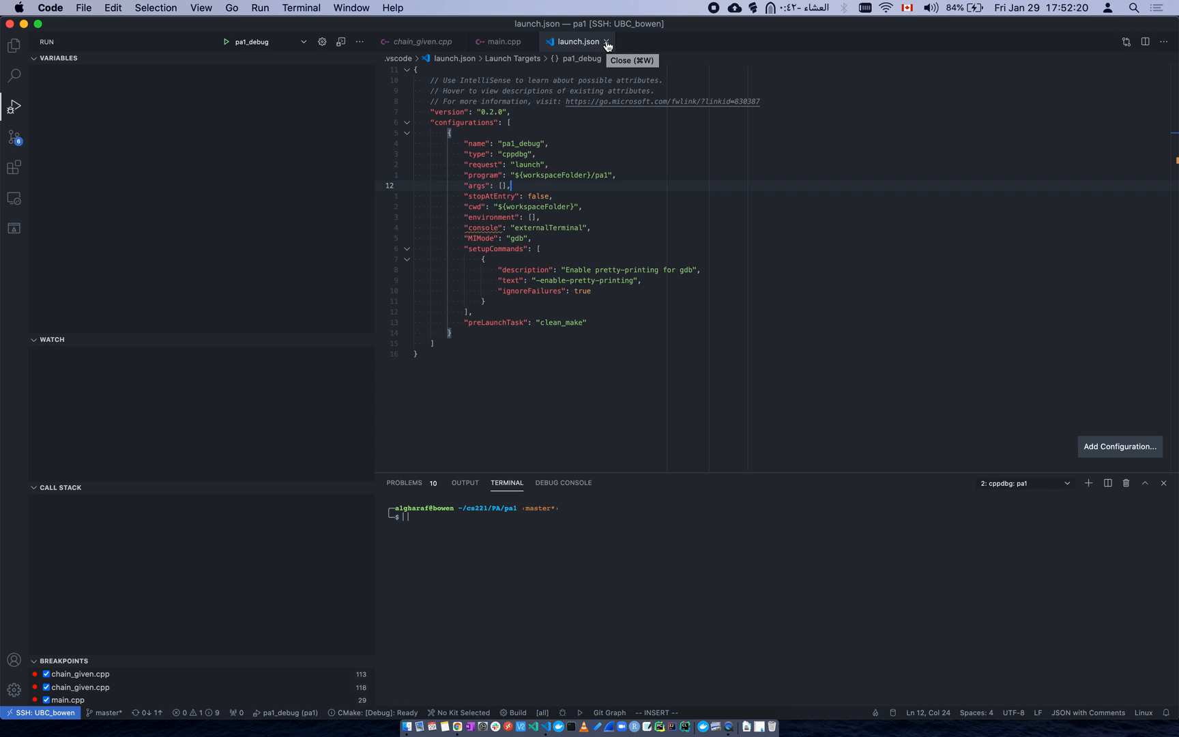
pyautogui.moveTo(714, 13)
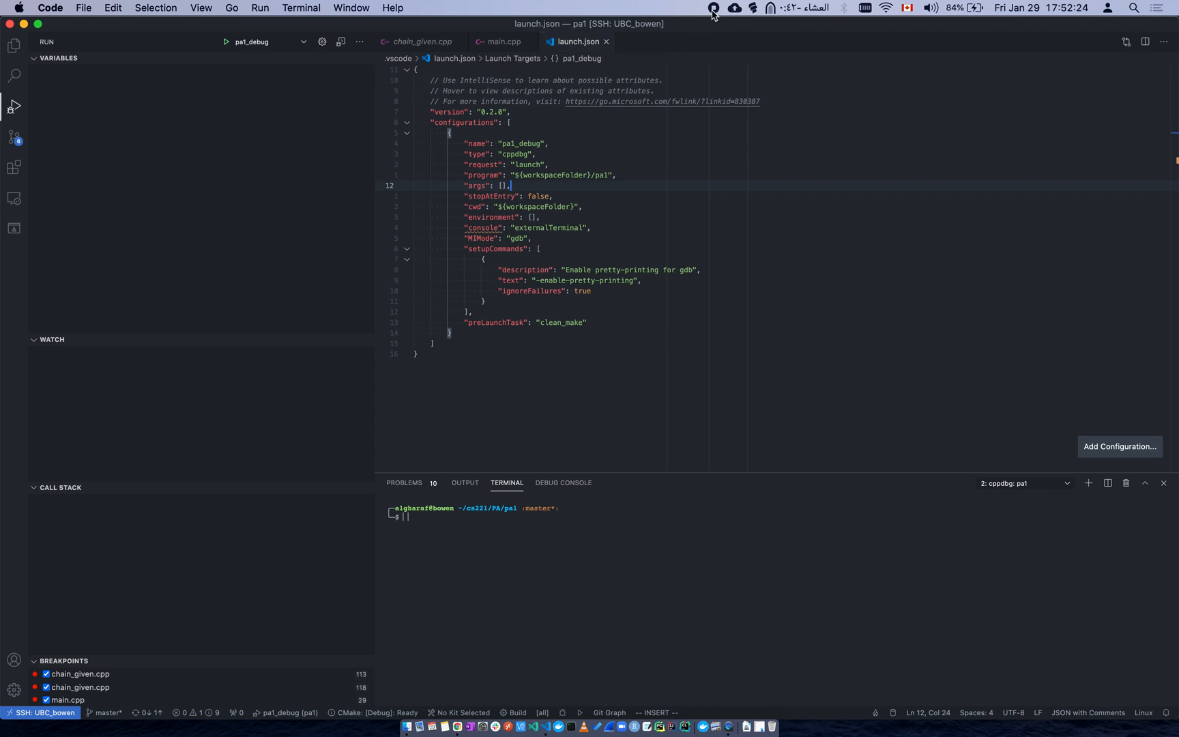